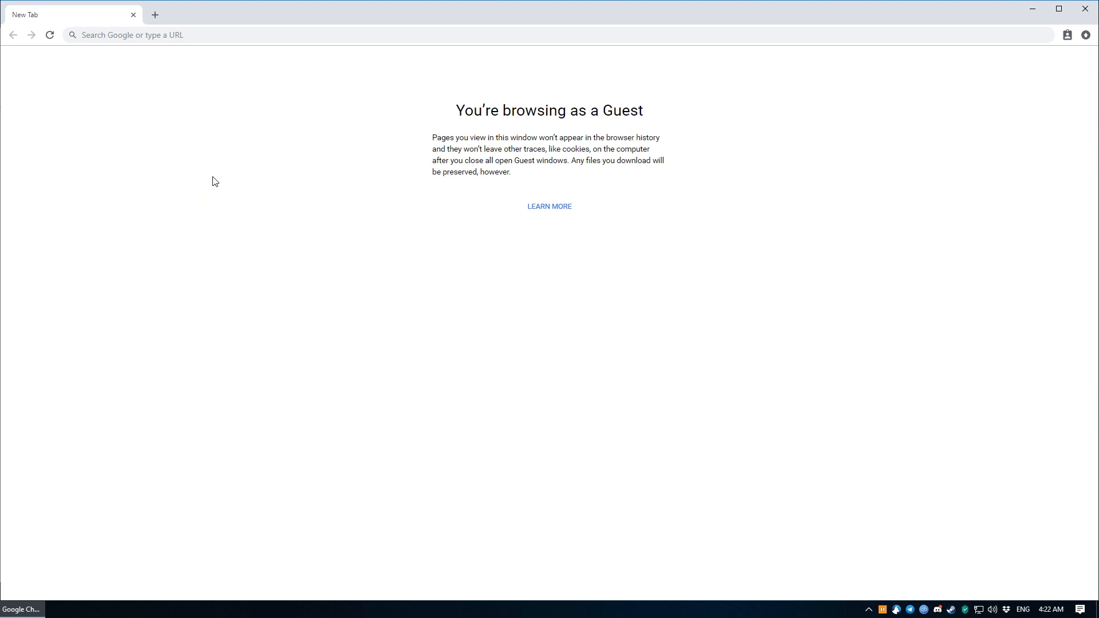
pyautogui.moveTo(216, 119)
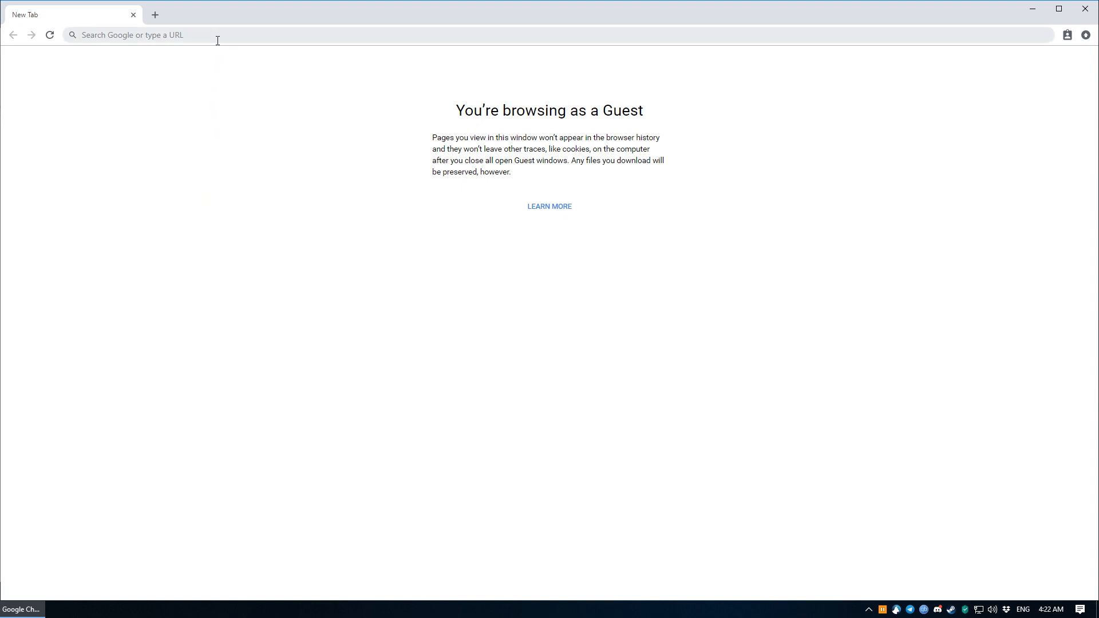
pyautogui.moveTo(227, 53)
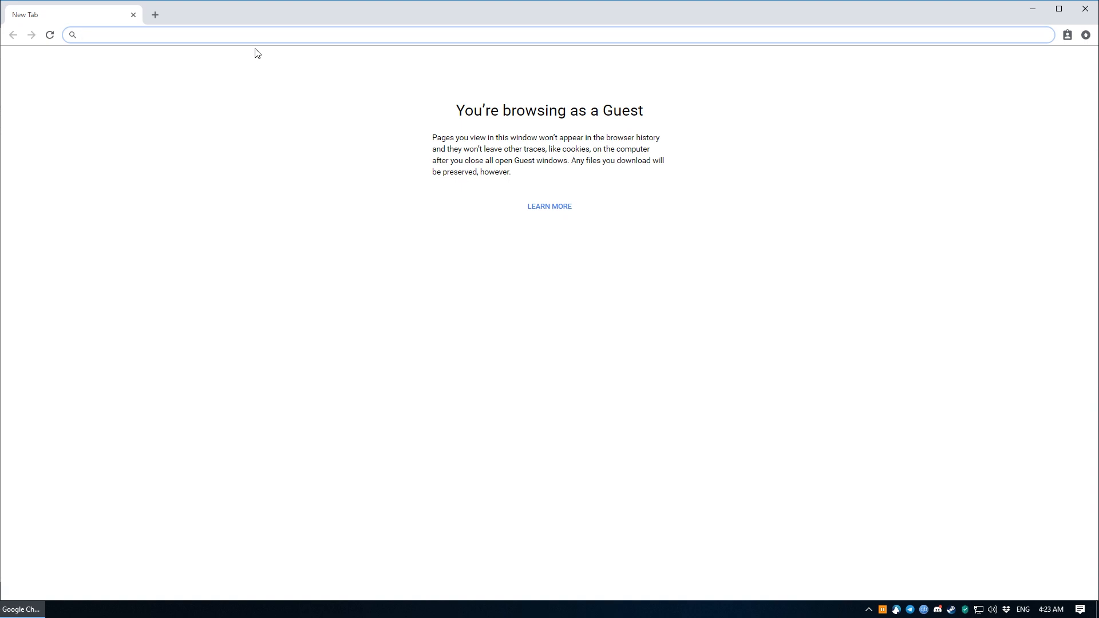
# Load miwifi.com by entering 'Miwifi' in the Chrome guest tab's address bar.
pyautogui.write('Miwifi')
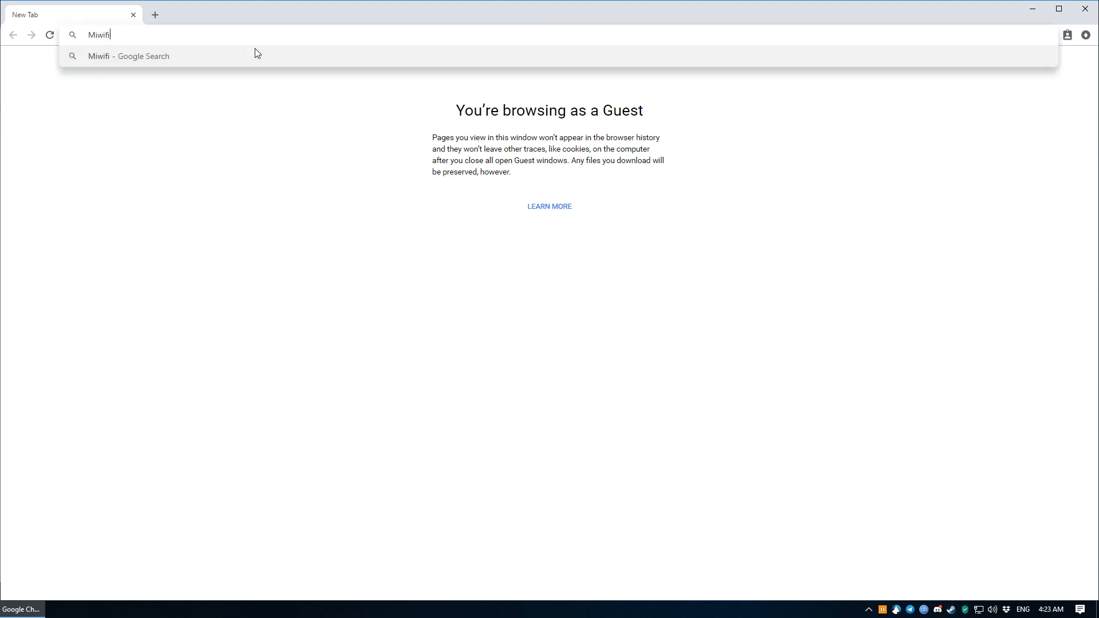
pyautogui.press('Return')
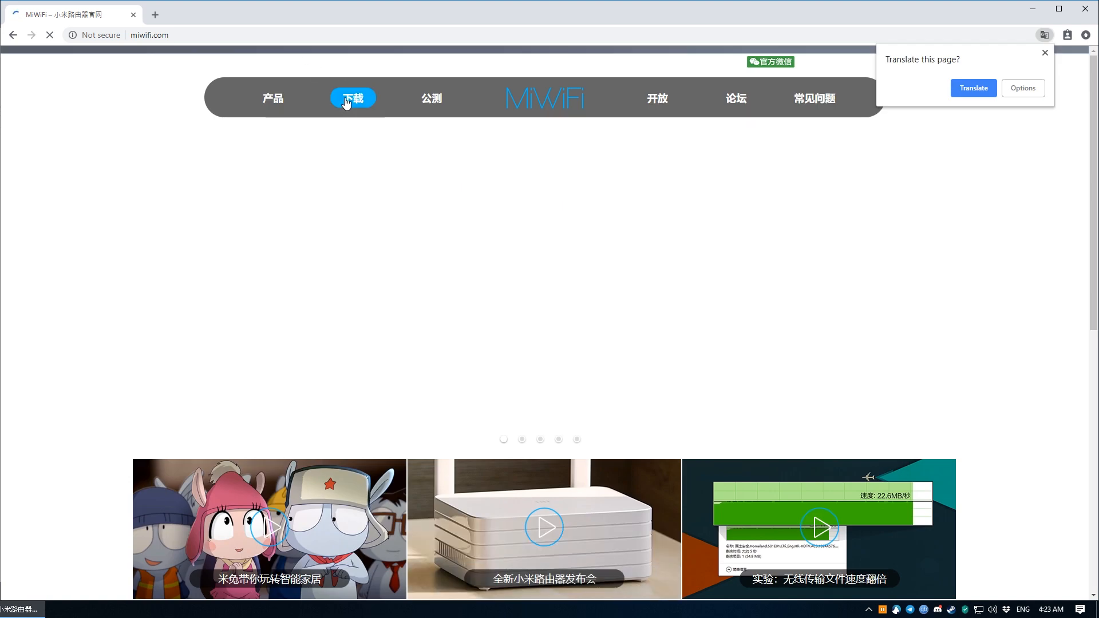
# Open the 下载 downloads page and scroll down to the R3G firmware entries.
pyautogui.click(352, 97)
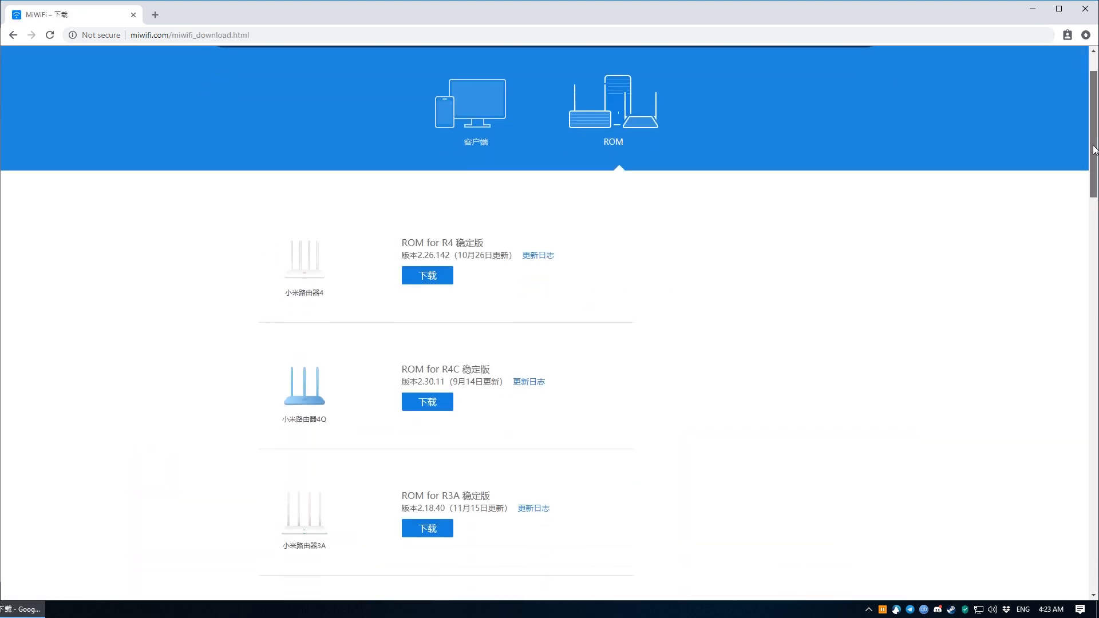
pyautogui.scroll(-3)
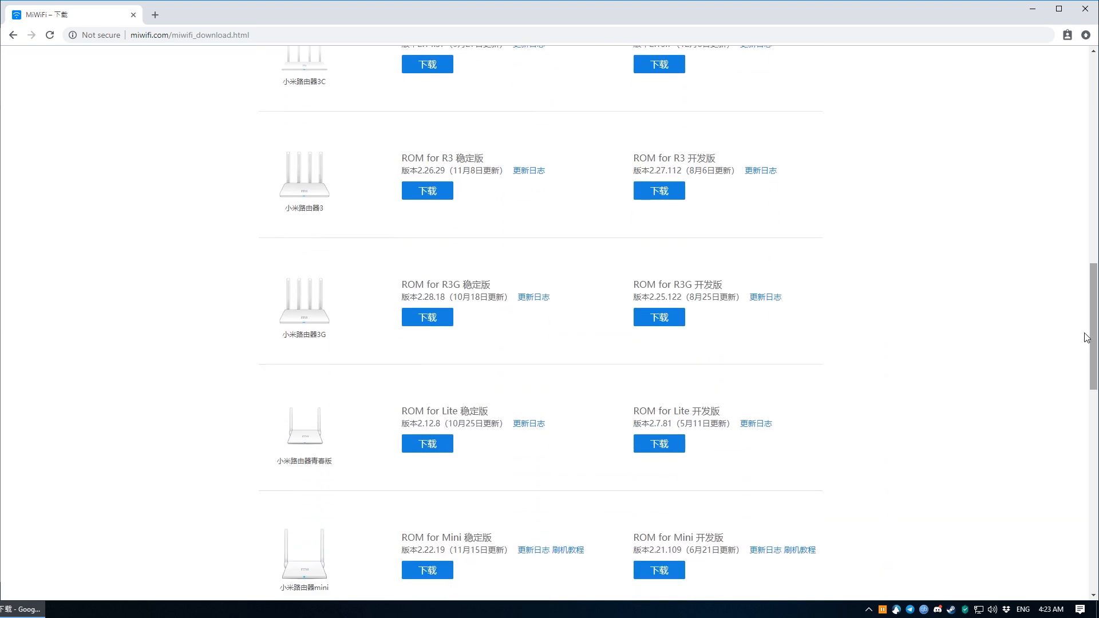
pyautogui.moveTo(786, 315)
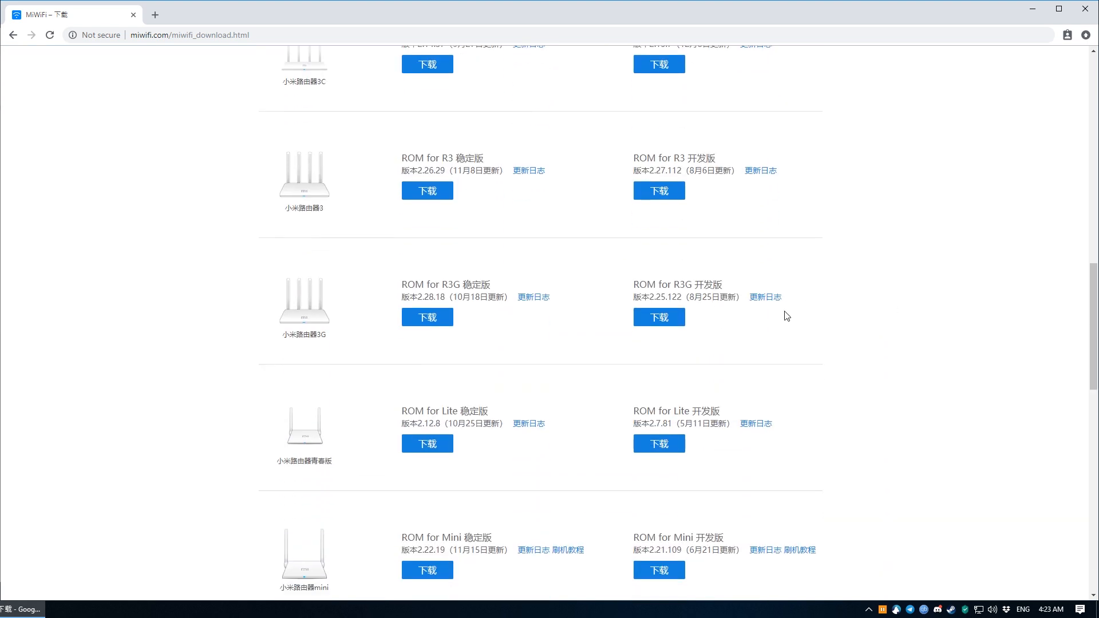
pyautogui.moveTo(659, 316)
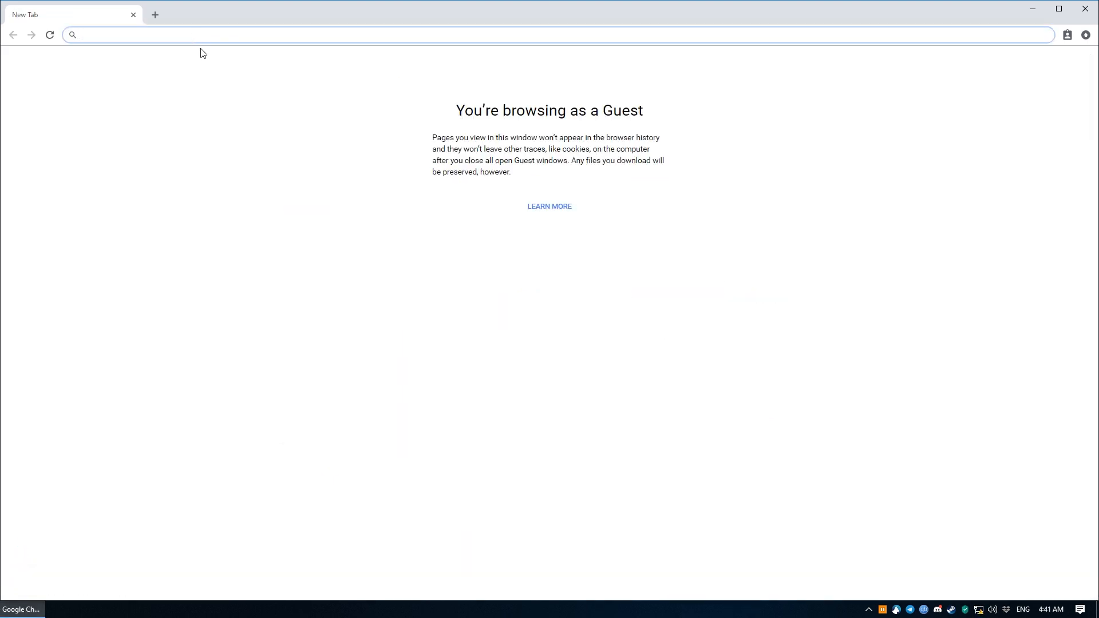
# Open 192.168.31.1 and log in, reaching the R3G status page on ROM 2.28.18.
pyautogui.write('192.168')
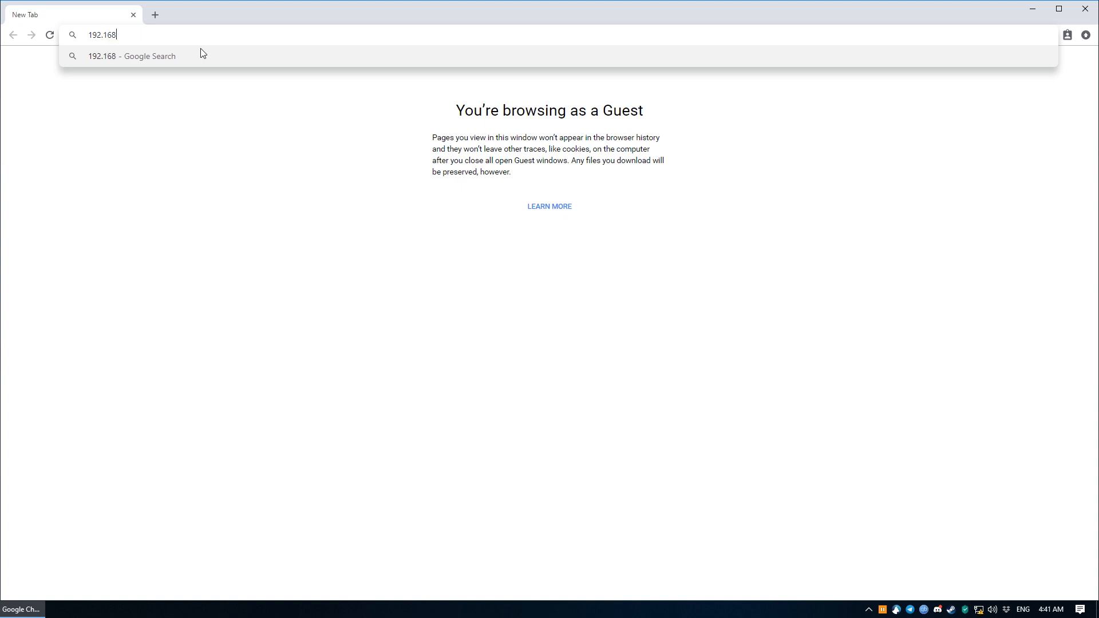
pyautogui.write('.31.1')
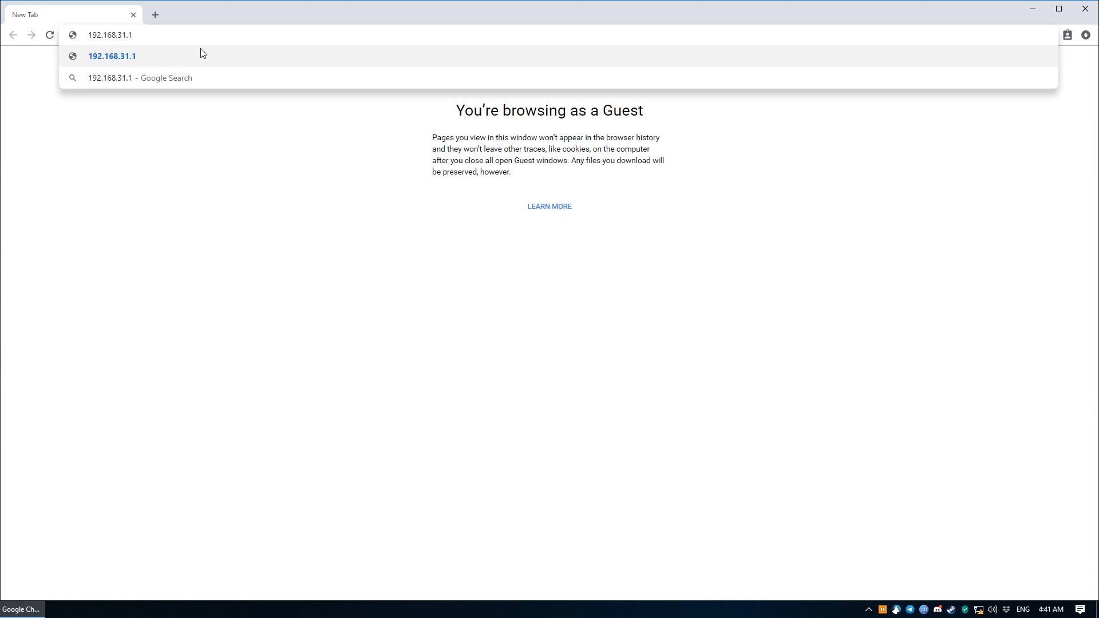
pyautogui.click(112, 55)
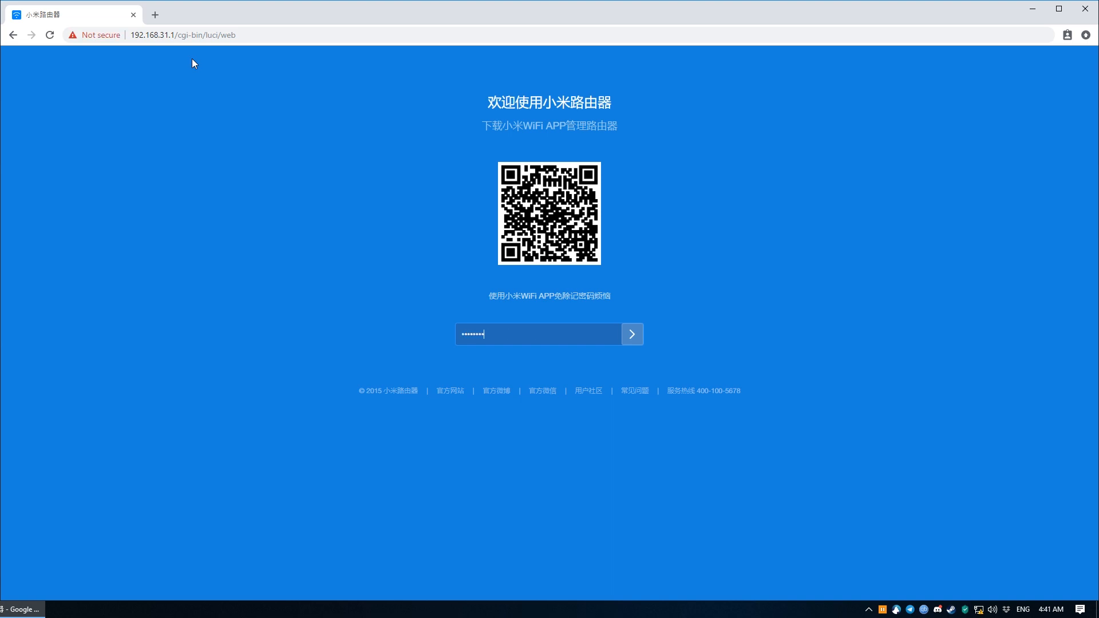
pyautogui.click(630, 334)
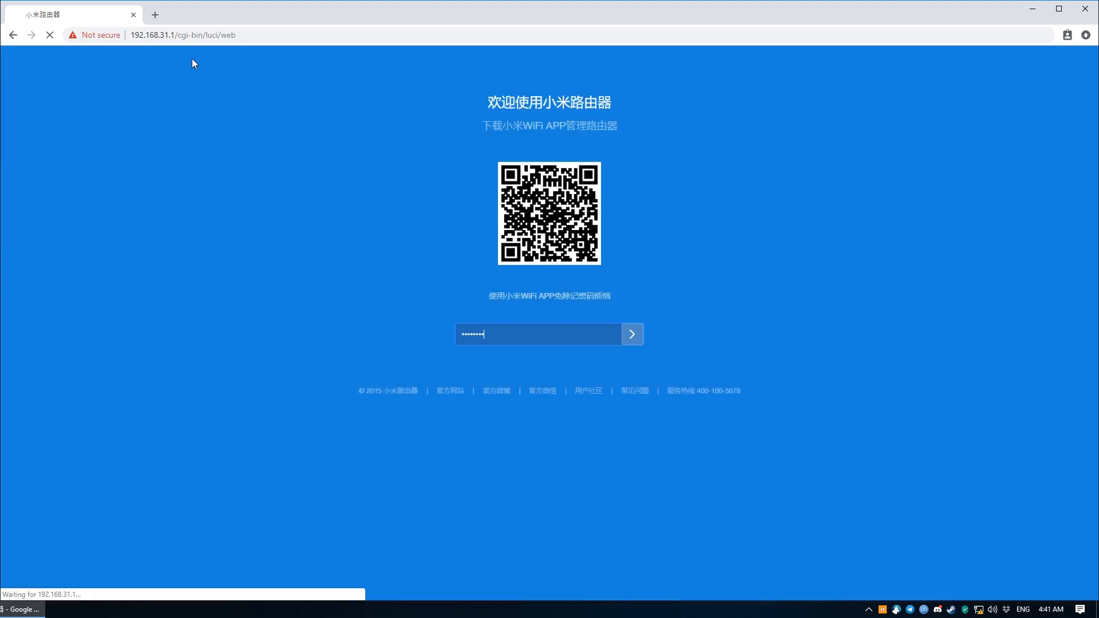
pyautogui.click(630, 333)
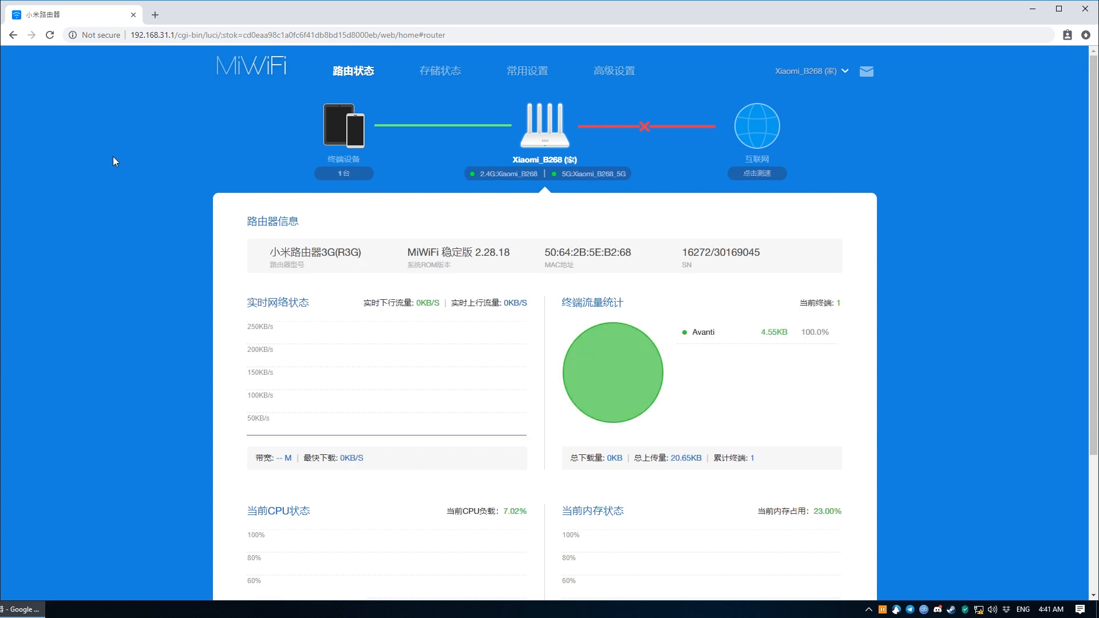
pyautogui.moveTo(763, 231)
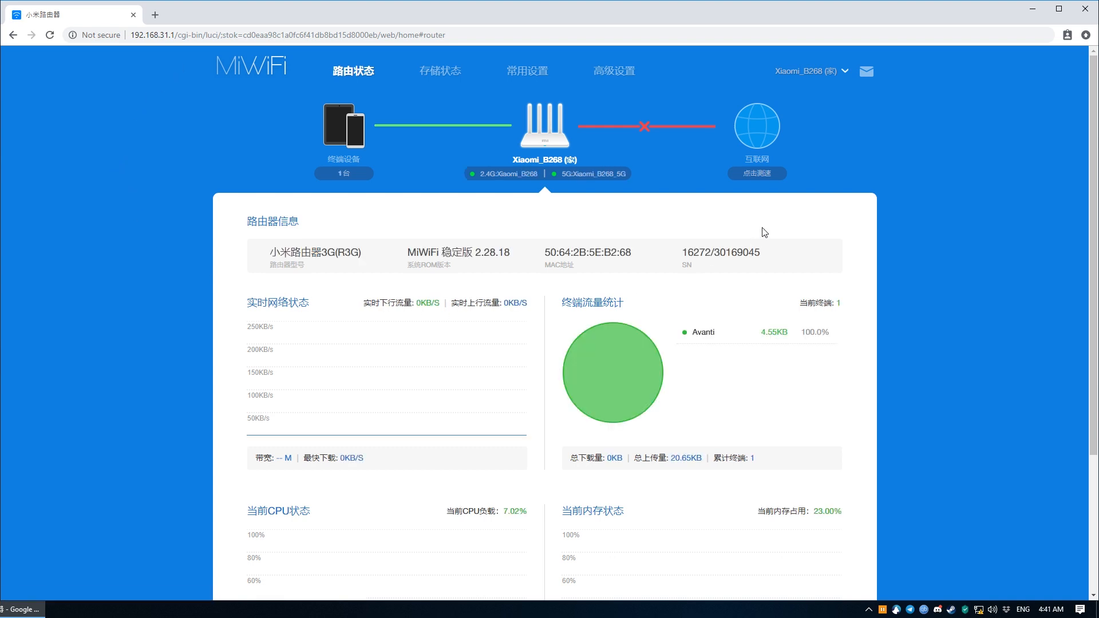
pyautogui.moveTo(833, 75)
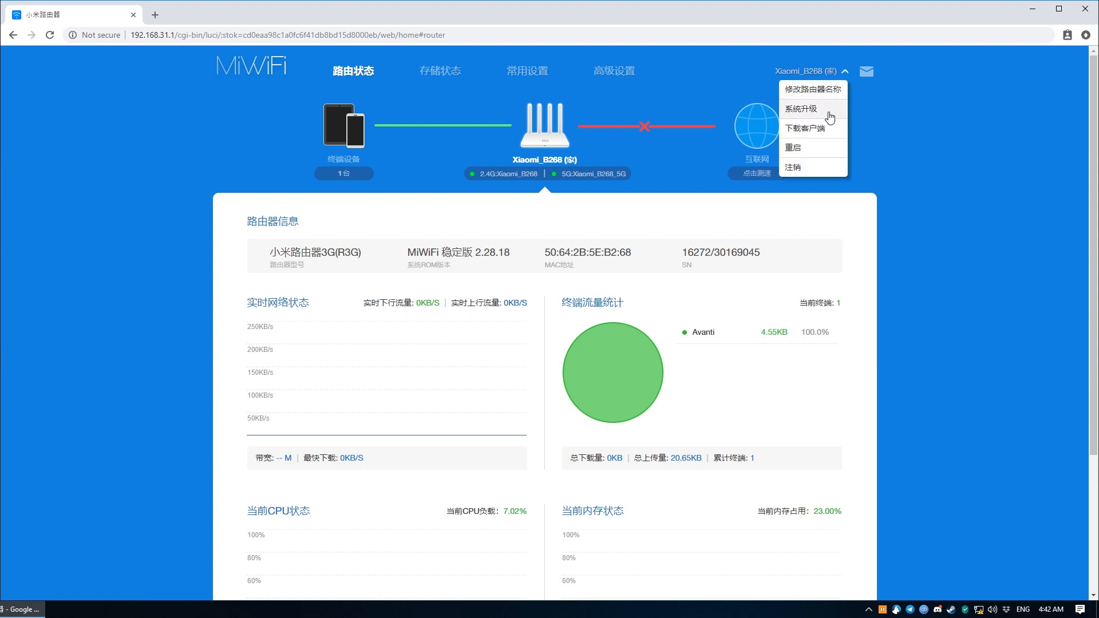
# Open the router's 系统升级 page and dismiss the translation offer.
pyautogui.click(800, 109)
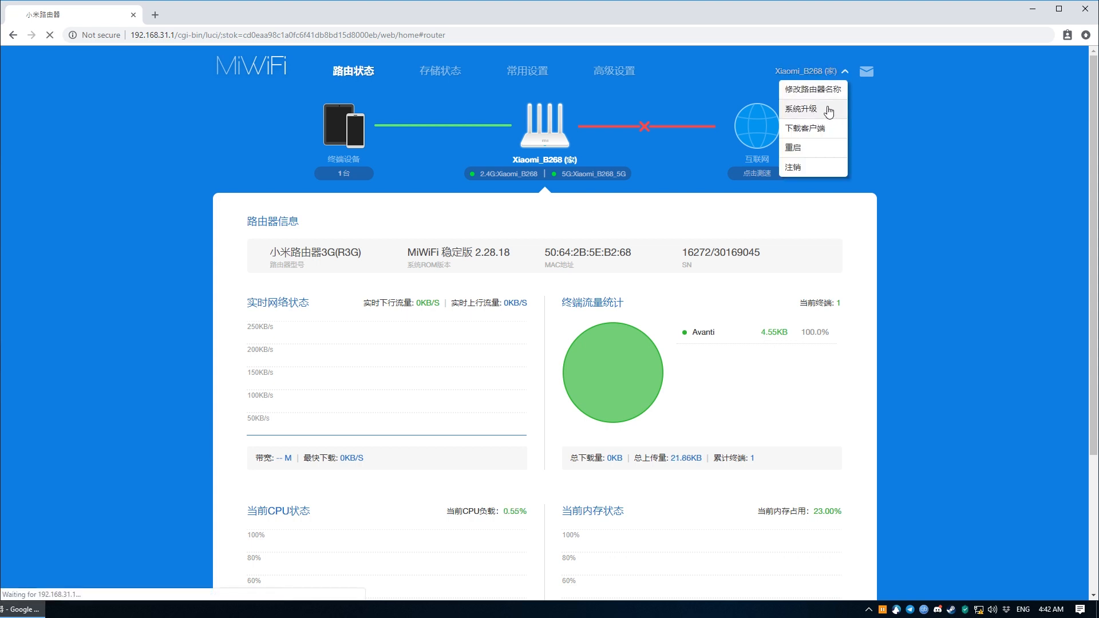
pyautogui.click(806, 110)
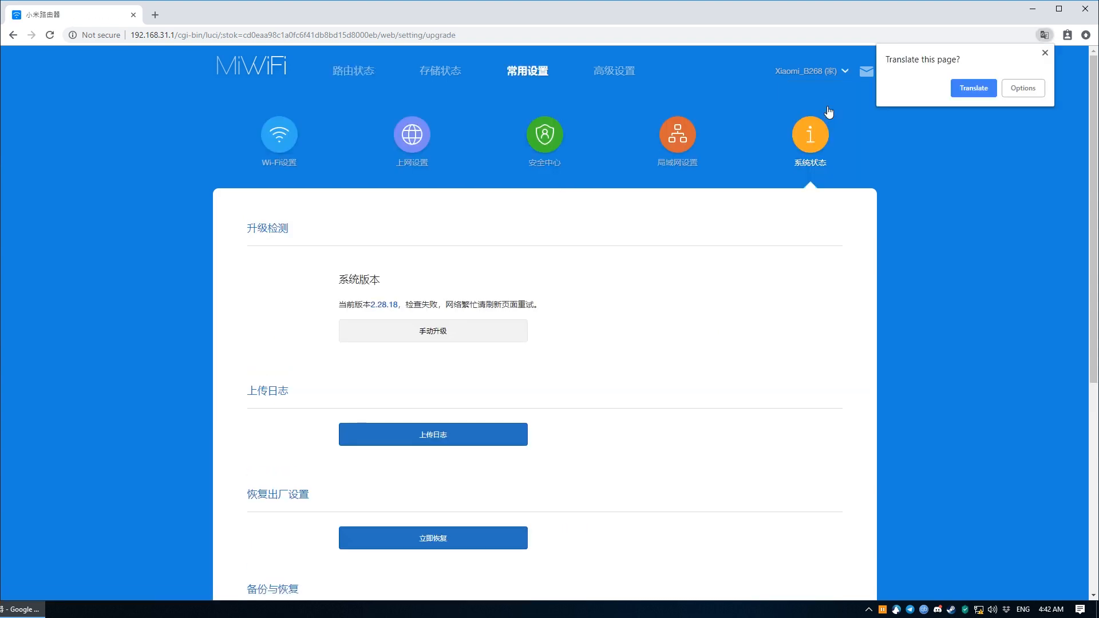
pyautogui.click(1044, 53)
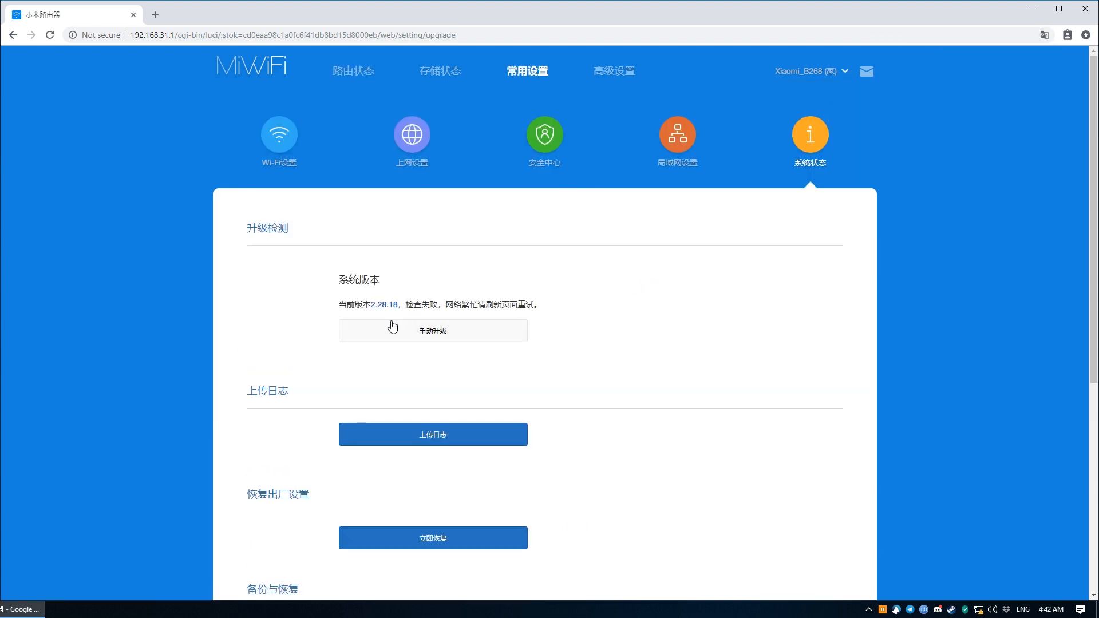
# Manually flash the downloaded R3G 2.25.122 .bin file, clearing all user settings.
pyautogui.click(432, 330)
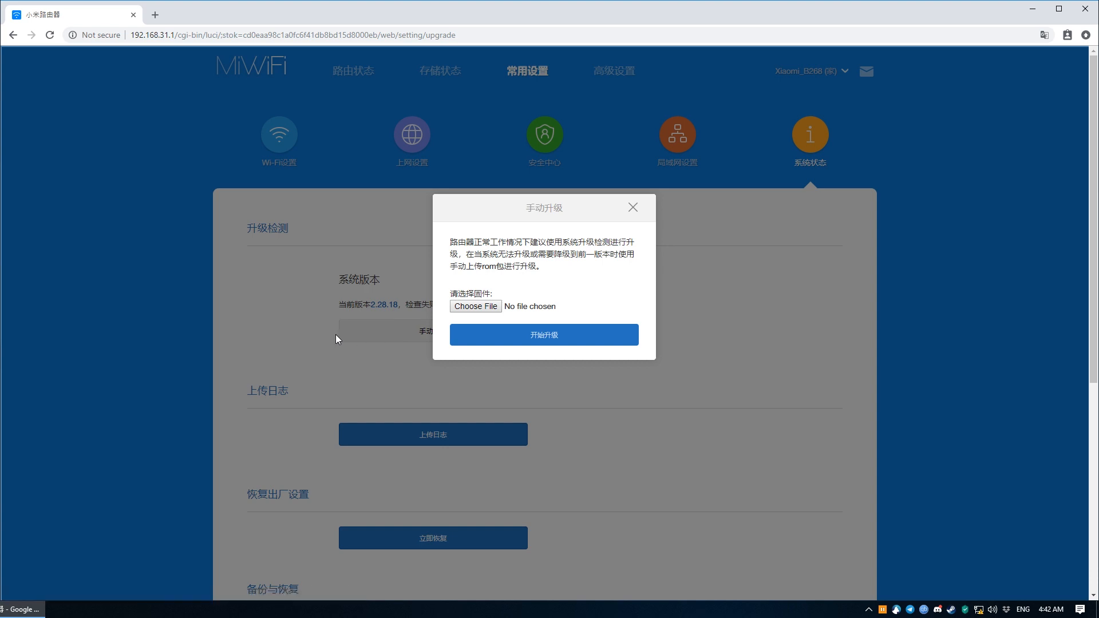
pyautogui.moveTo(475, 306)
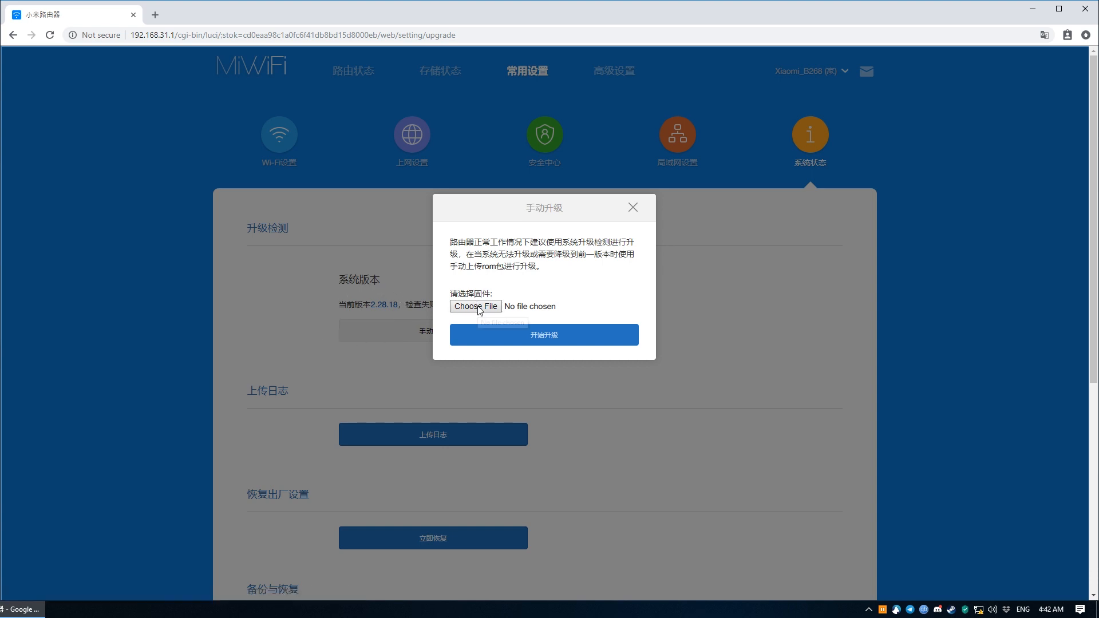
pyautogui.click(476, 306)
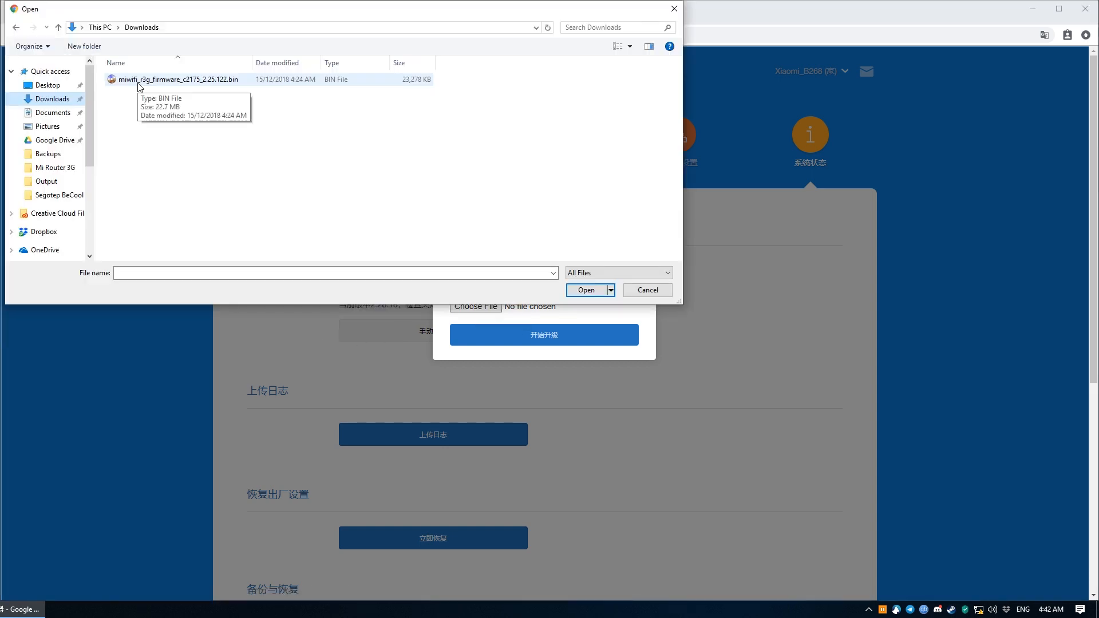
pyautogui.click(178, 79)
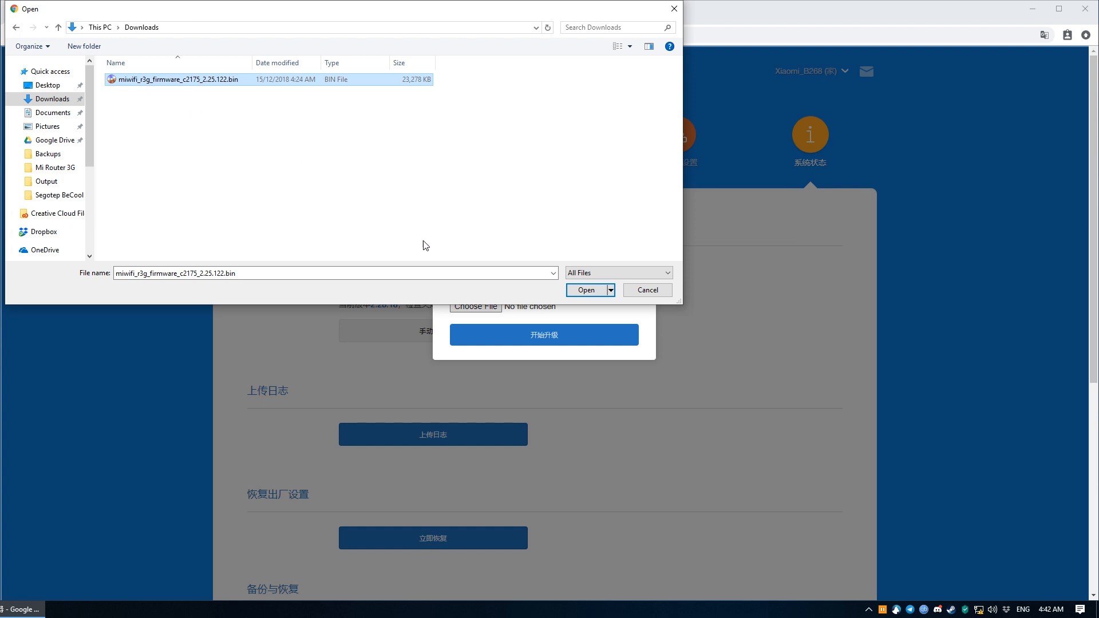
pyautogui.click(586, 290)
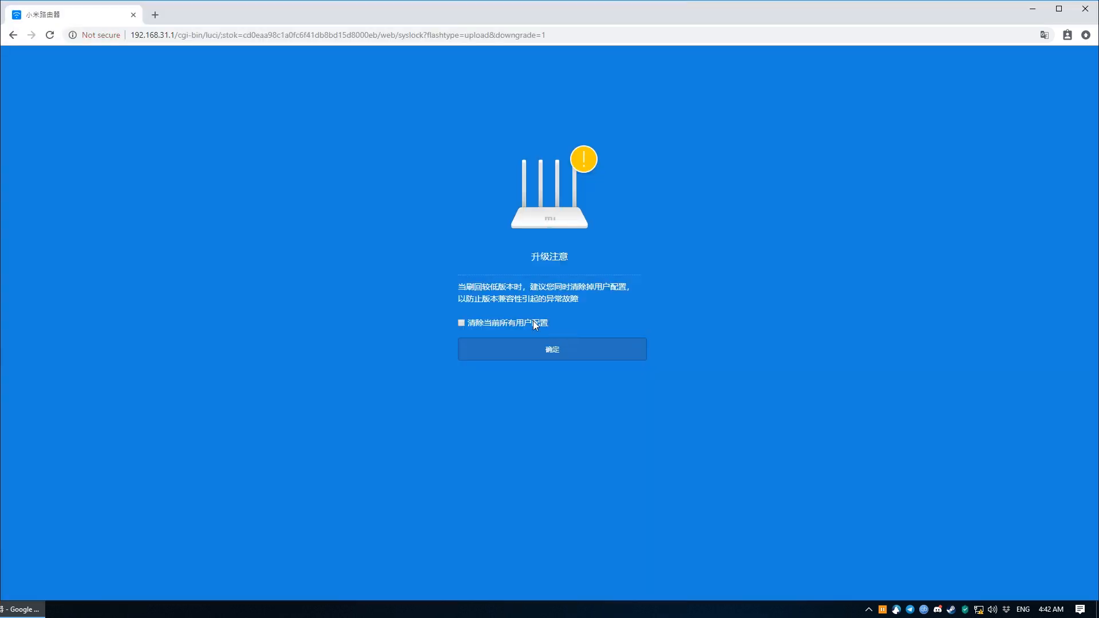
pyautogui.moveTo(578, 184)
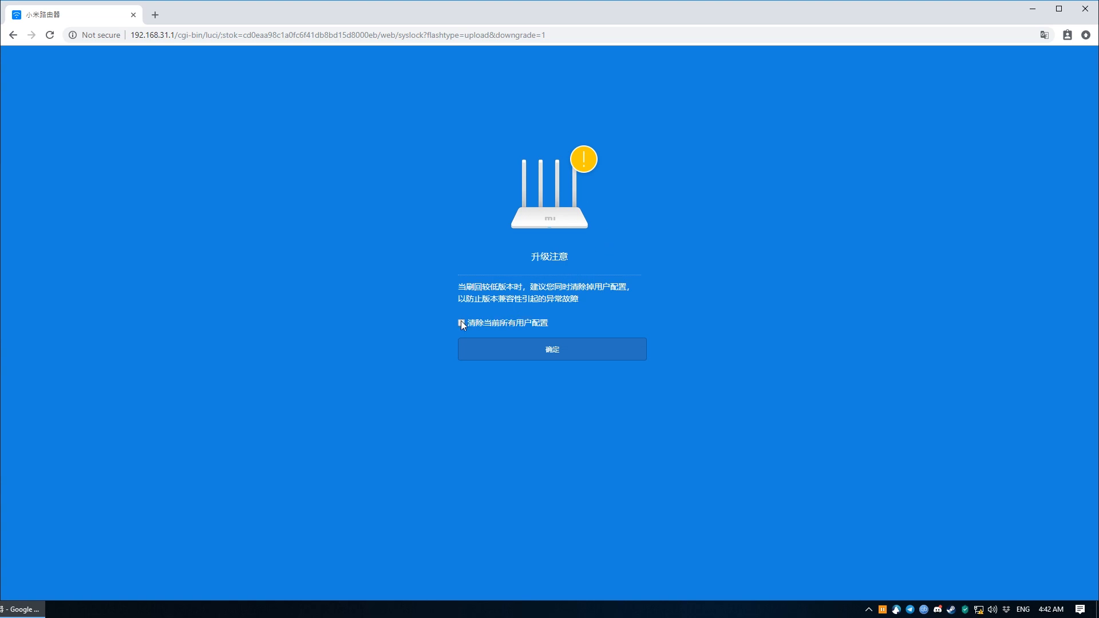
pyautogui.click(460, 323)
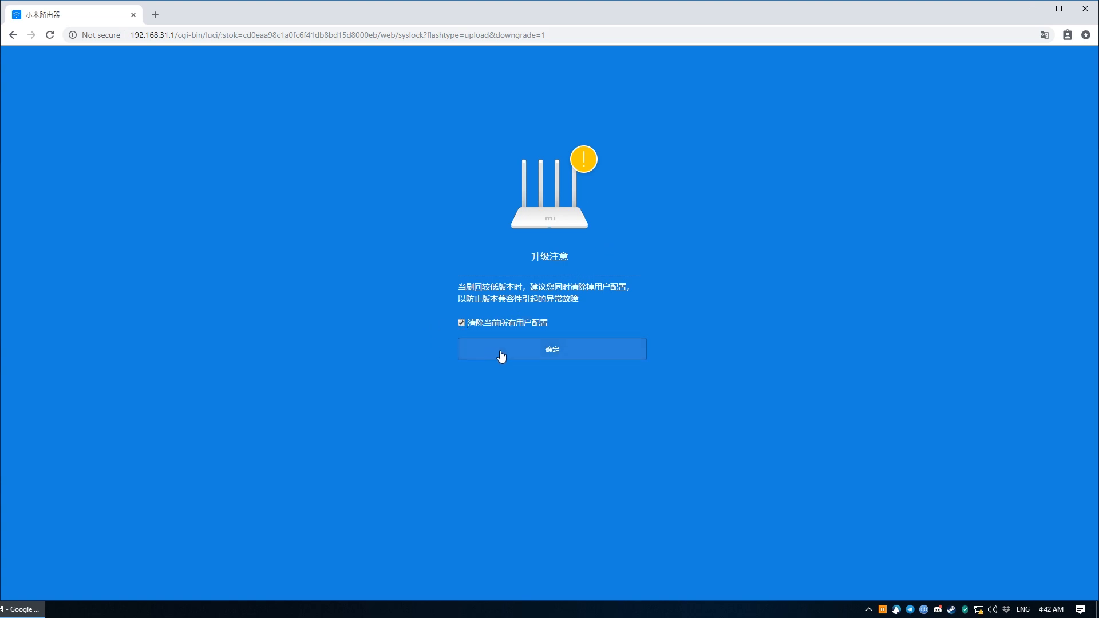
pyautogui.click(552, 349)
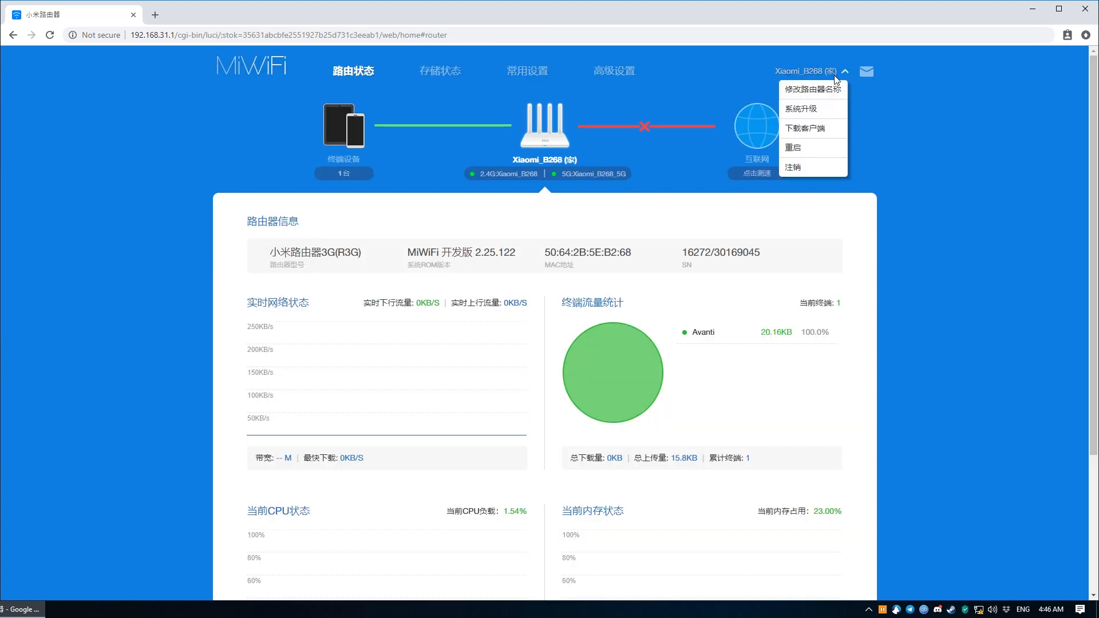
# Restore the router to factory settings without a backup and confirm the reset.
pyautogui.click(802, 109)
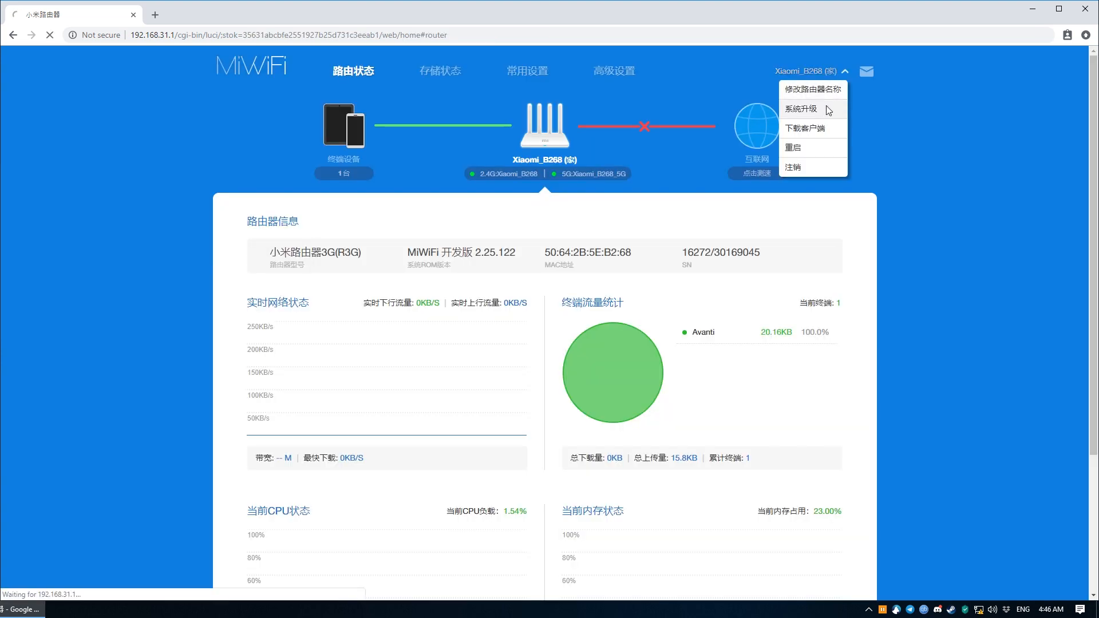
pyautogui.click(801, 109)
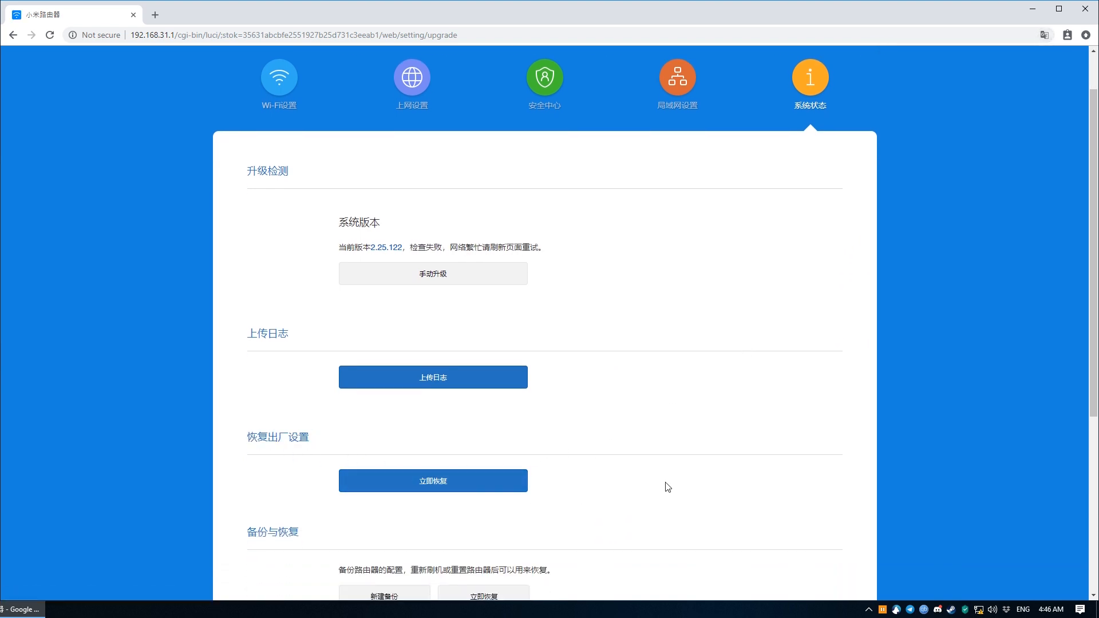
pyautogui.click(433, 481)
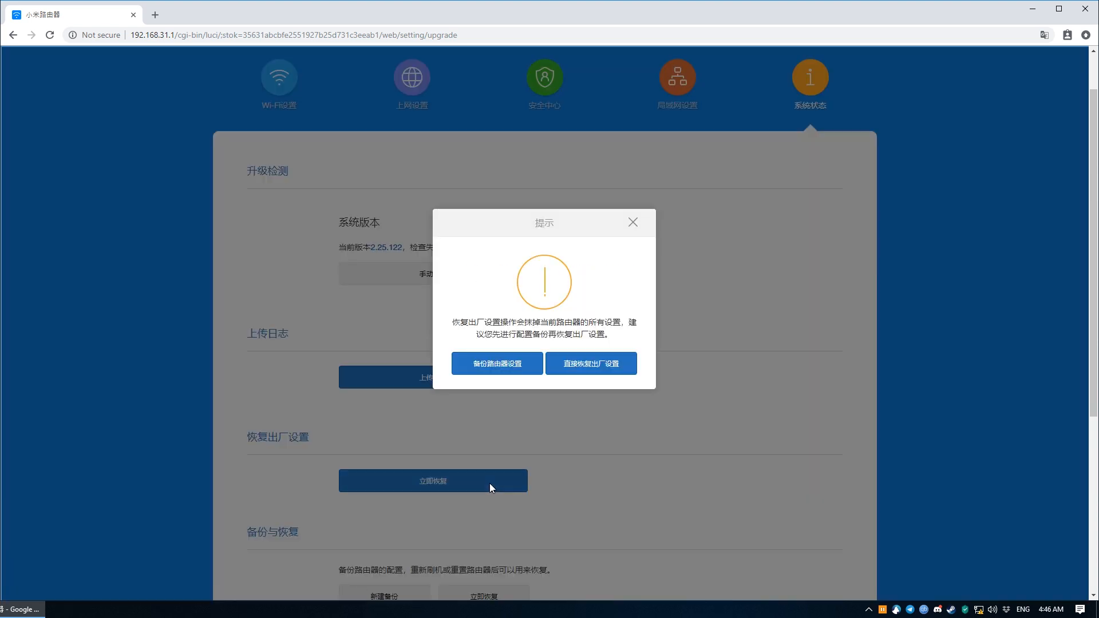
pyautogui.moveTo(591, 364)
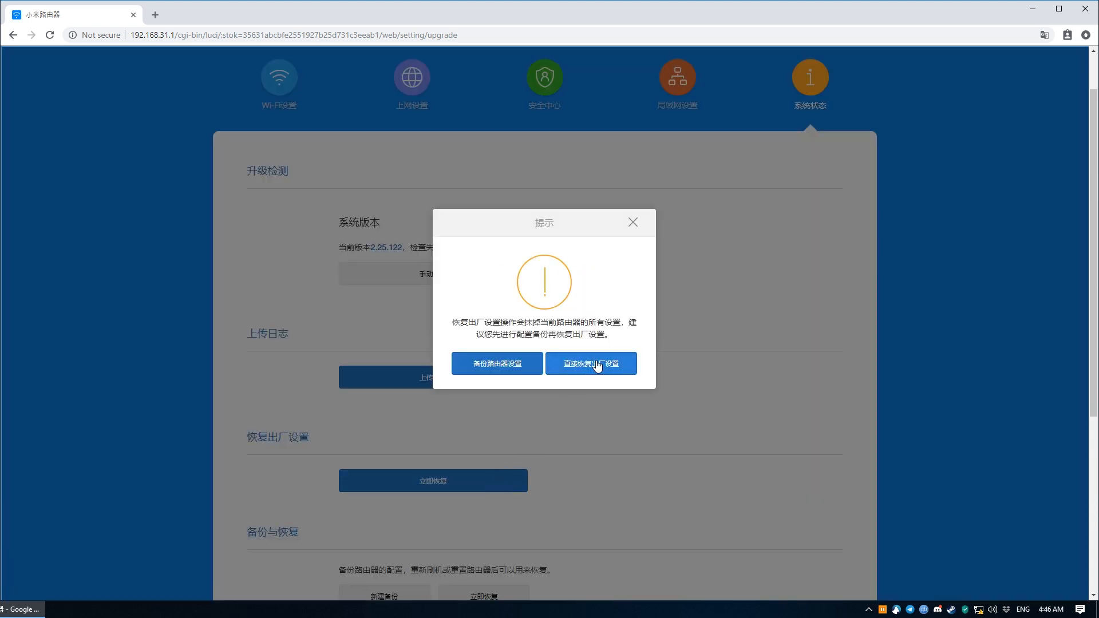
pyautogui.click(590, 363)
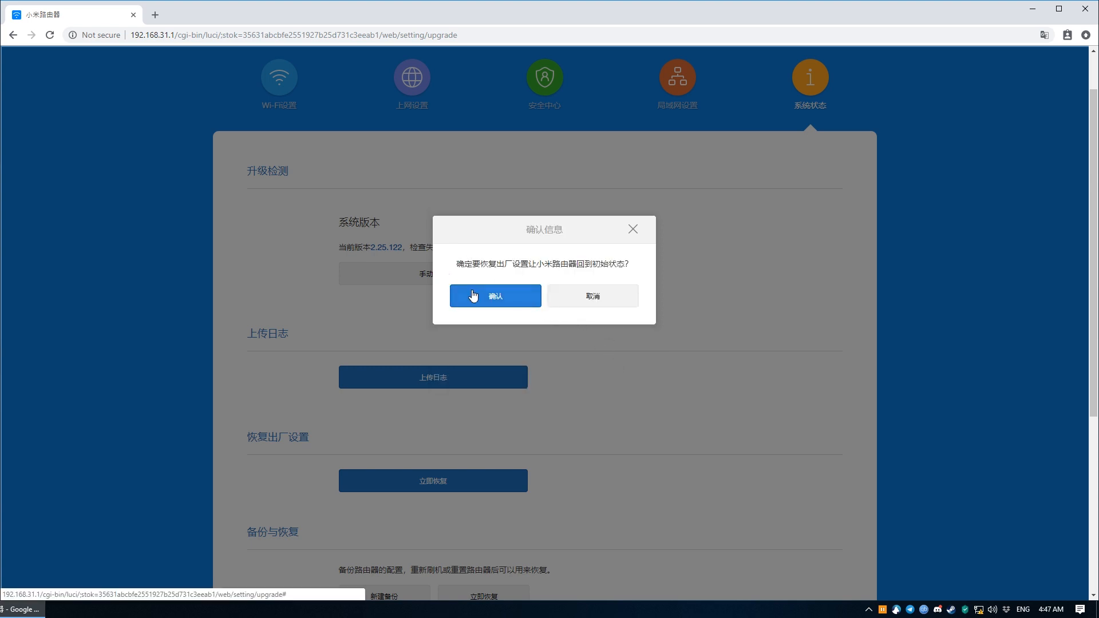
pyautogui.click(494, 296)
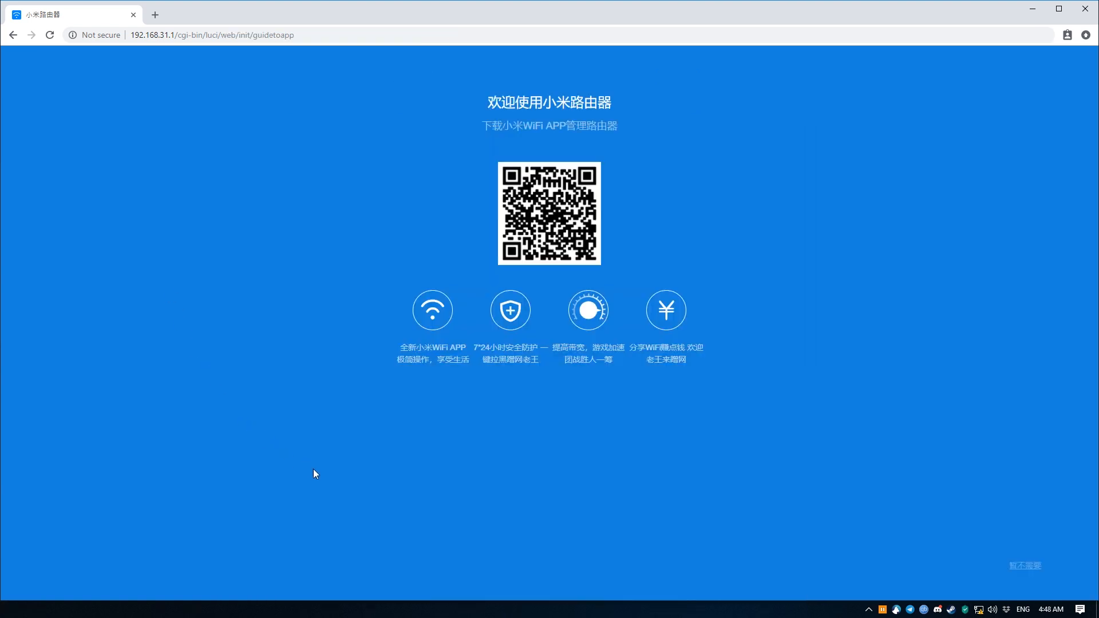
pyautogui.moveTo(358, 461)
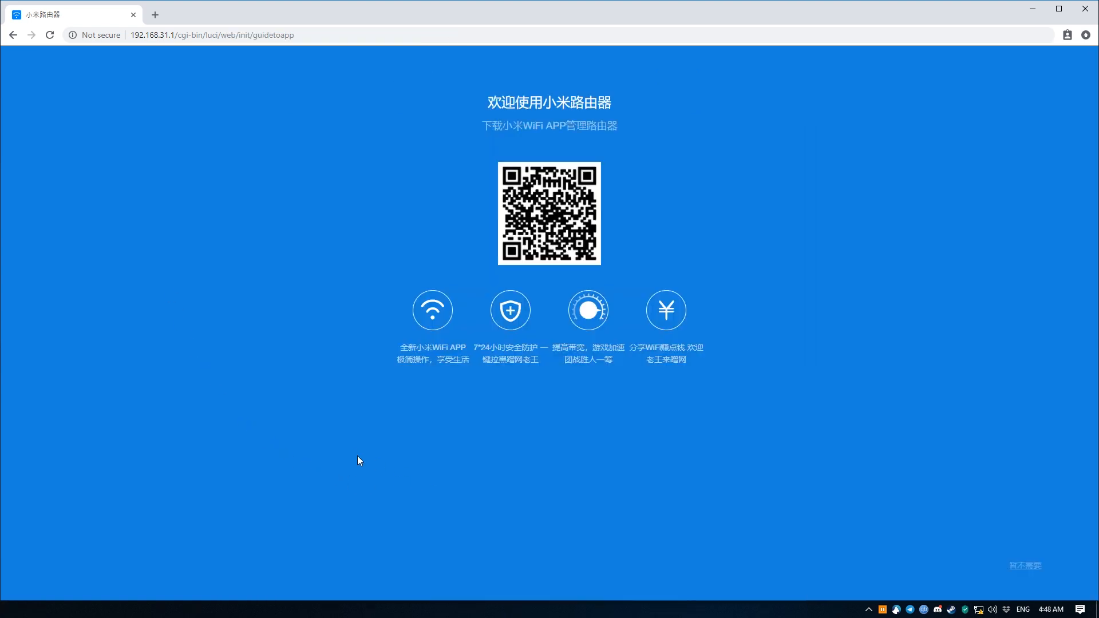
pyautogui.moveTo(265, 428)
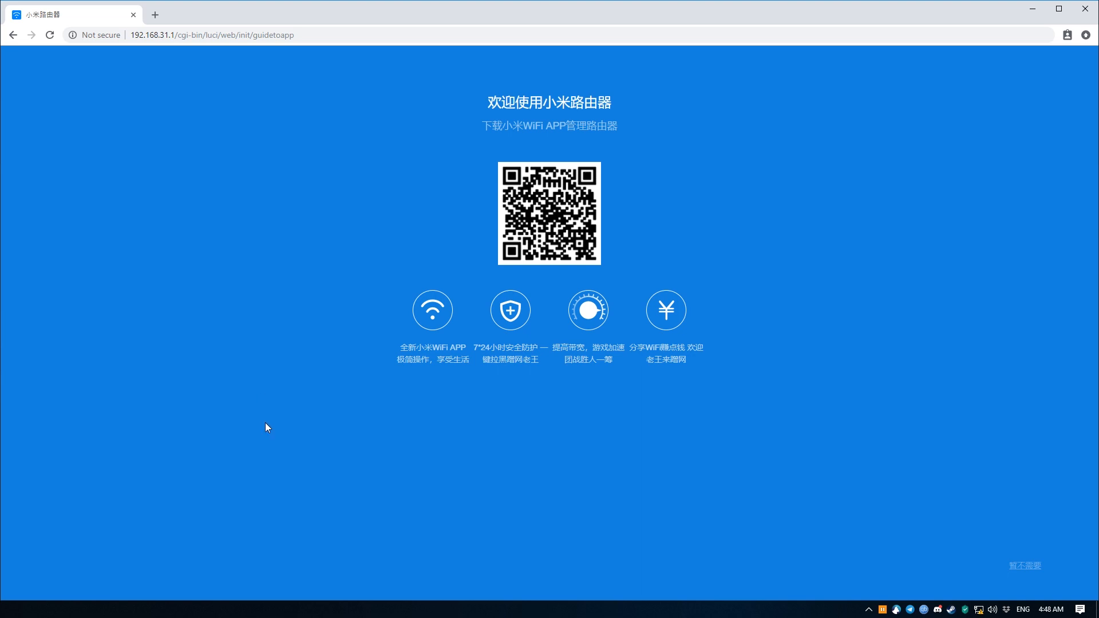
pyautogui.moveTo(687, 459)
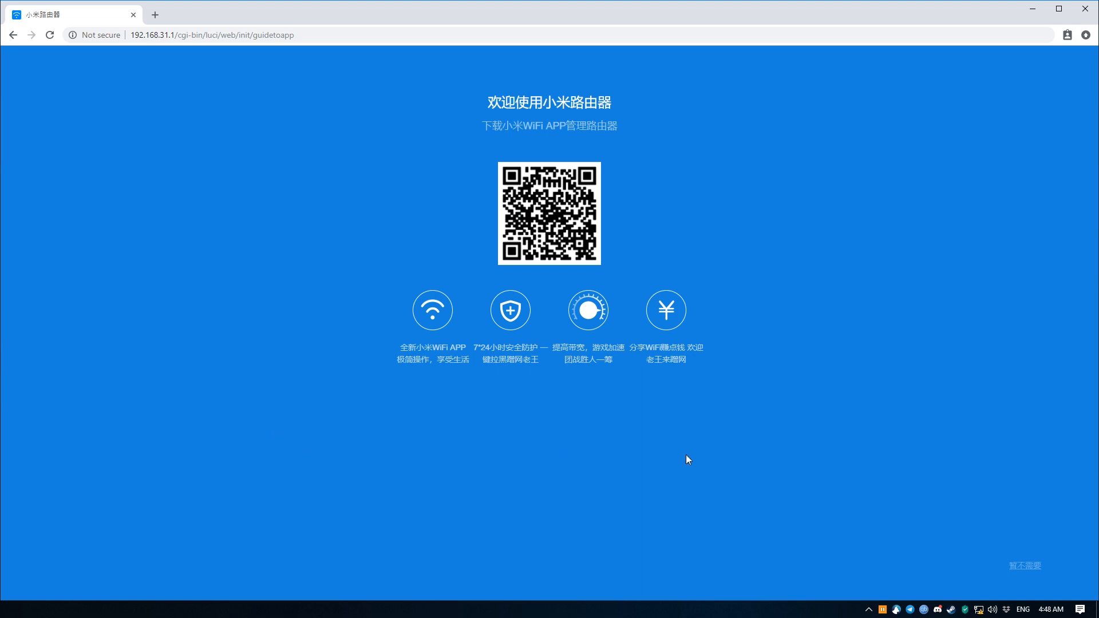
pyautogui.moveTo(962, 473)
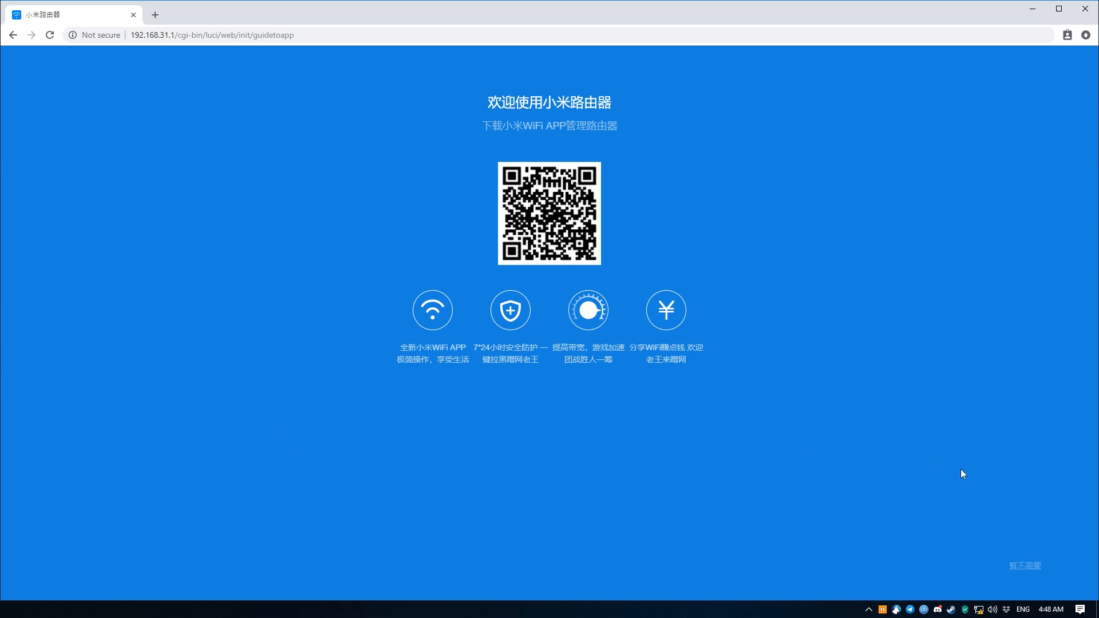
pyautogui.moveTo(443, 465)
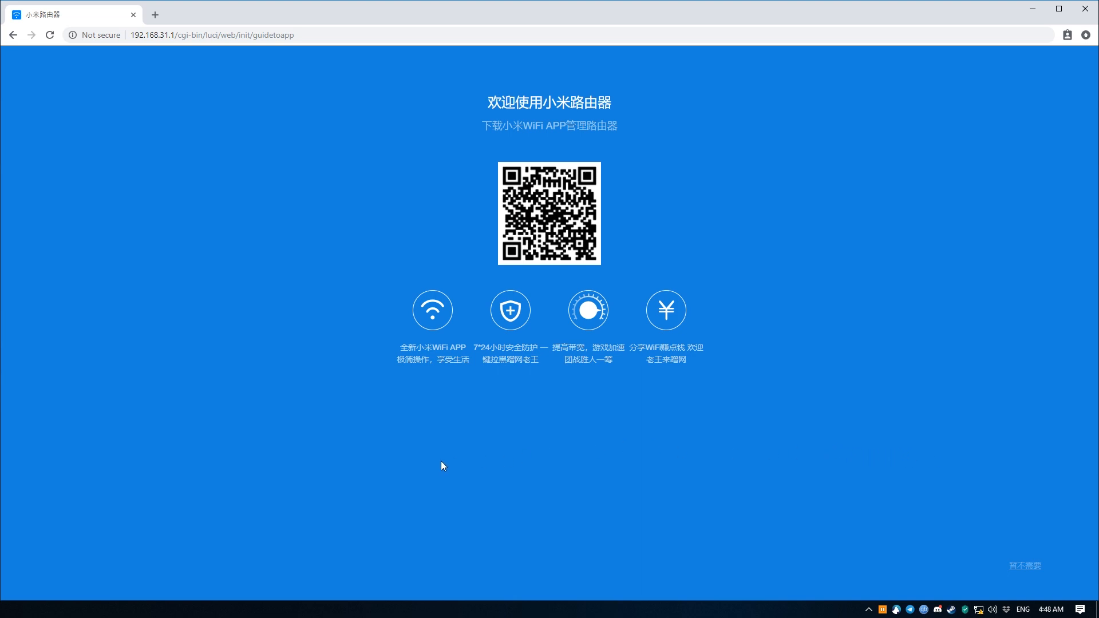
# Skip the phone-app download (暂不需要) and accept the user agreement (同意、继续).
pyautogui.click(1024, 565)
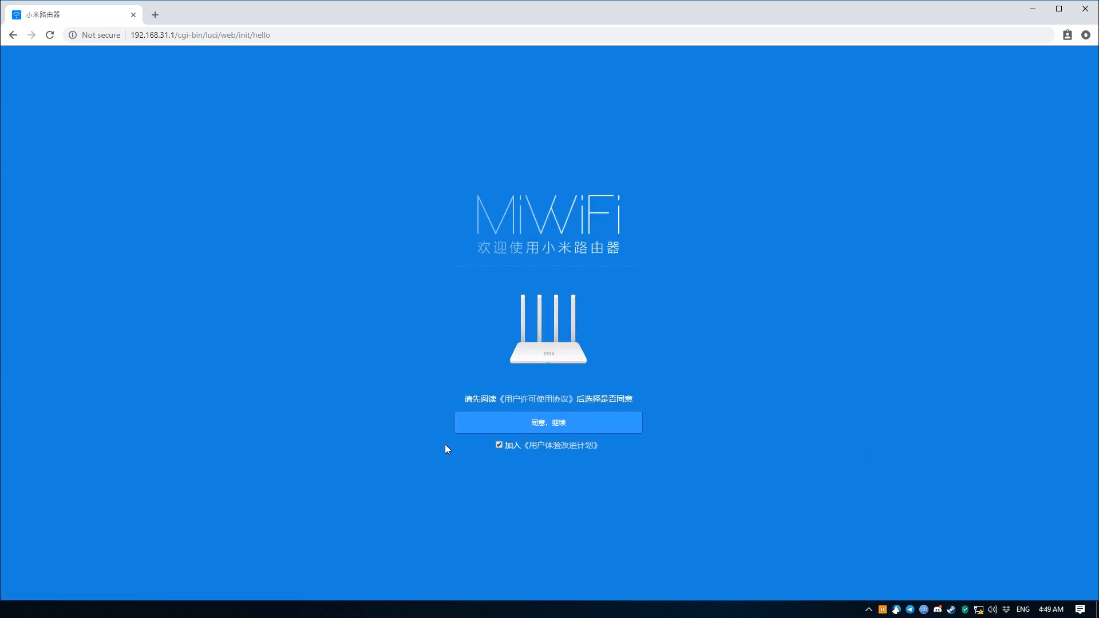
pyautogui.click(547, 421)
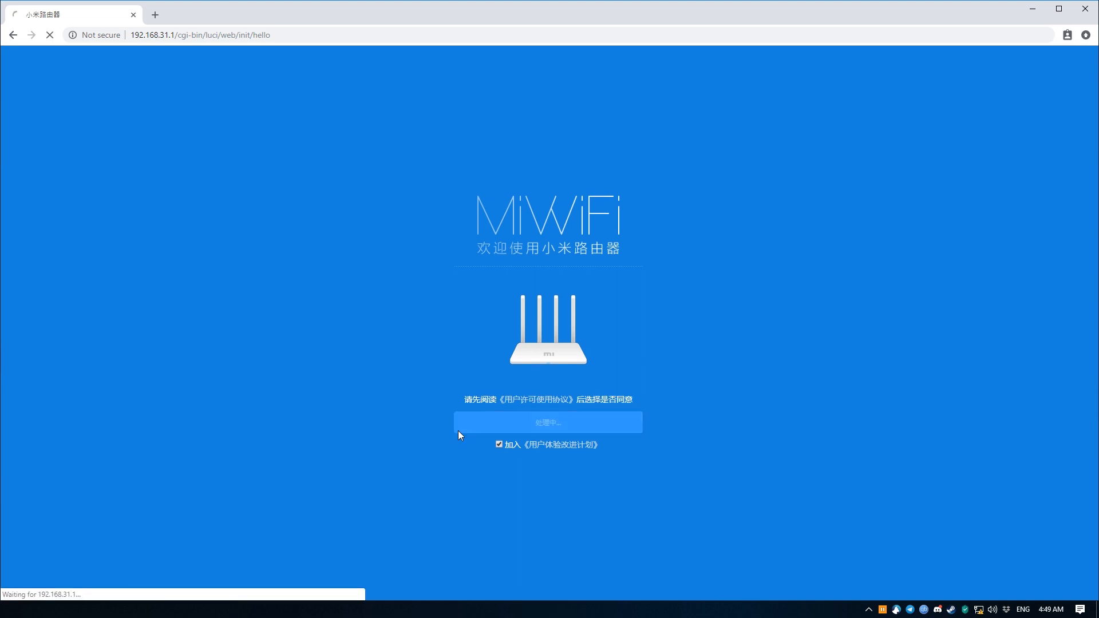
pyautogui.click(547, 422)
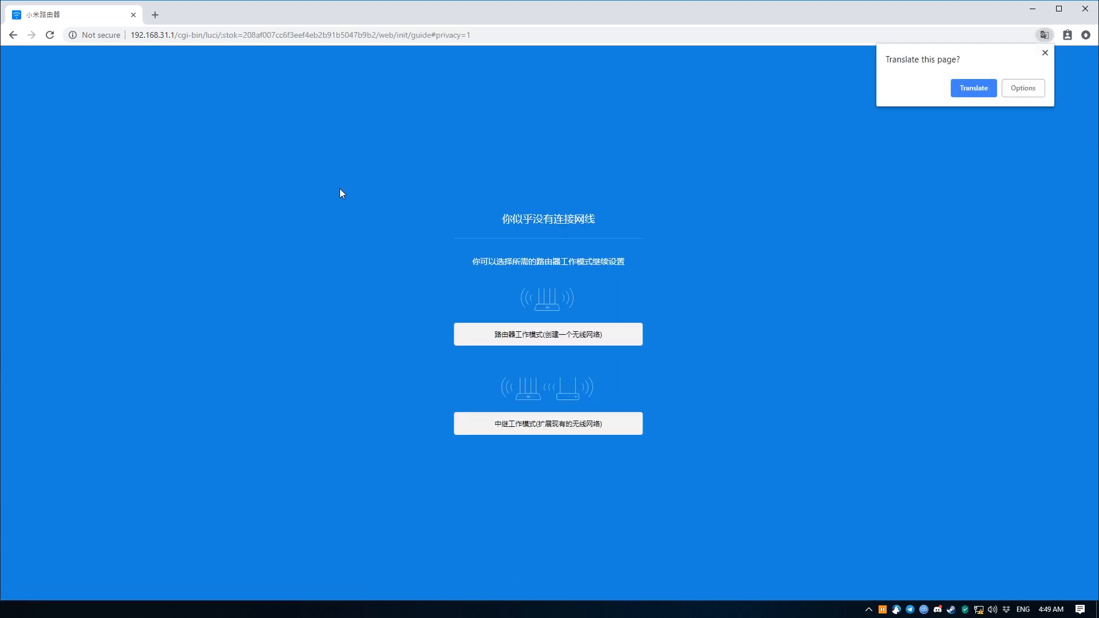
pyautogui.moveTo(378, 396)
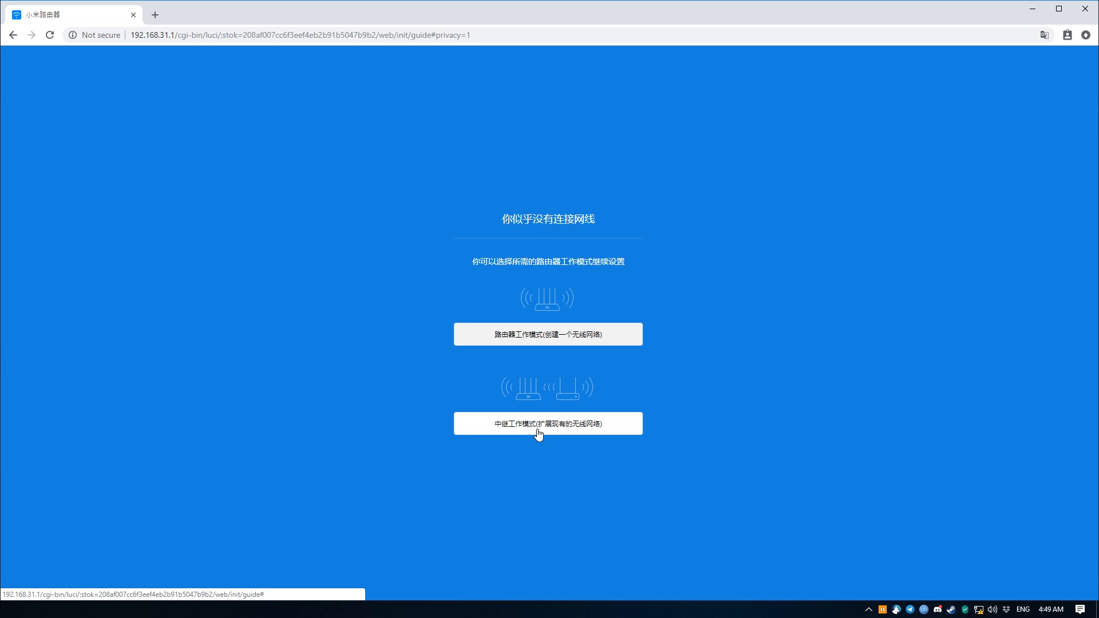
pyautogui.moveTo(545, 431)
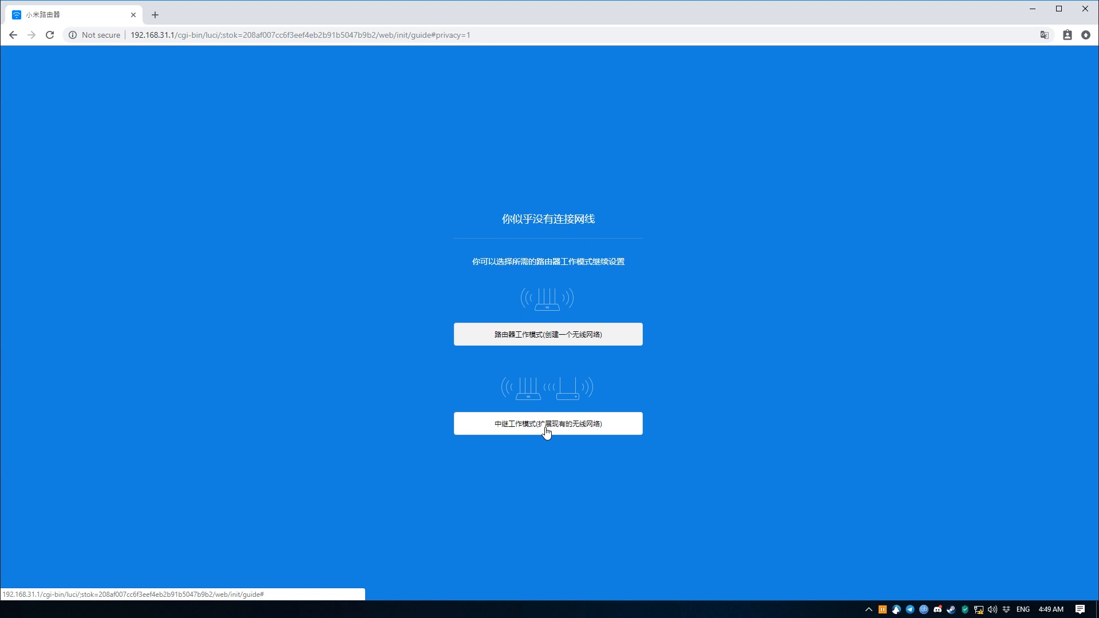
# Choose 中继工作模式 to extend an existing wireless network.
pyautogui.click(547, 424)
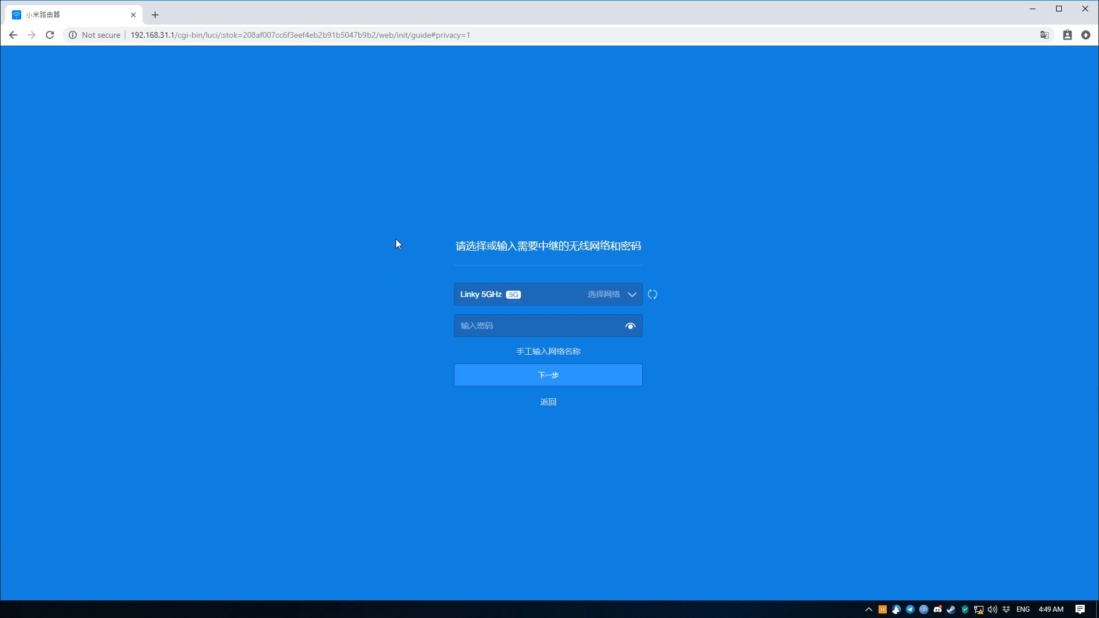
pyautogui.moveTo(391, 387)
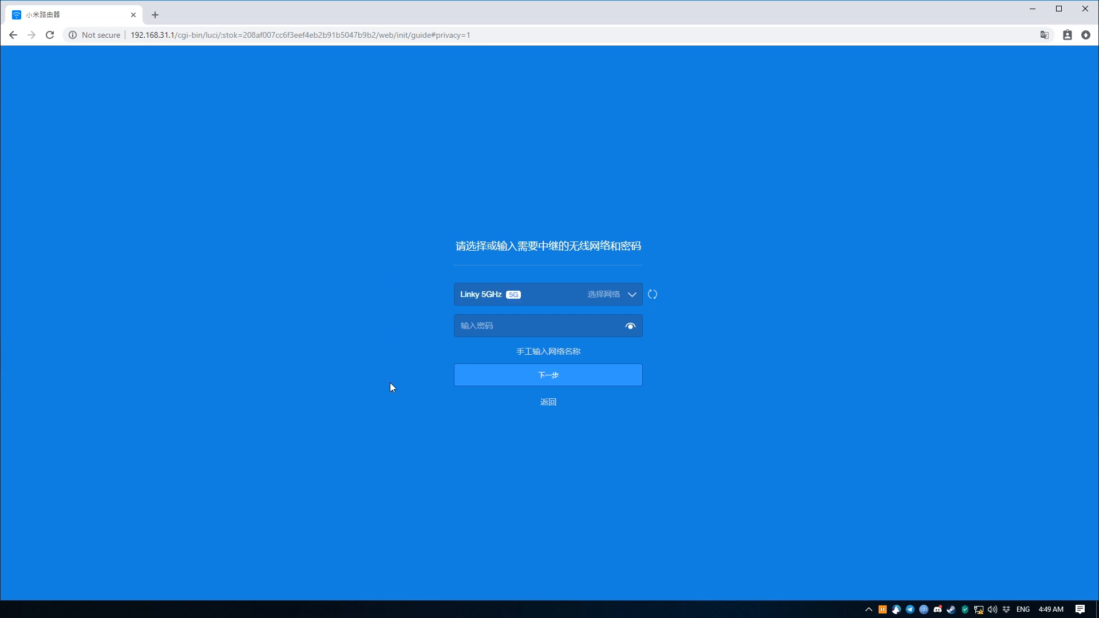
pyautogui.moveTo(331, 336)
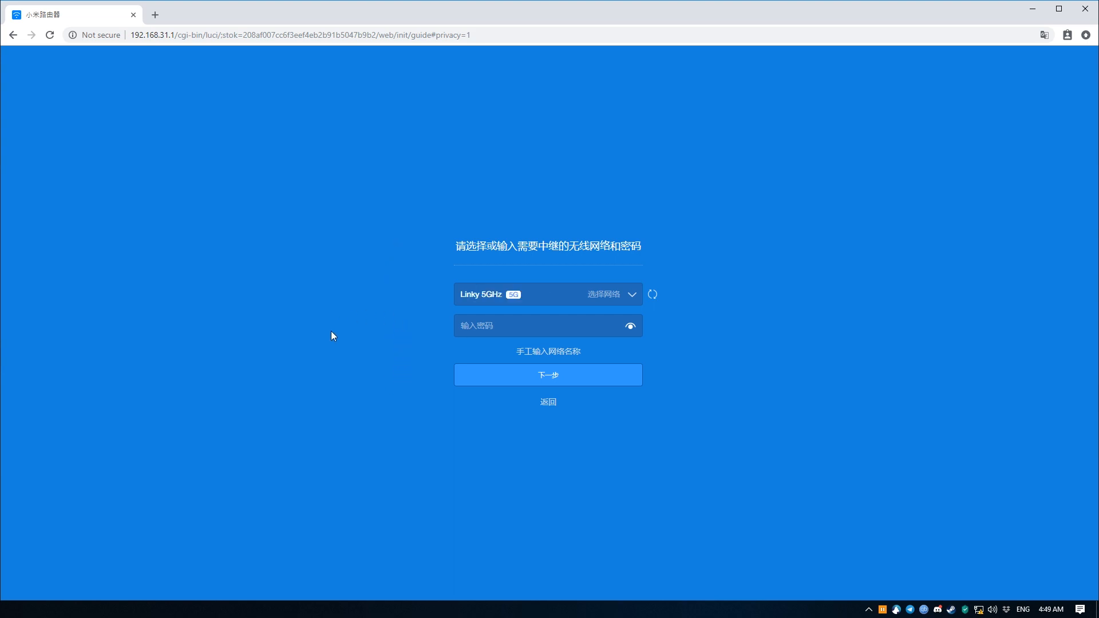
pyautogui.moveTo(528, 301)
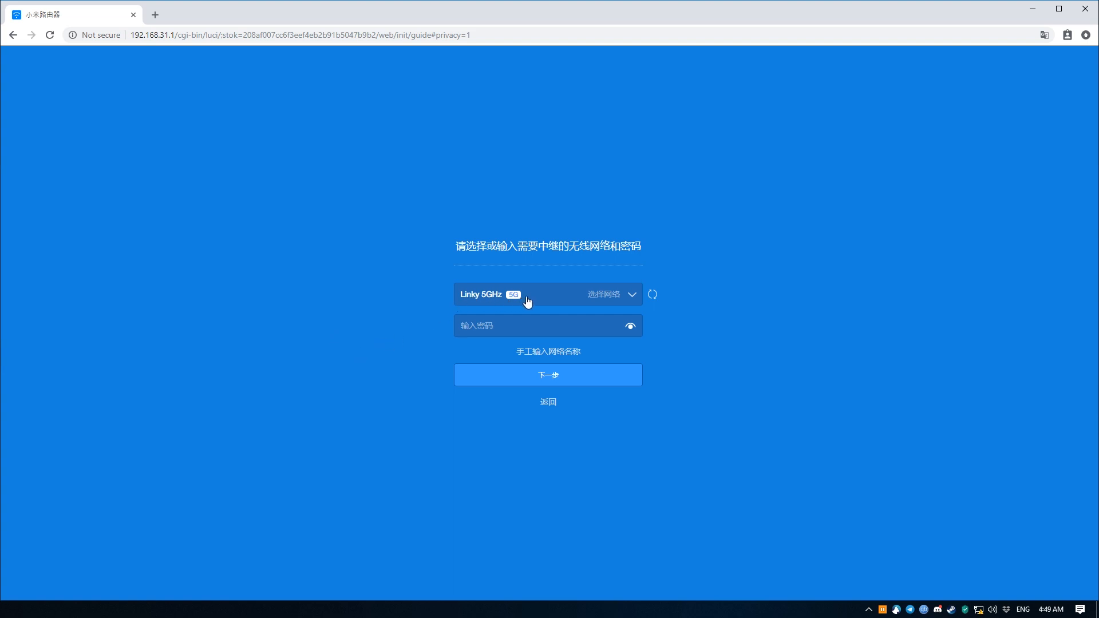
pyautogui.moveTo(506, 300)
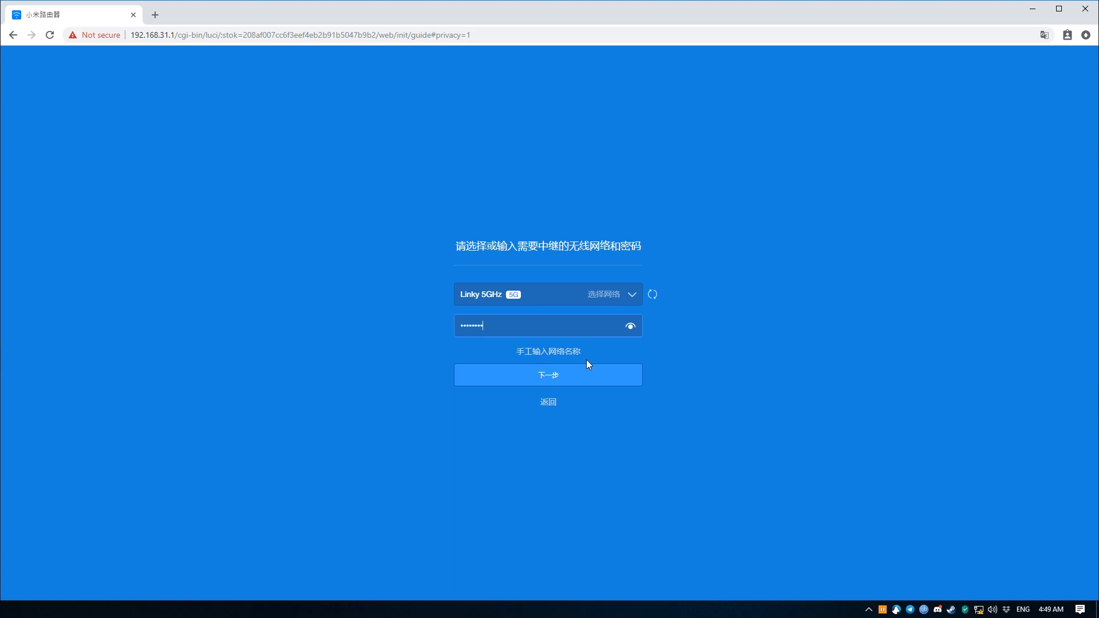
# Proceed with Linky 5GHz selected and its password entered.
pyautogui.click(549, 374)
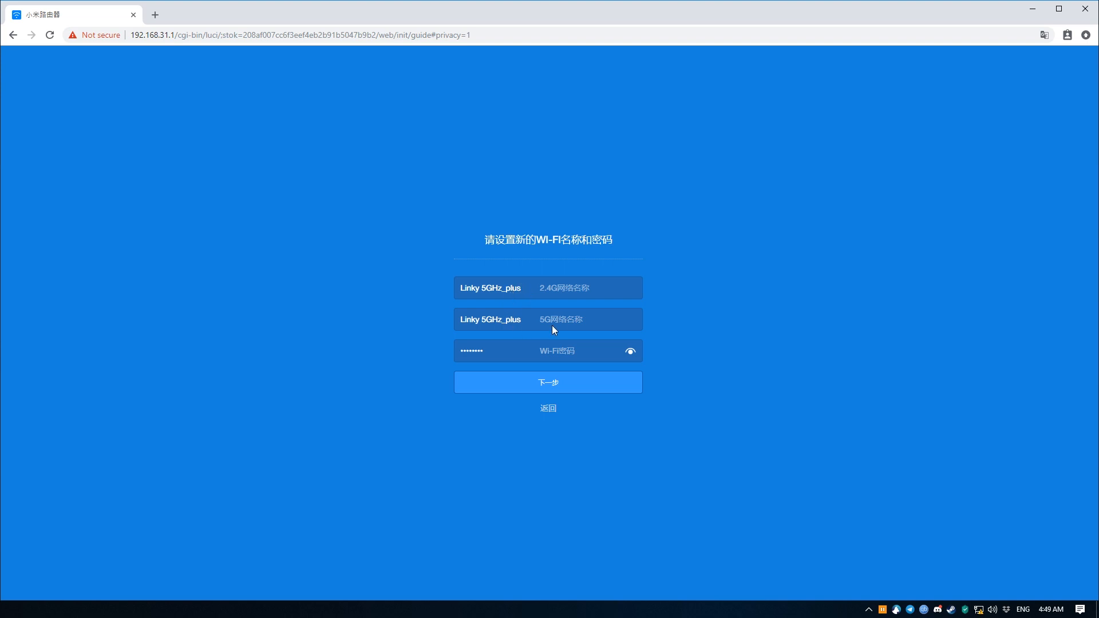
pyautogui.moveTo(468, 361)
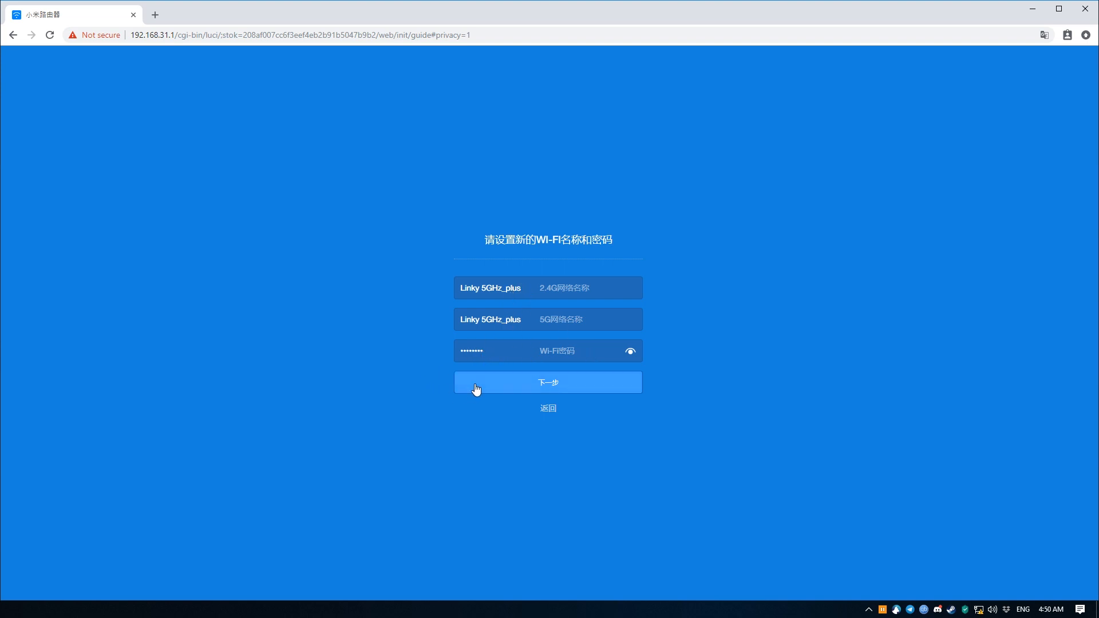
pyautogui.click(547, 381)
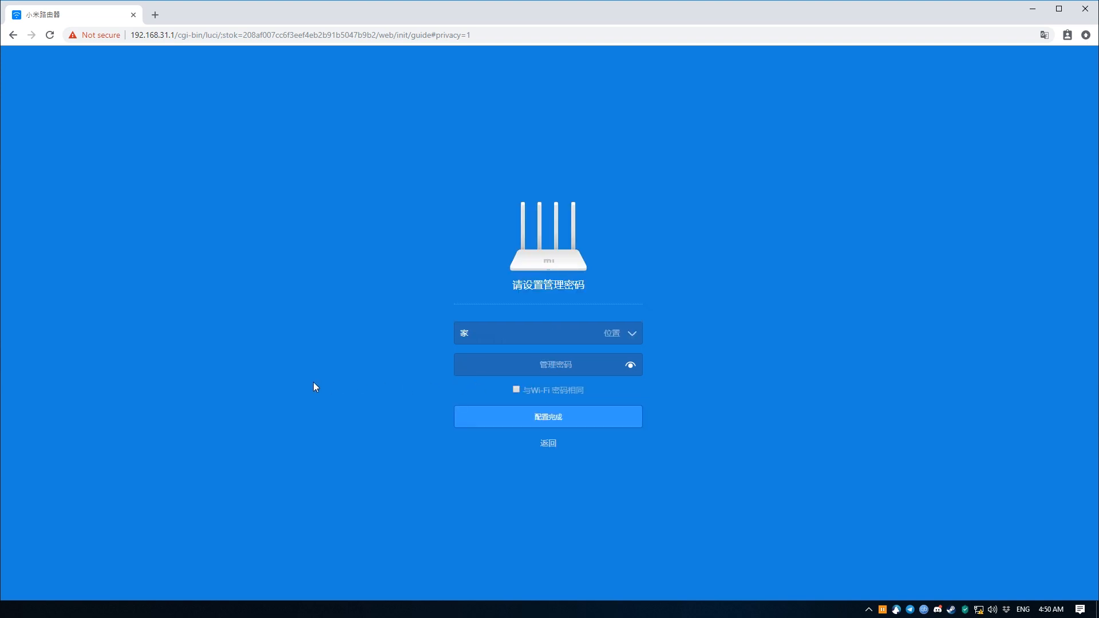
pyautogui.moveTo(356, 389)
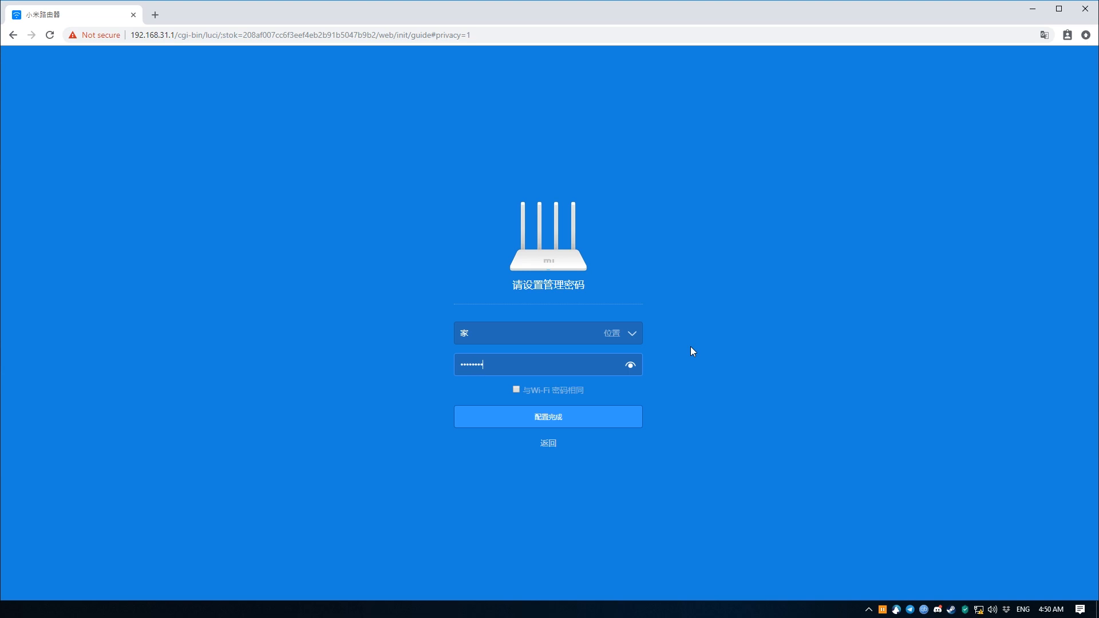
pyautogui.moveTo(611, 381)
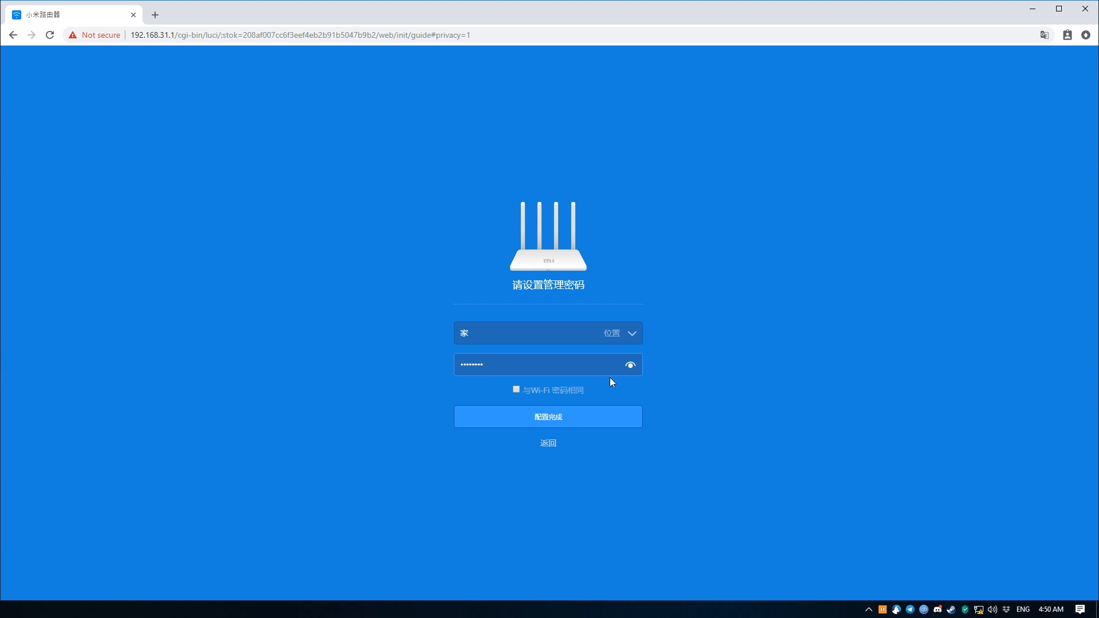
pyautogui.click(630, 365)
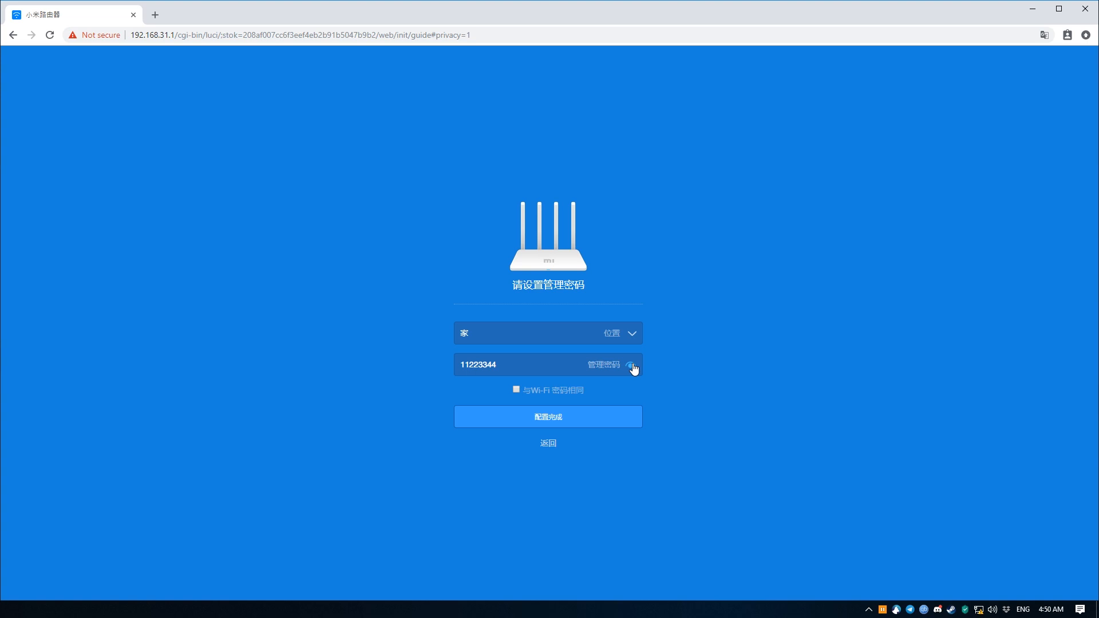
# Submit the finished setup with 配置完成.
pyautogui.click(547, 416)
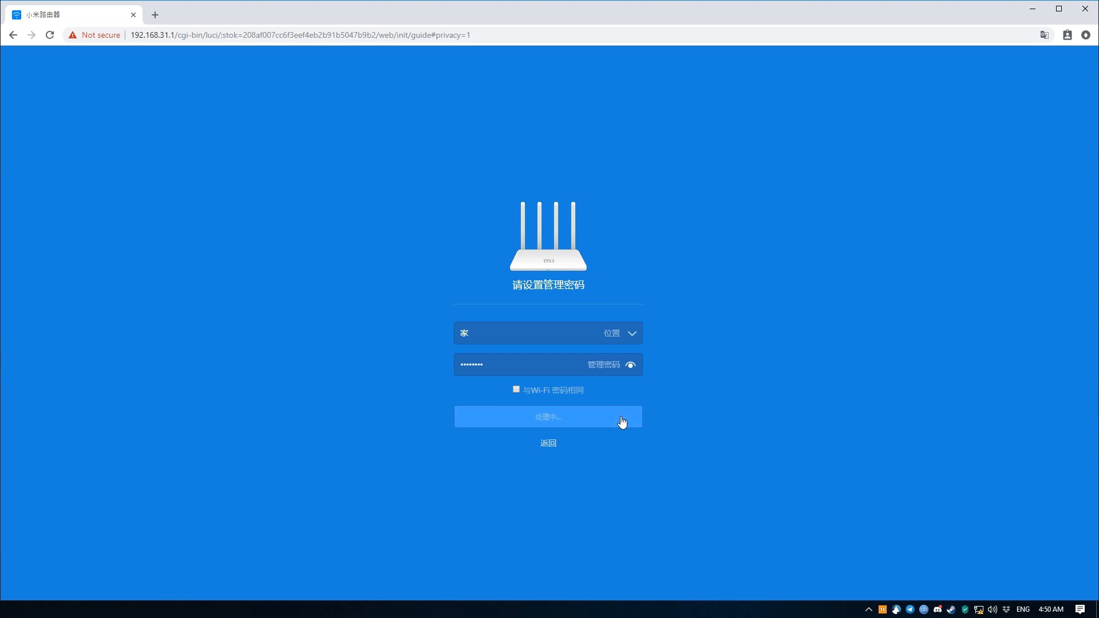
pyautogui.moveTo(675, 401)
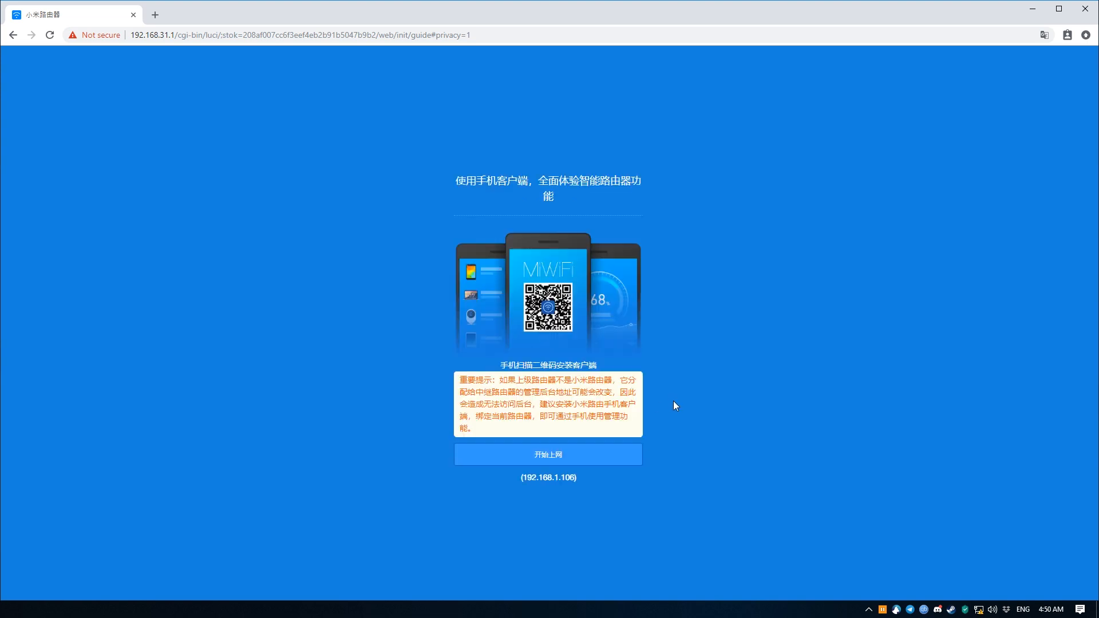
pyautogui.moveTo(490, 507)
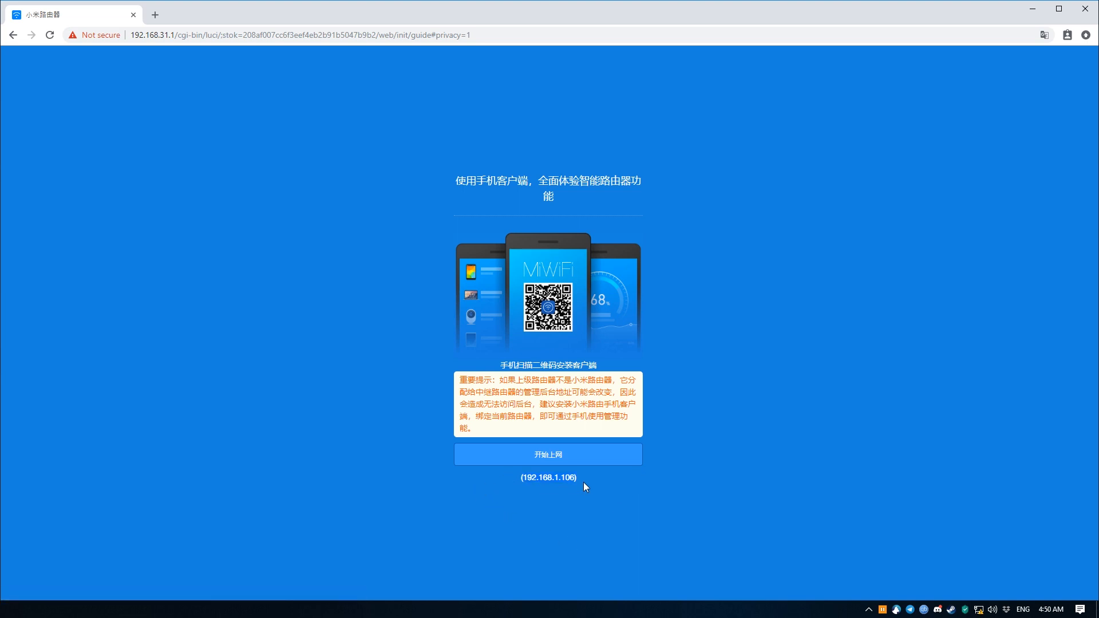
pyautogui.moveTo(575, 477)
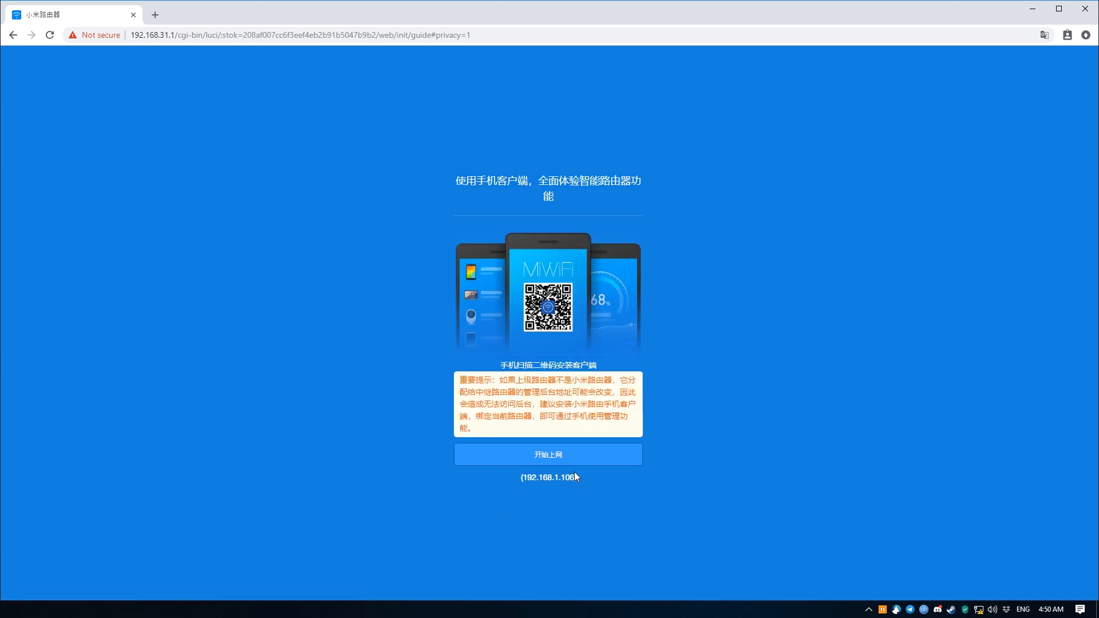
pyautogui.moveTo(603, 474)
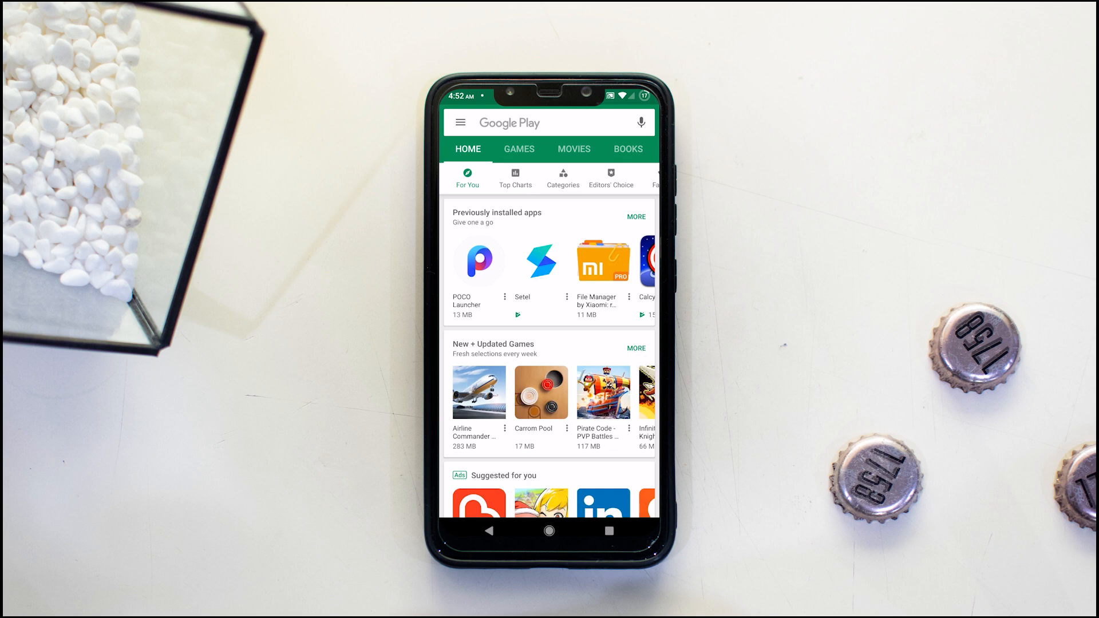
# Search Google Play for 'mi', launch the Mi Router app, and allow location access.
pyautogui.write('miwifi')
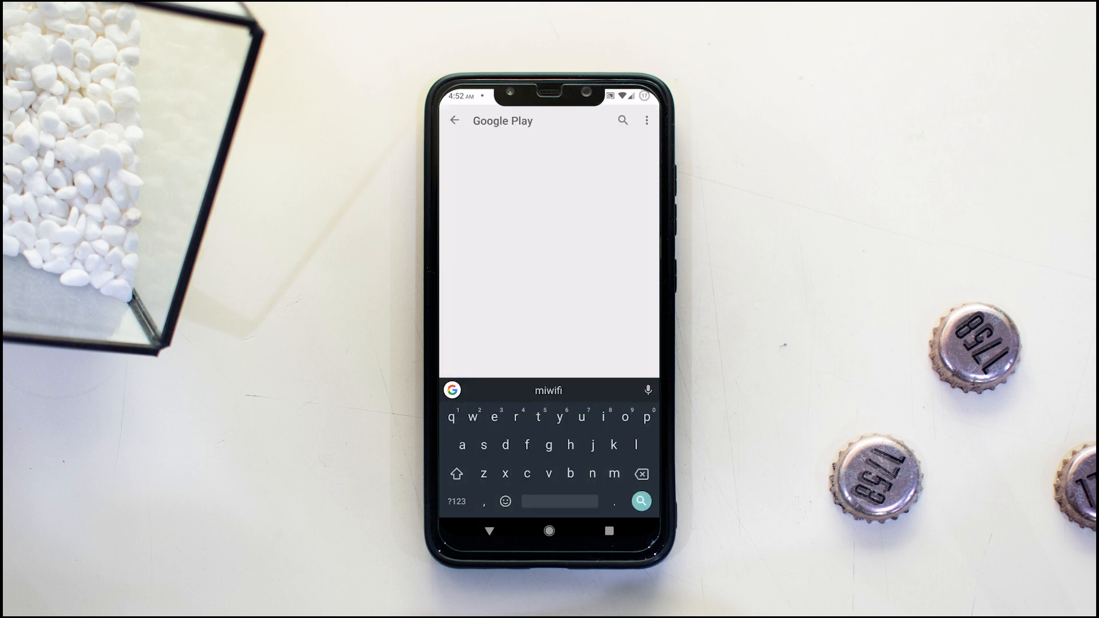
pyautogui.click(639, 501)
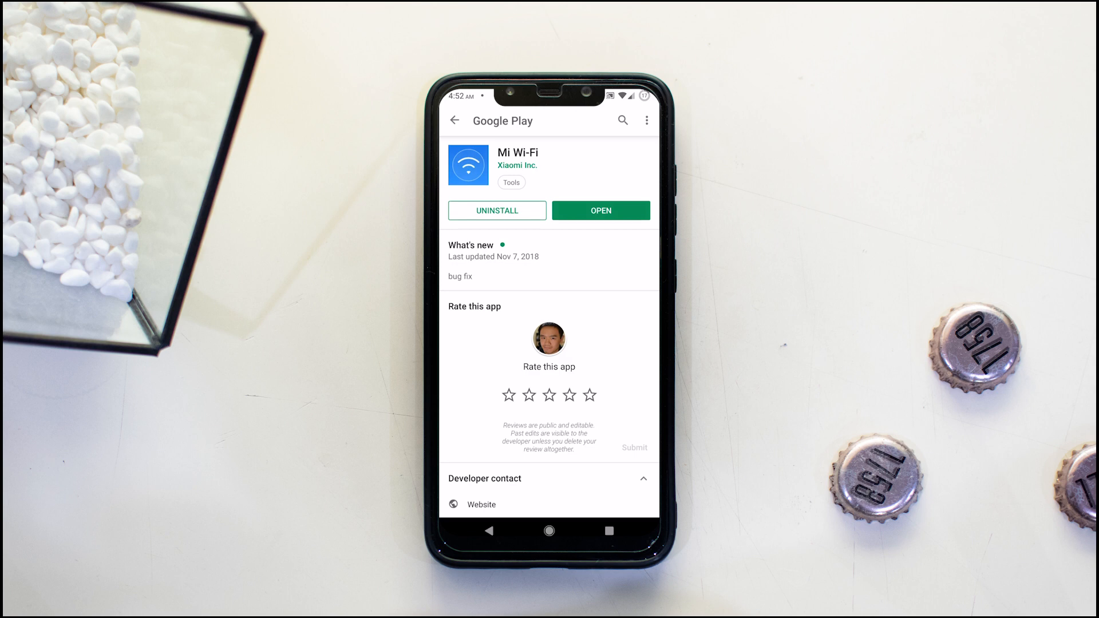
pyautogui.click(600, 210)
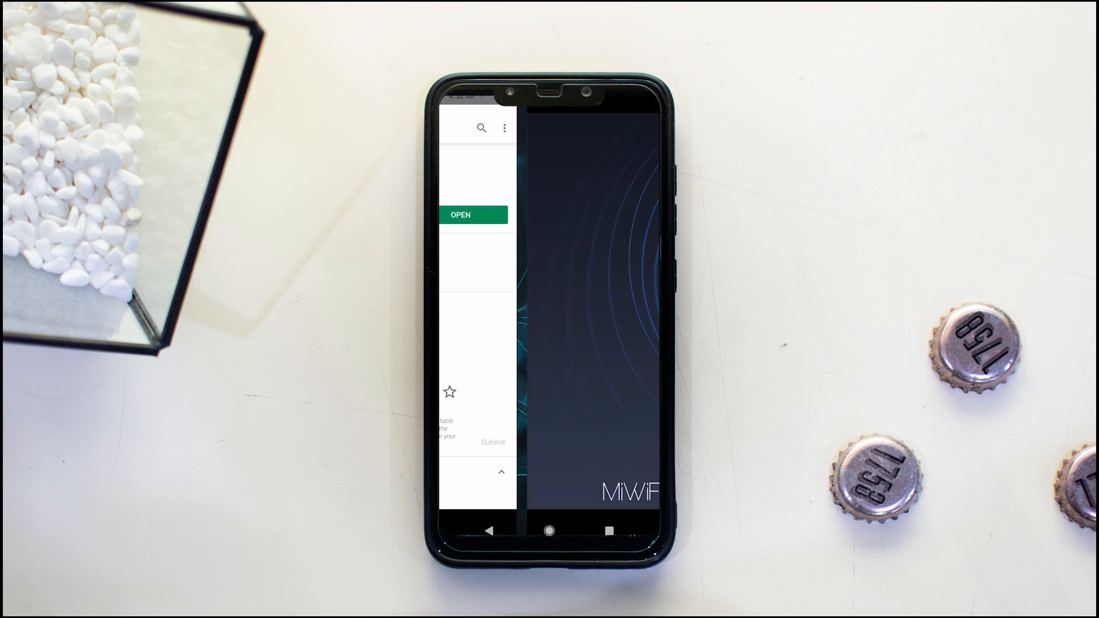
pyautogui.click(460, 214)
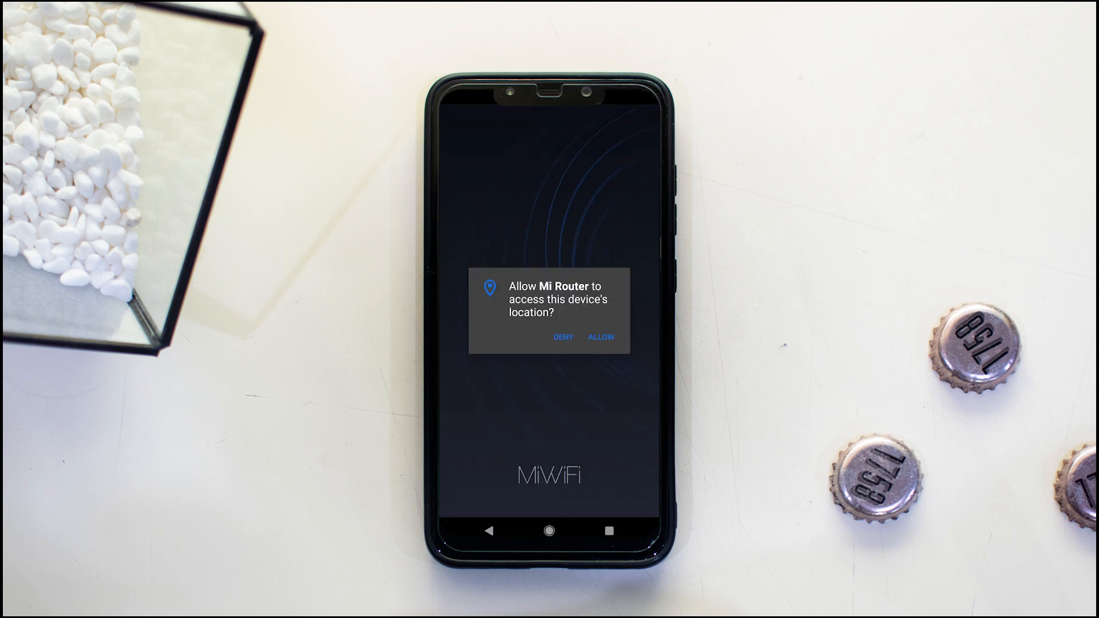
pyautogui.click(600, 337)
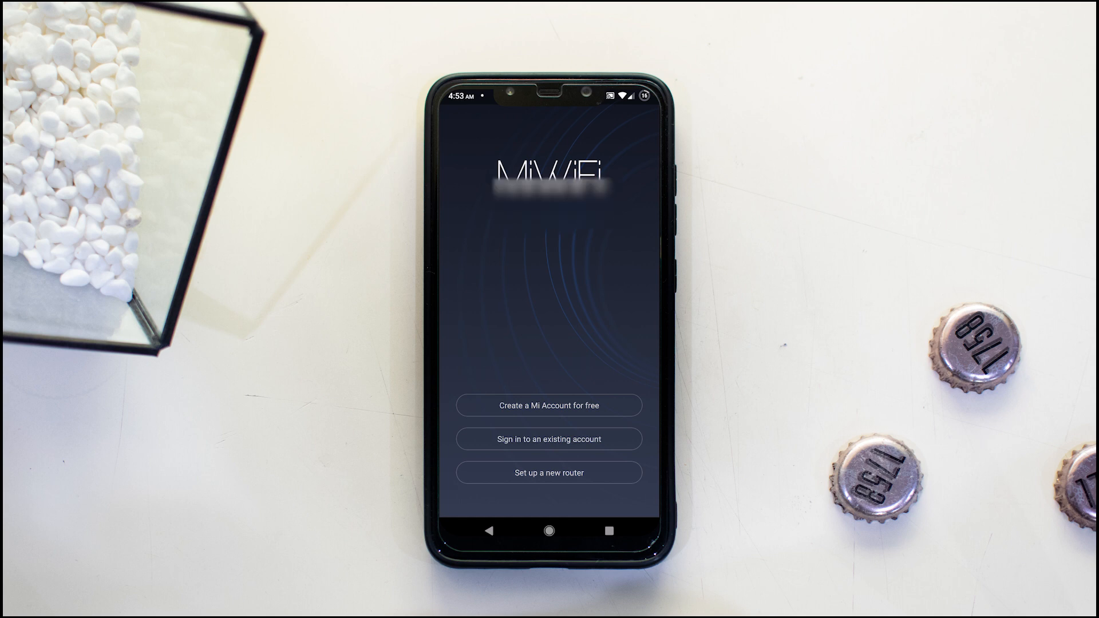
# Sign in with the existing Mi account and choose Add router from the router list.
pyautogui.click(549, 439)
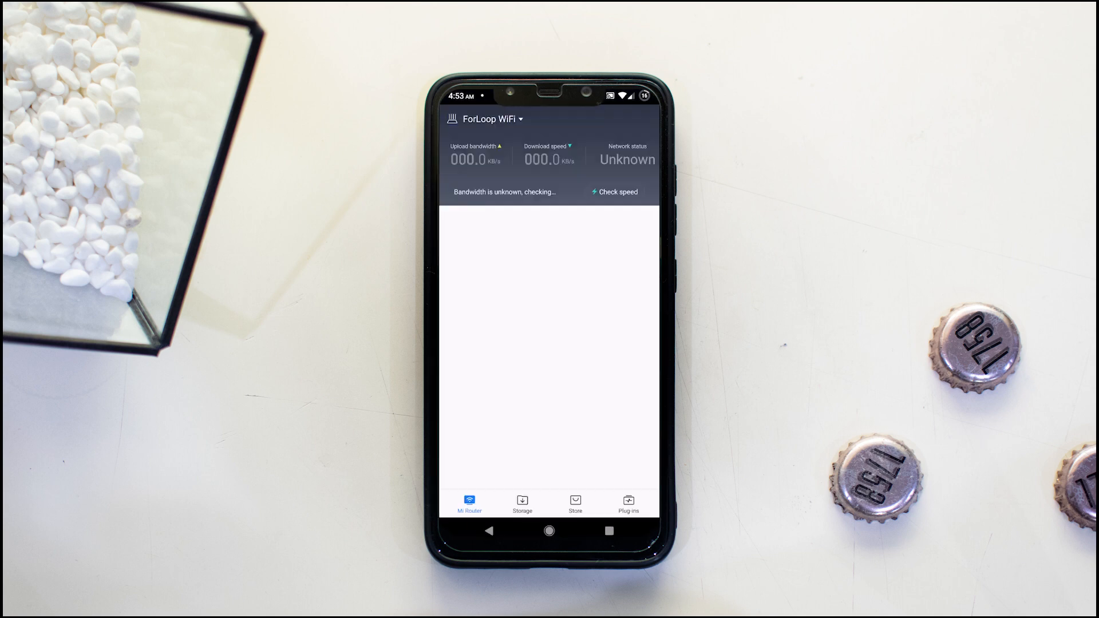
pyautogui.click(491, 118)
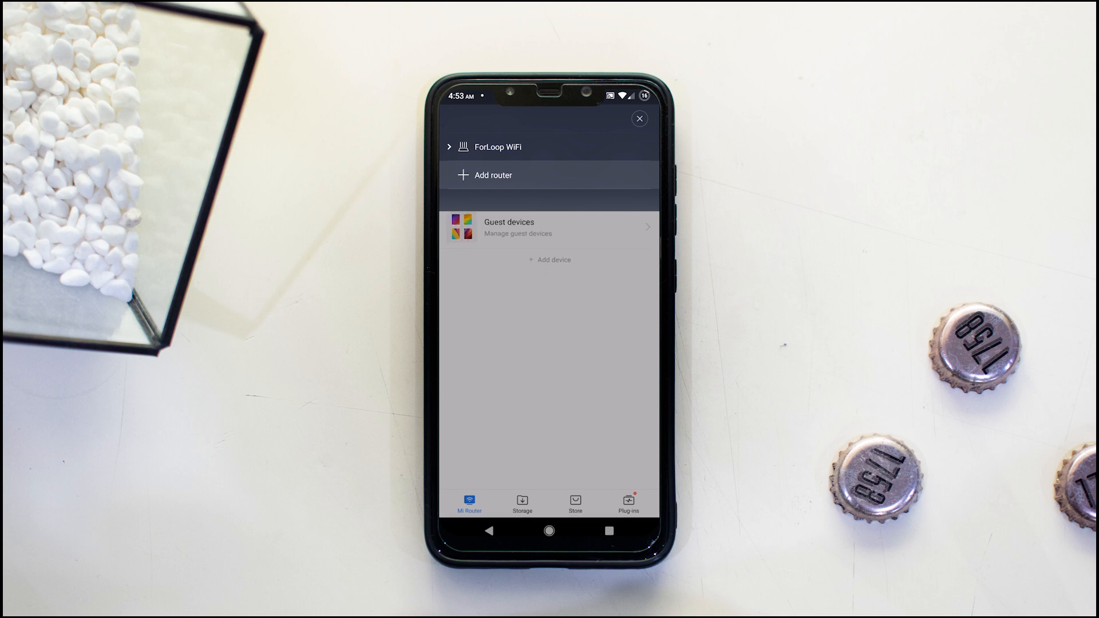
pyautogui.click(491, 176)
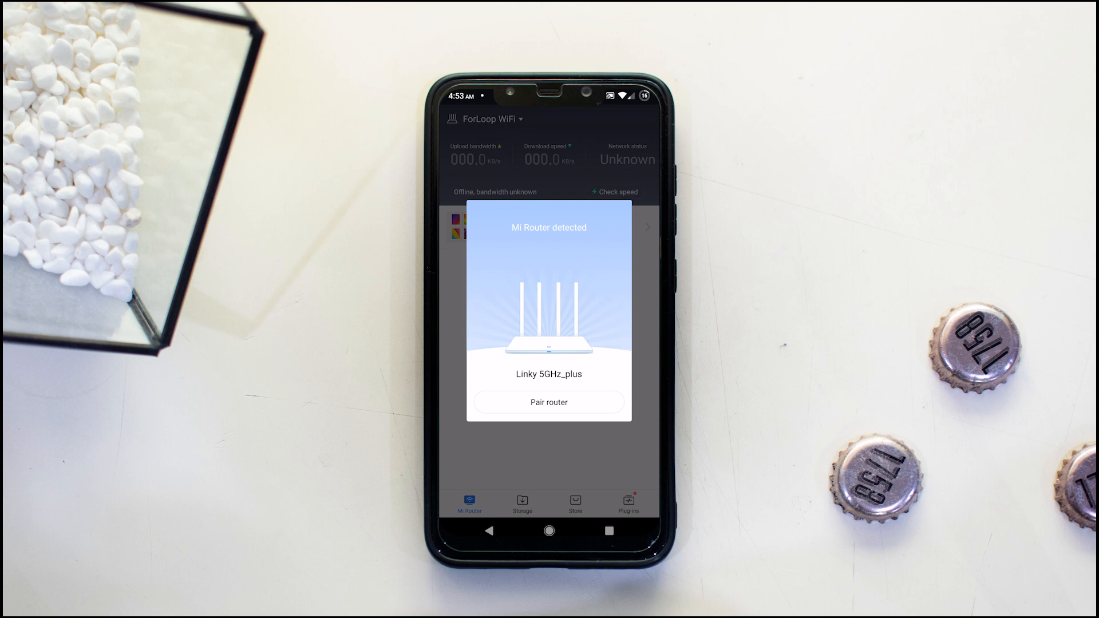
# Pair Linky 5GHz_plus by entering its admin password and confirming.
pyautogui.click(549, 402)
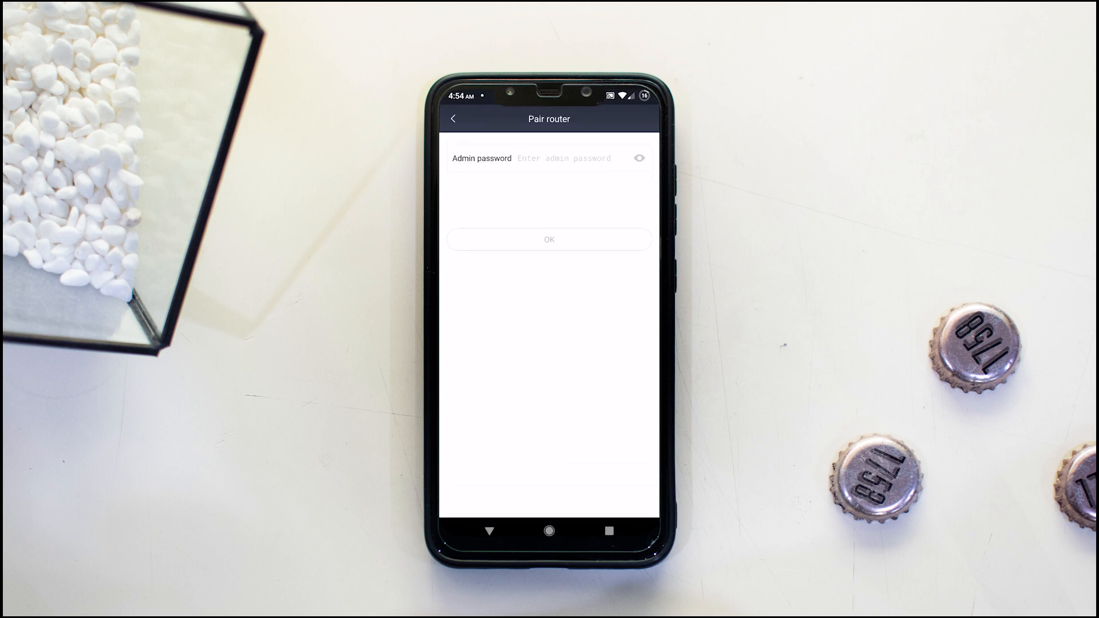
pyautogui.click(561, 158)
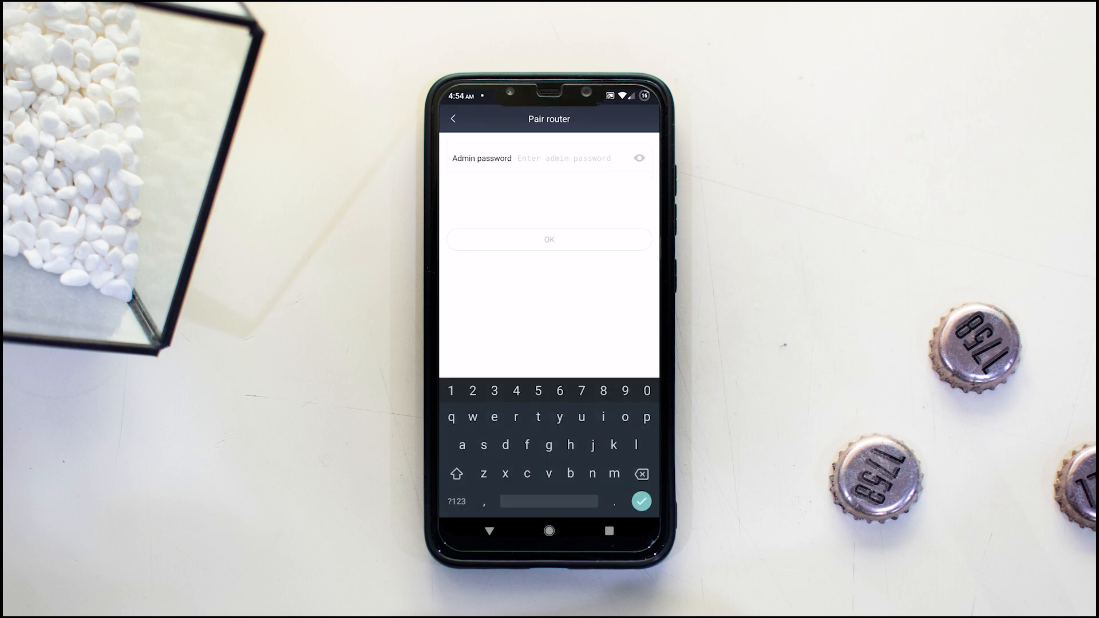
pyautogui.write('1')
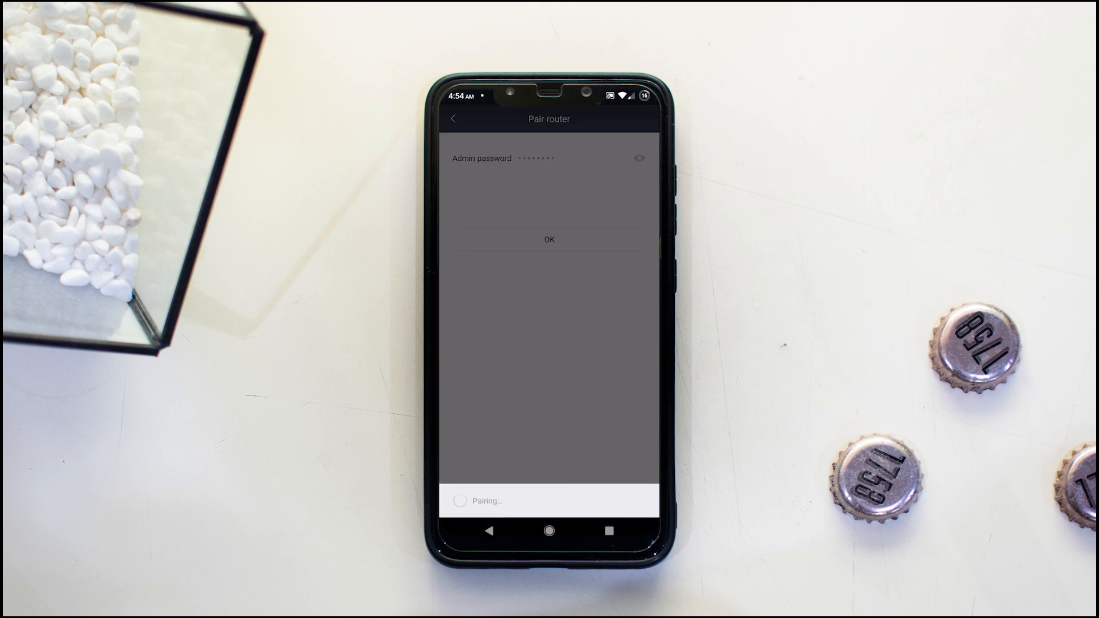
pyautogui.click(549, 240)
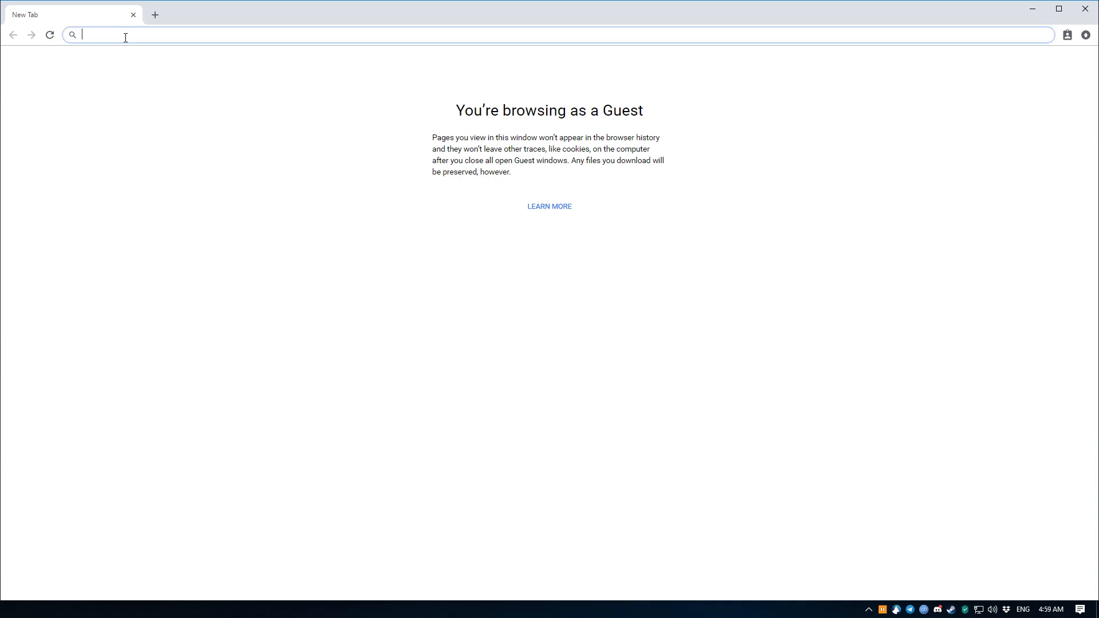
pyautogui.write('http')
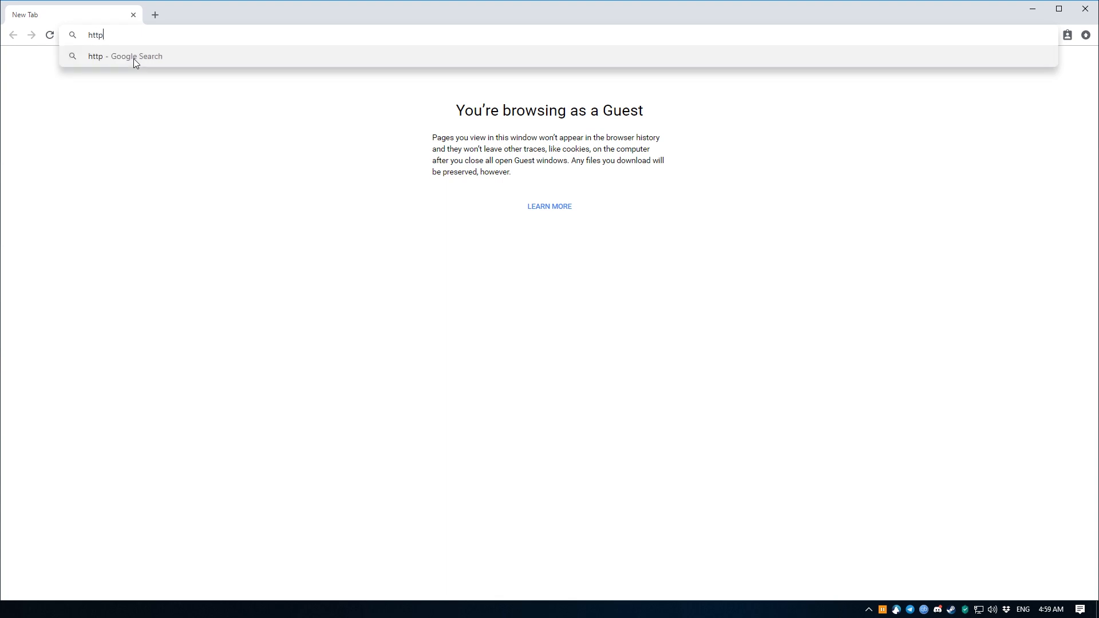
pyautogui.write('s://')
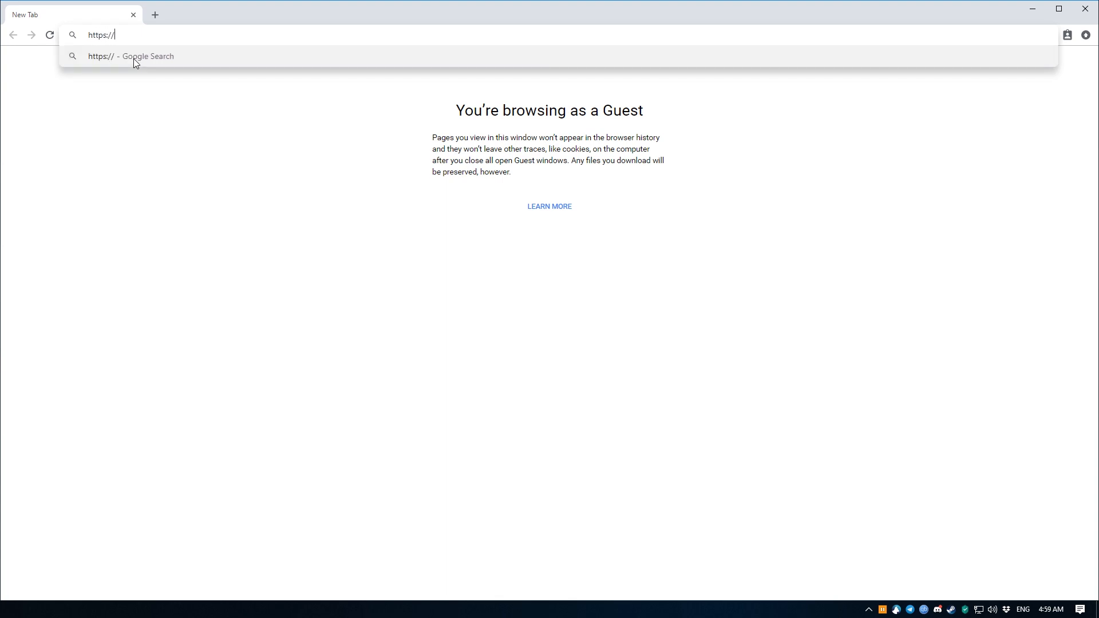
pyautogui.write('d.mi')
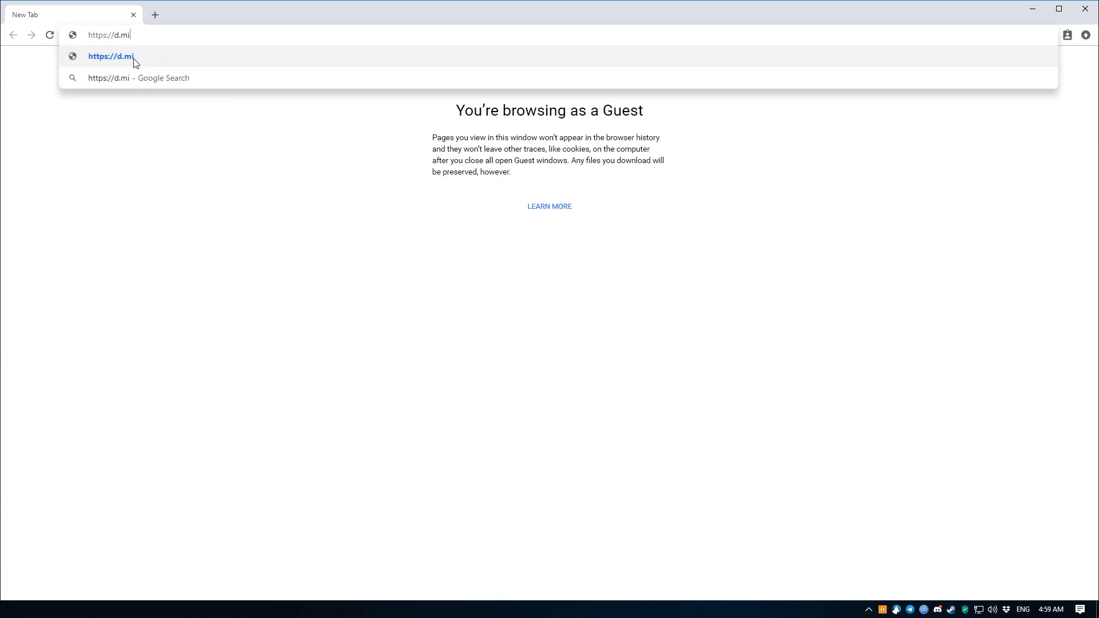
pyautogui.write('wifi.com/')
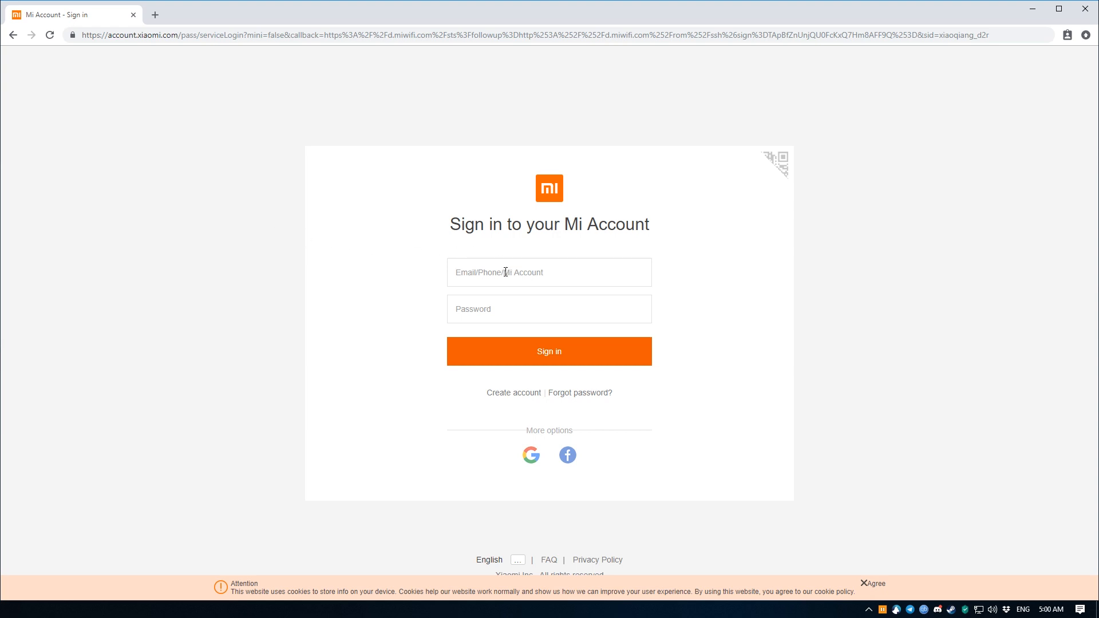
pyautogui.click(548, 351)
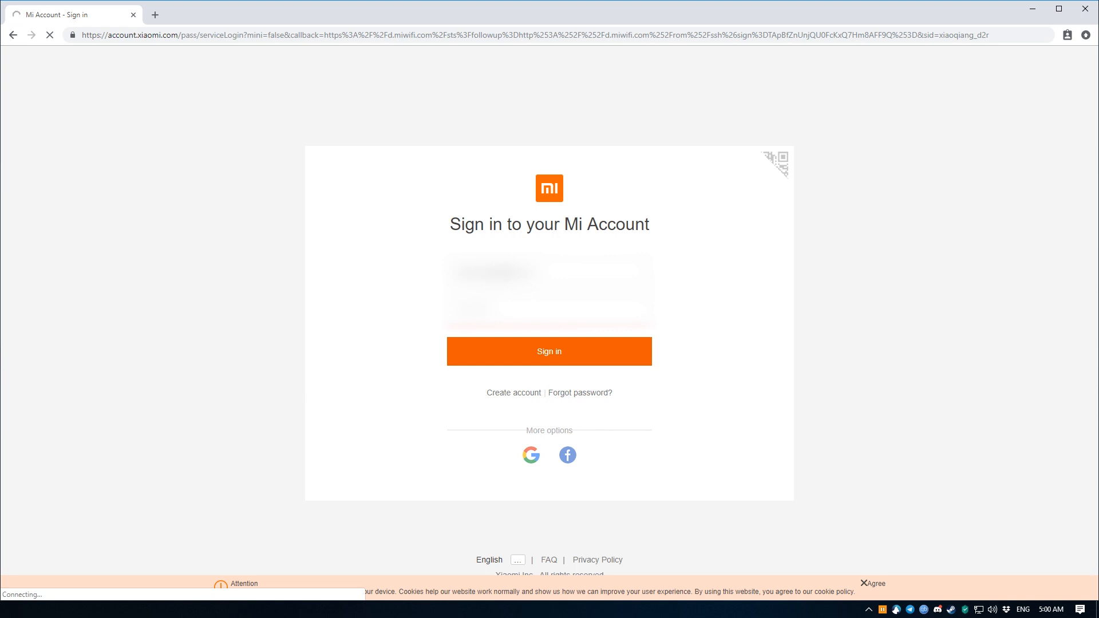
pyautogui.click(548, 351)
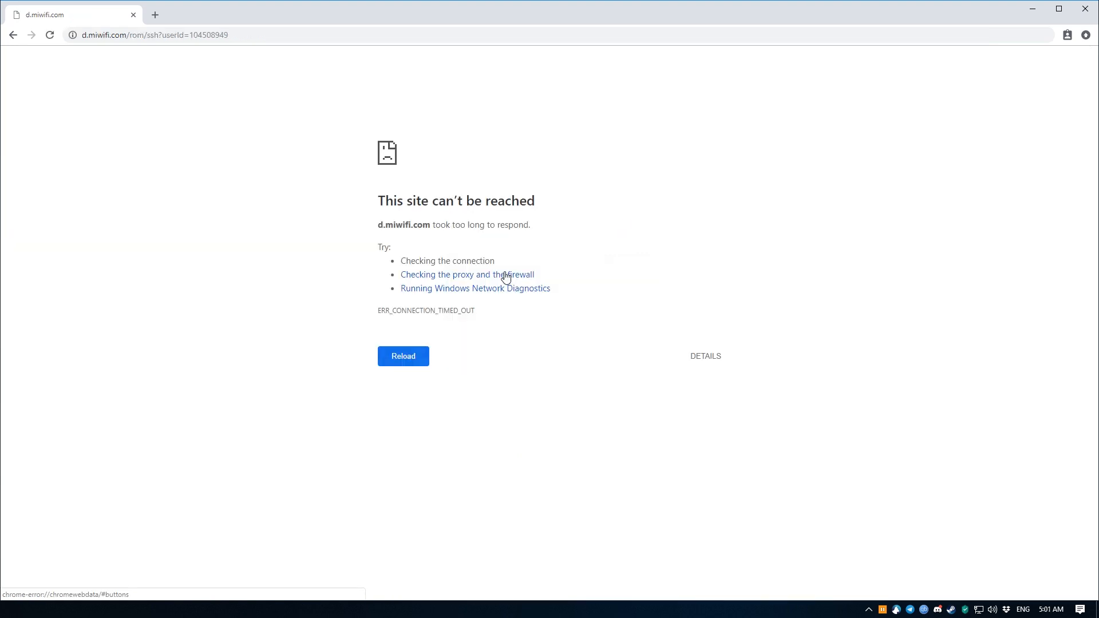
pyautogui.moveTo(515, 470)
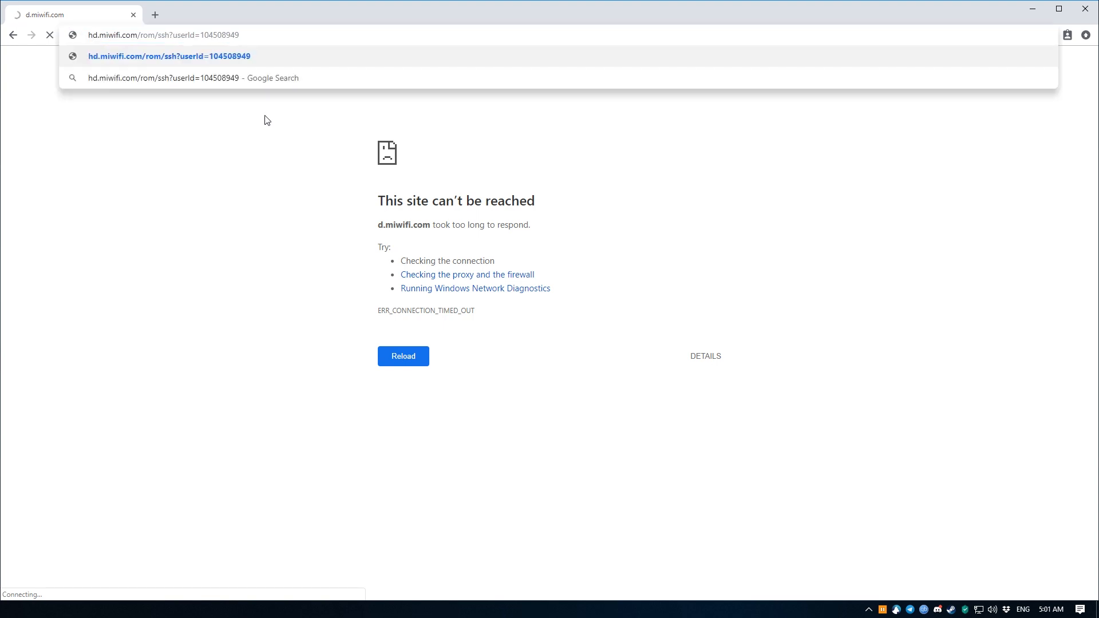
pyautogui.write('https://d.miwifi.com/rom/ssh?userId=104508949')
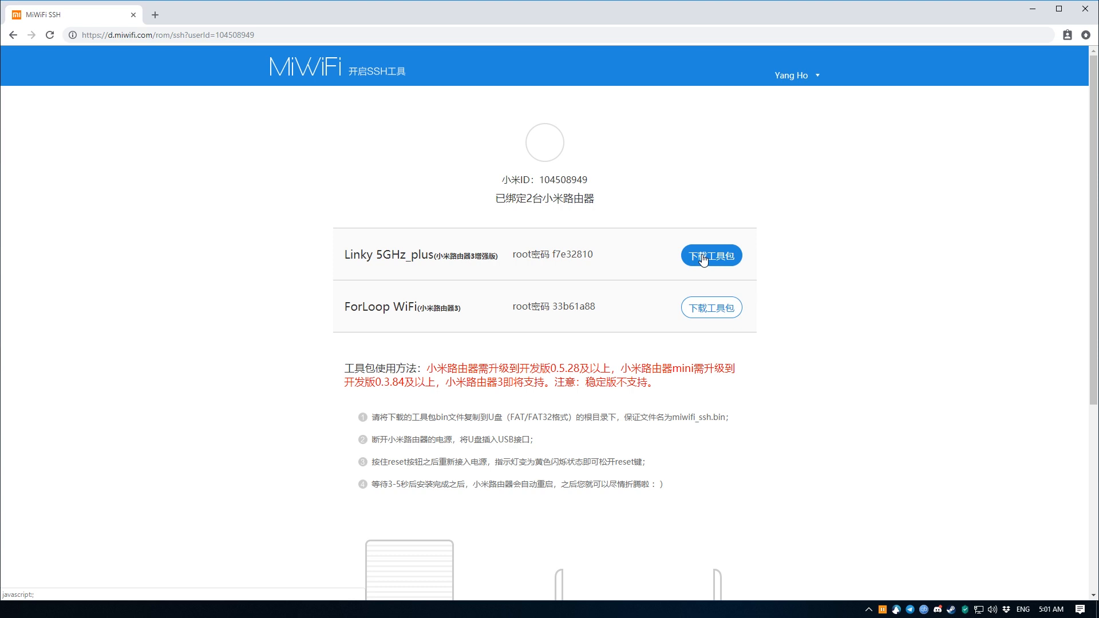
# Accept the SSH agreement and download miwifi_ssh.bin for Linky 5GHz_plus, retrying after timeout.
pyautogui.click(709, 255)
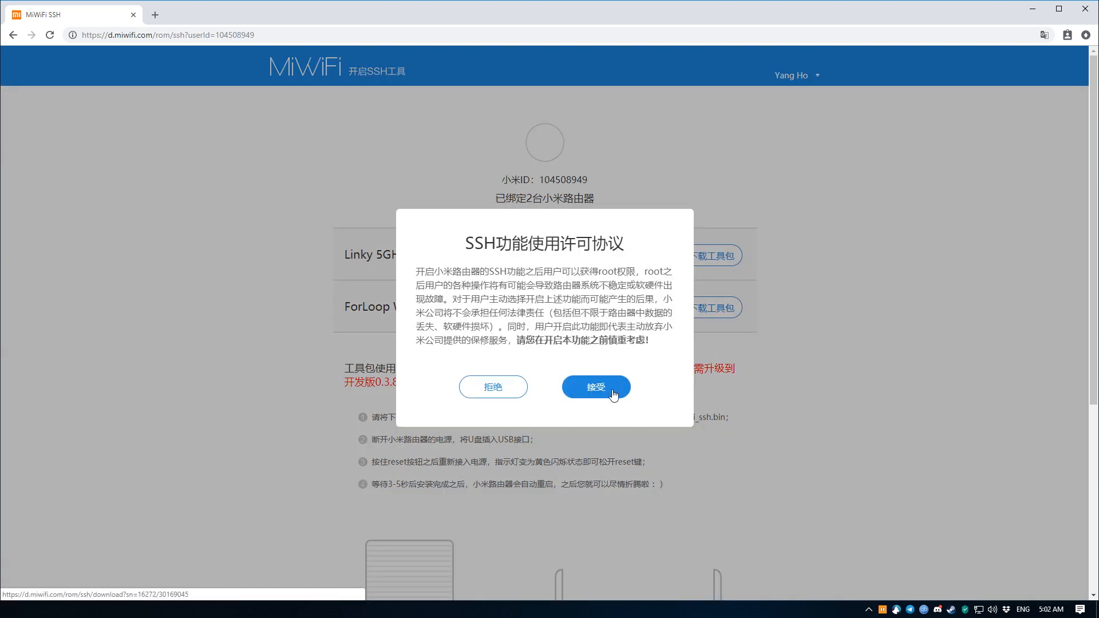
pyautogui.click(595, 386)
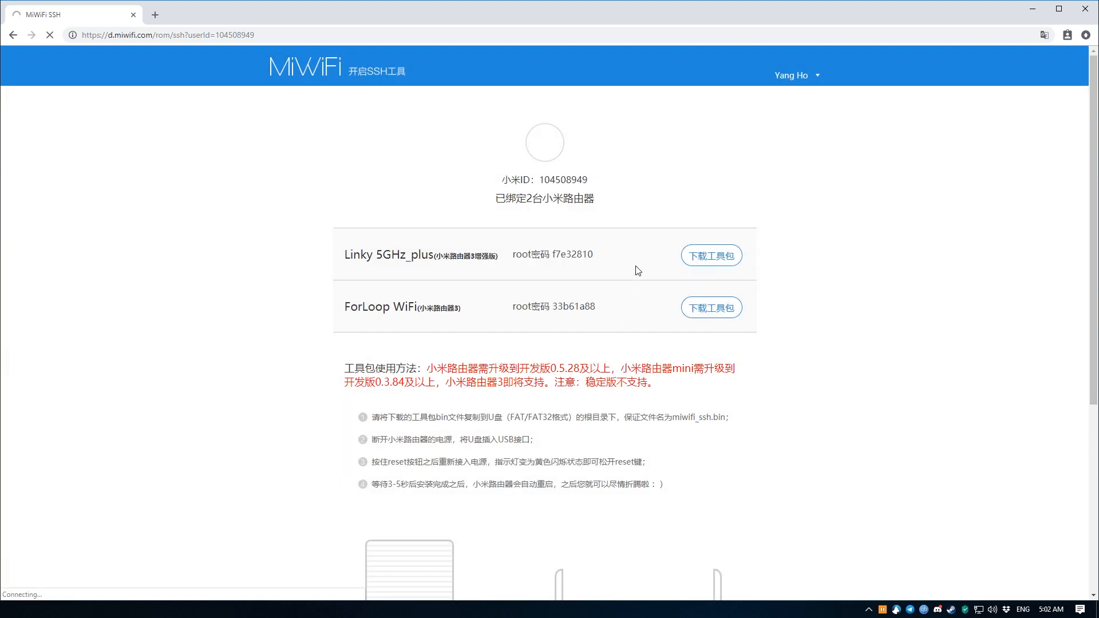
pyautogui.click(711, 254)
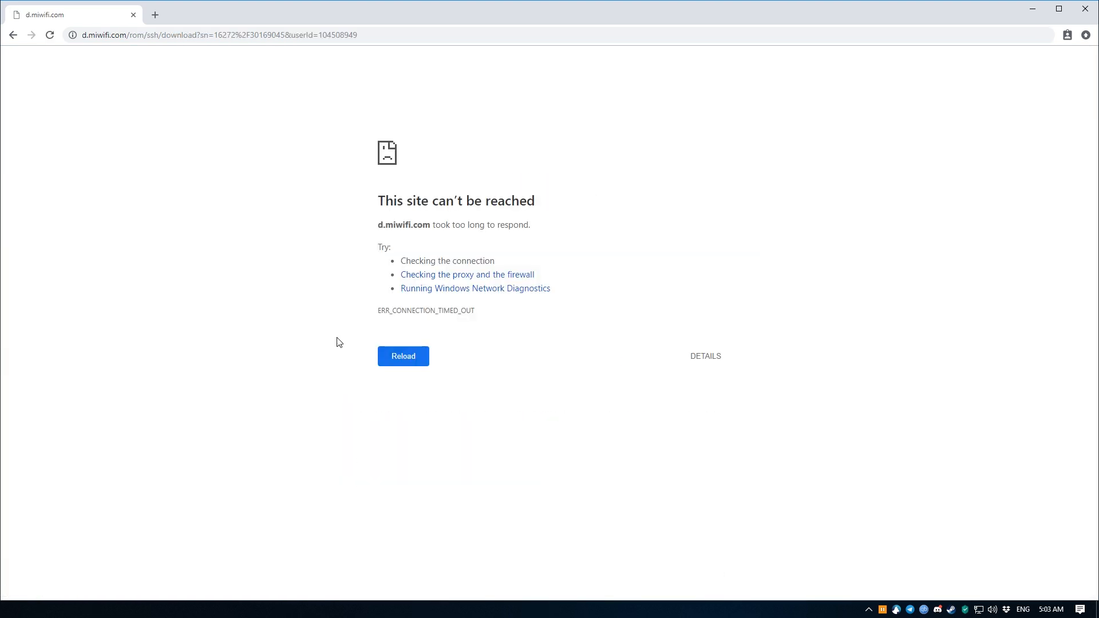
pyautogui.moveTo(318, 316)
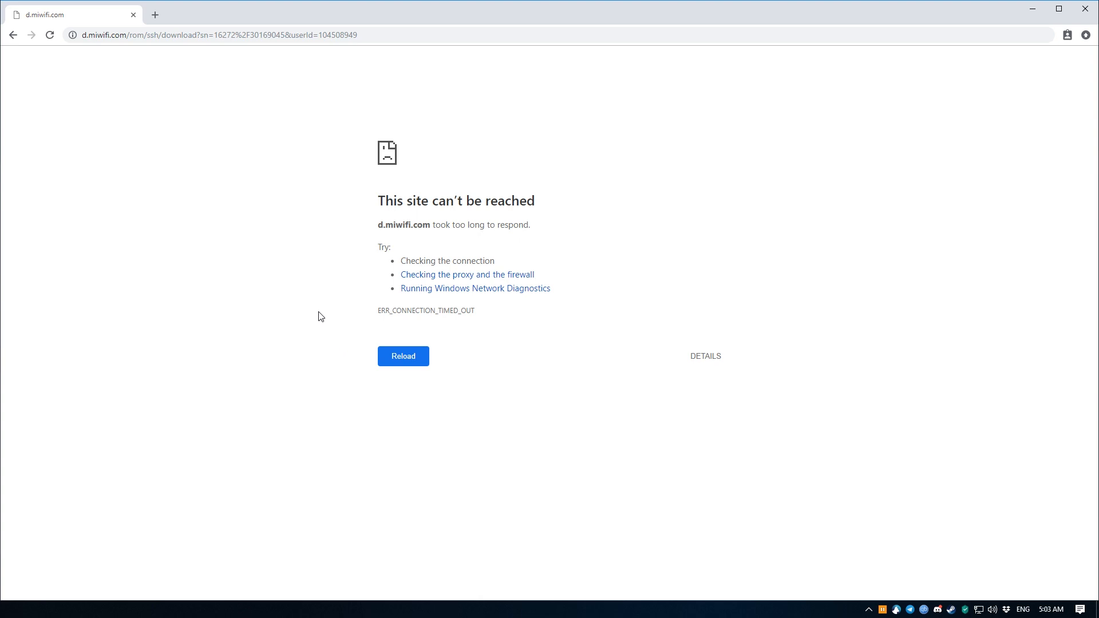
pyautogui.click(402, 356)
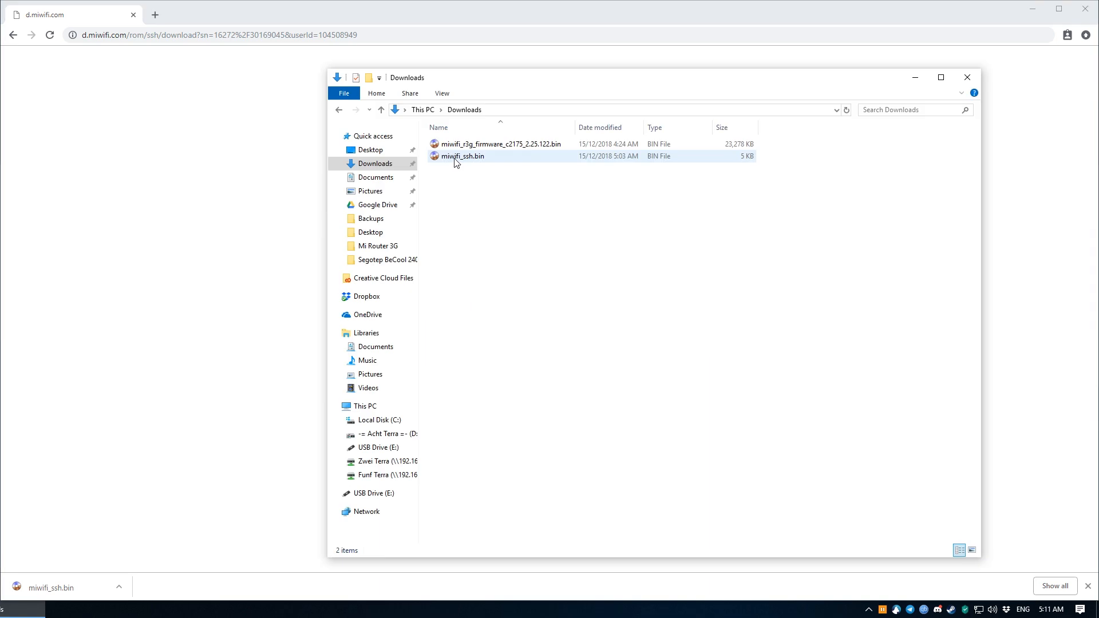
# Send miwifi_ssh.bin to USB Drive (E:) and close the TeraCopy report.
pyautogui.rightClick(462, 155)
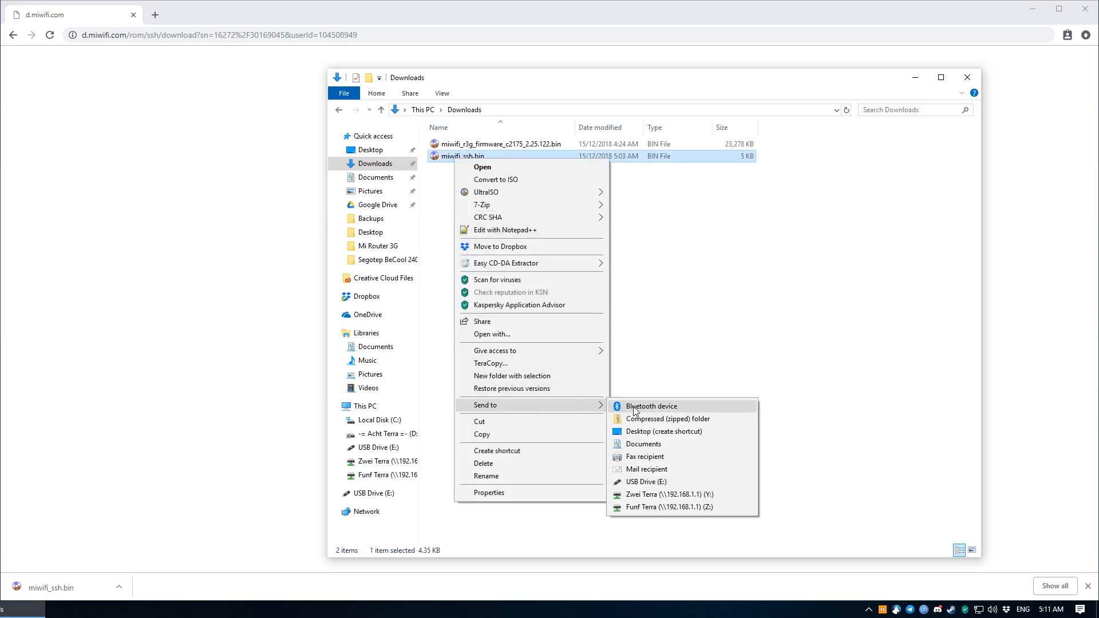
pyautogui.click(643, 482)
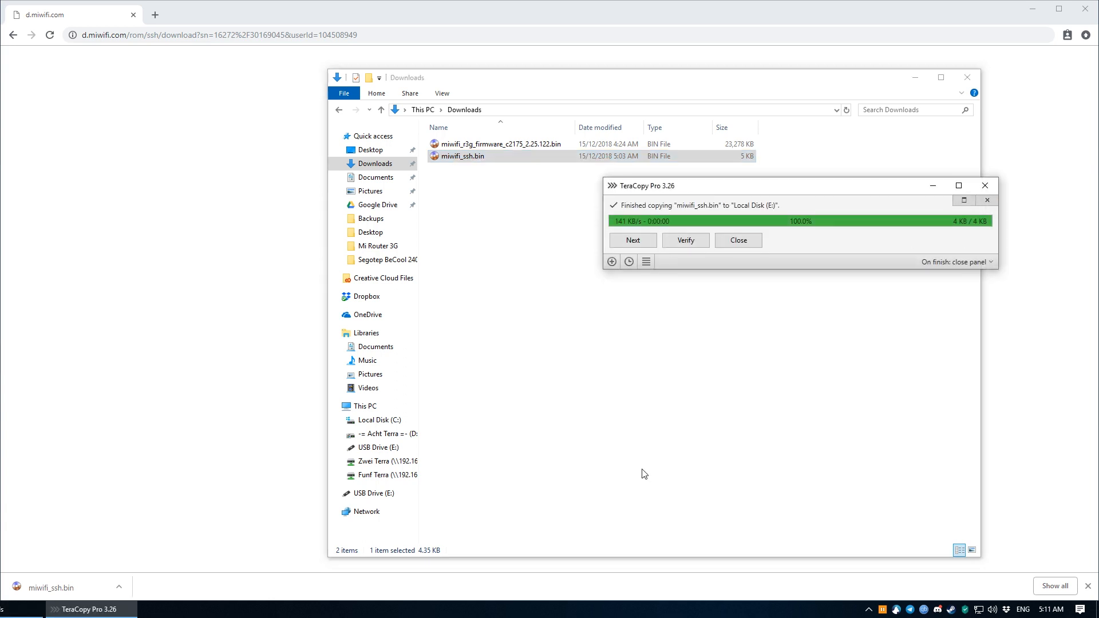
pyautogui.click(738, 240)
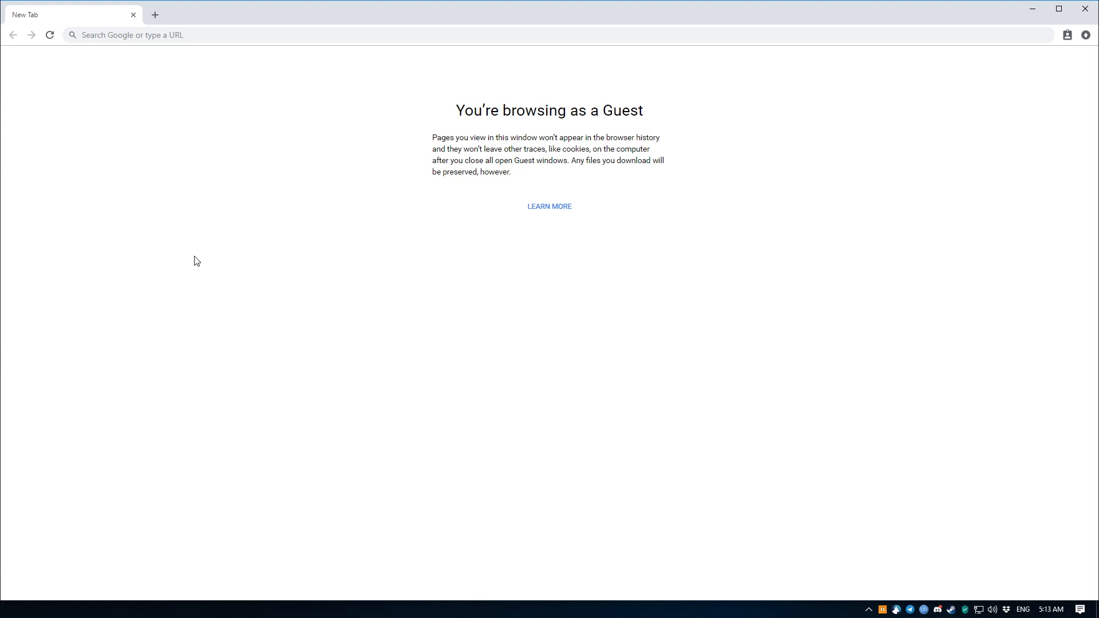
pyautogui.moveTo(192, 263)
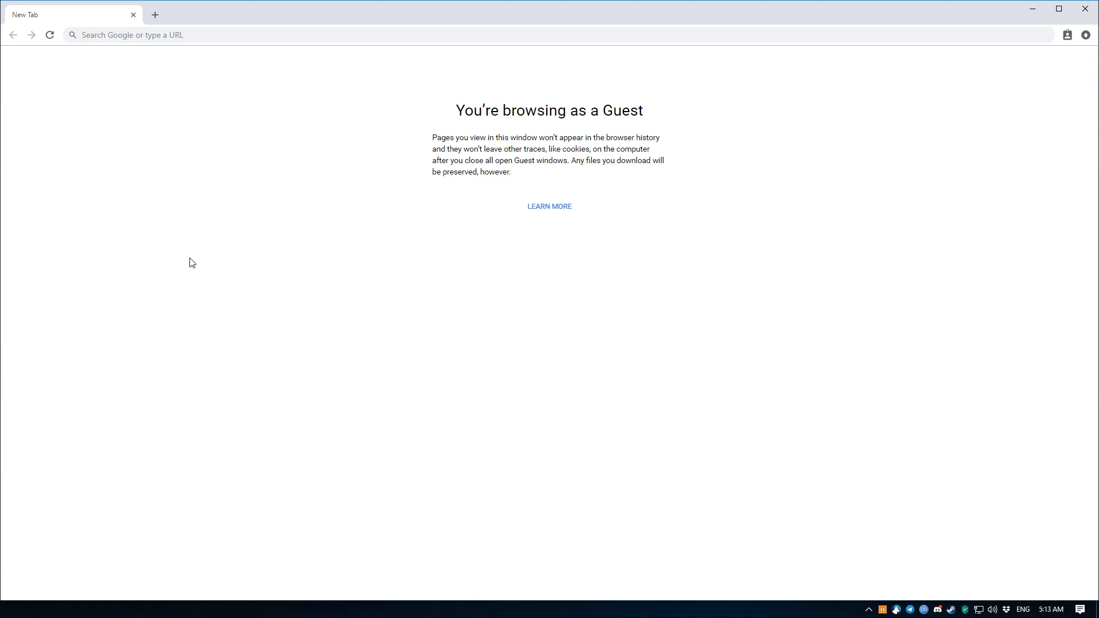
pyautogui.moveTo(288, 274)
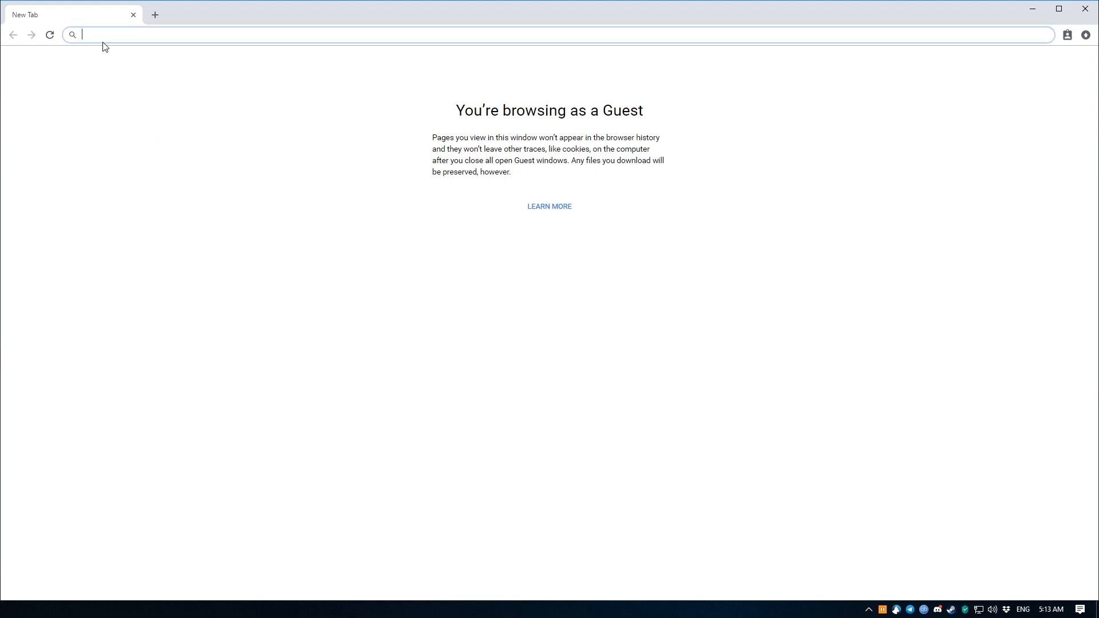
# Search 'Linux' and download the Mint 19 Cinnamon 64-bit ISO from the EvoWise mirror.
pyautogui.write('Linux+Mint&oq=Linux+Mint&aqs=chrome..69i57.5805j0j1&sourceid=chrome&ie=UTF-8')
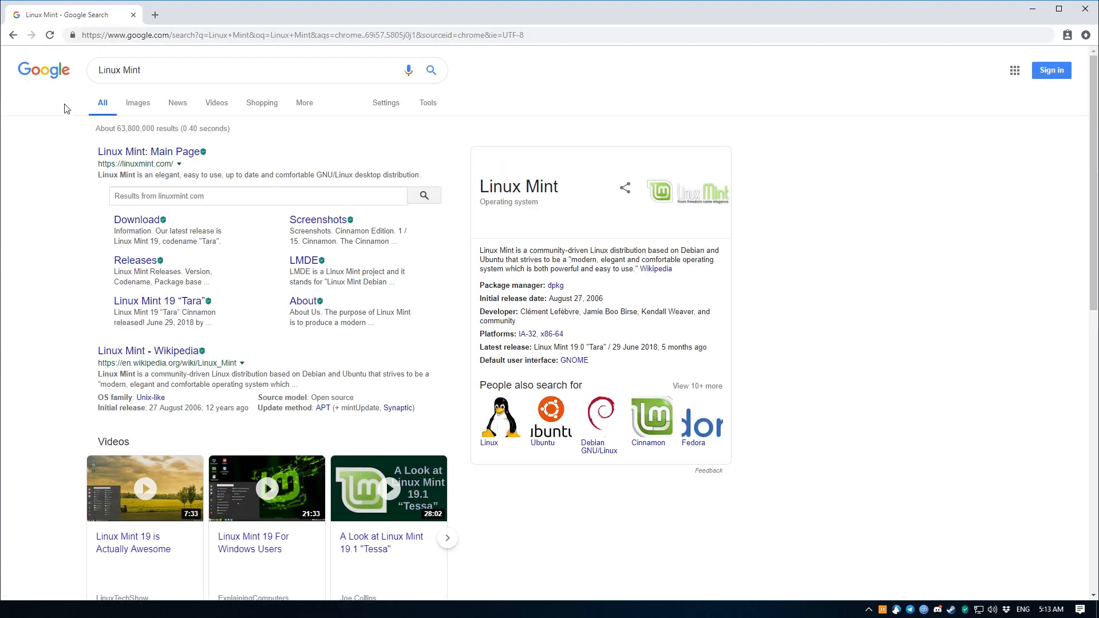
pyautogui.click(138, 219)
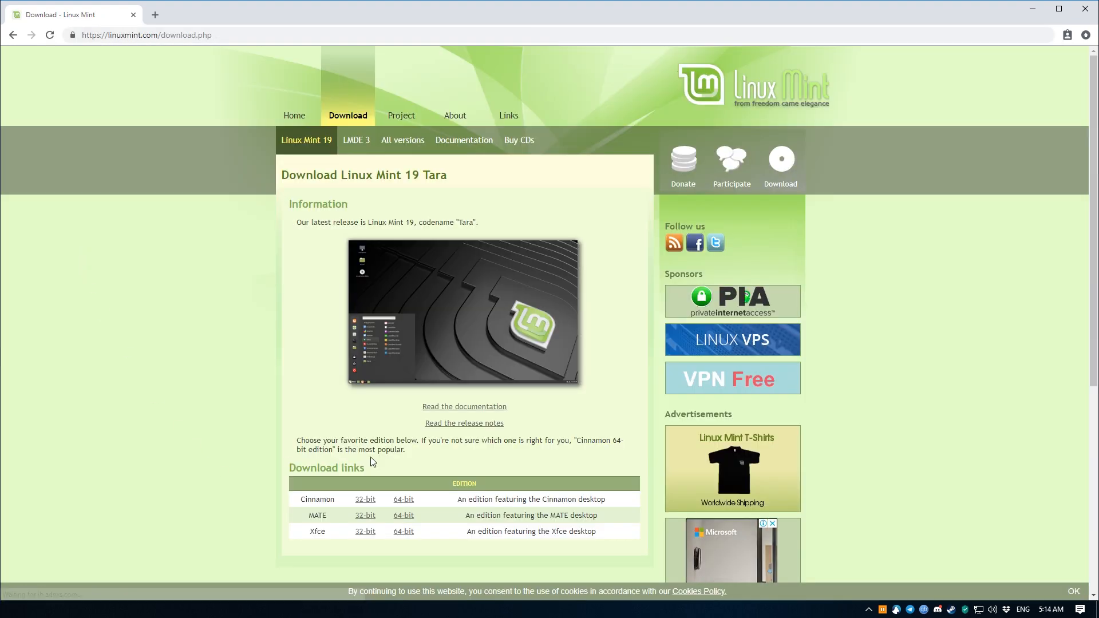
pyautogui.click(403, 499)
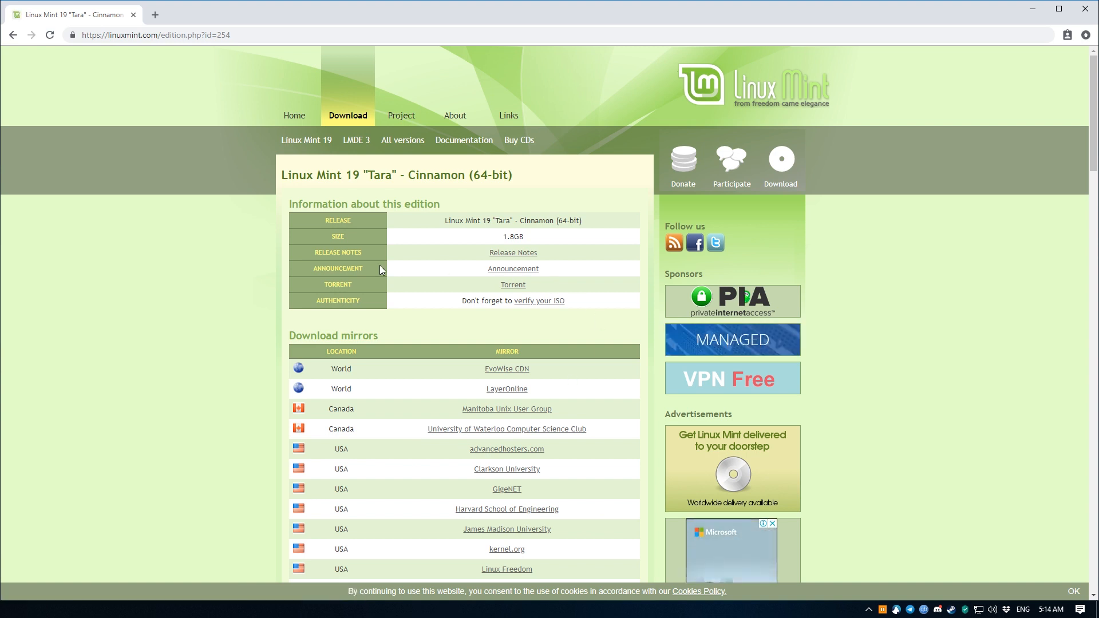
pyautogui.click(506, 369)
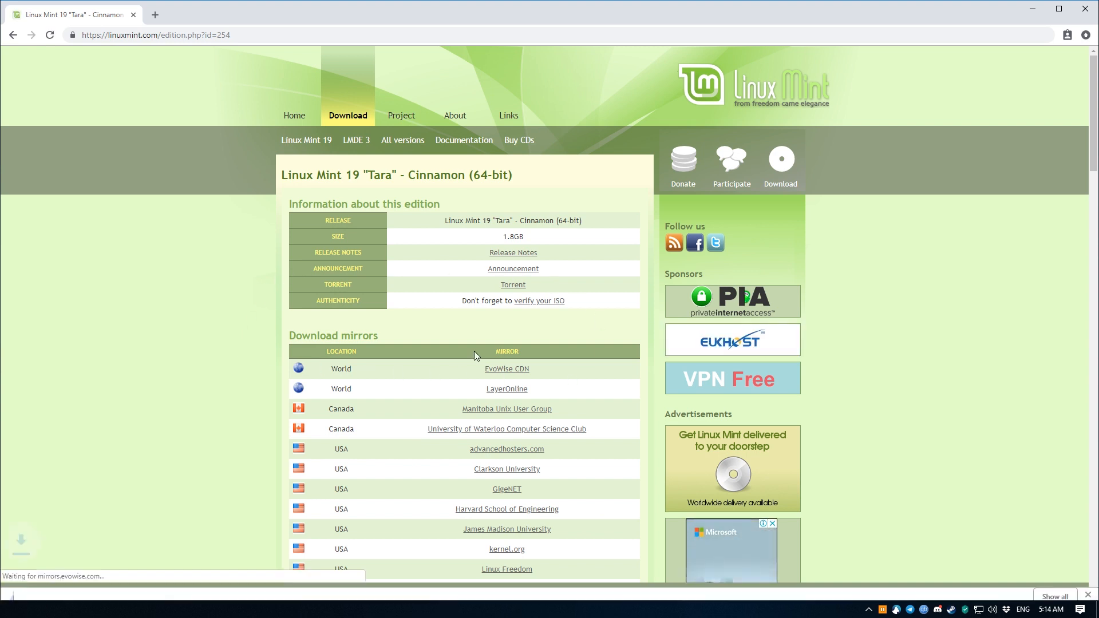
pyautogui.click(156, 35)
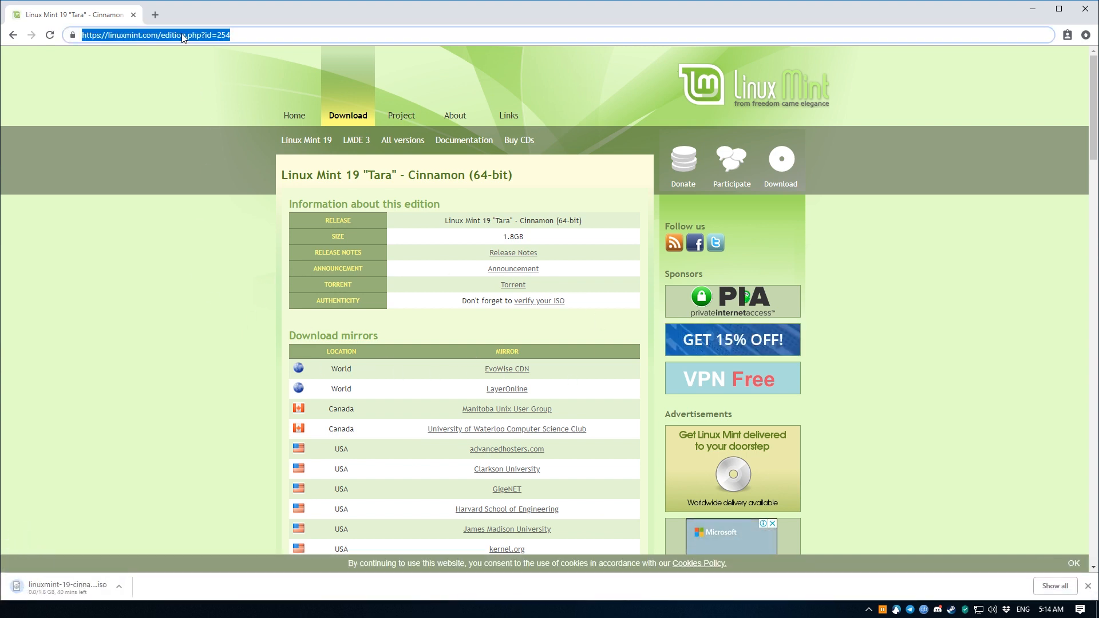
pyautogui.moveTo(191, 48)
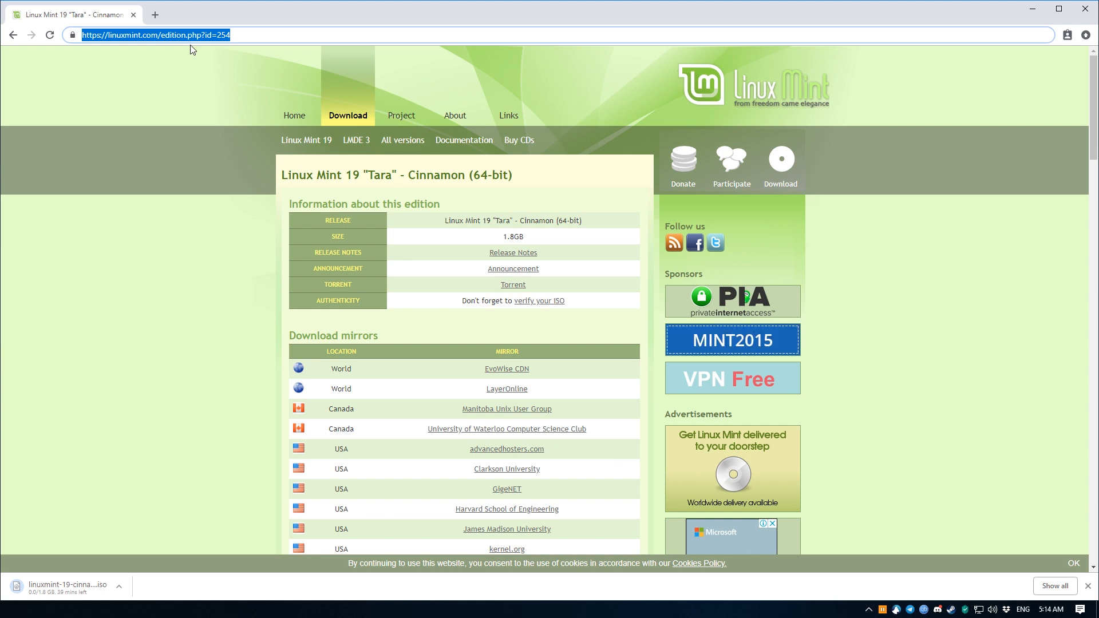
# Search Google for 'virtual box' and download VirtualBox 5.2.22 for Windows hosts.
pyautogui.write('vir')
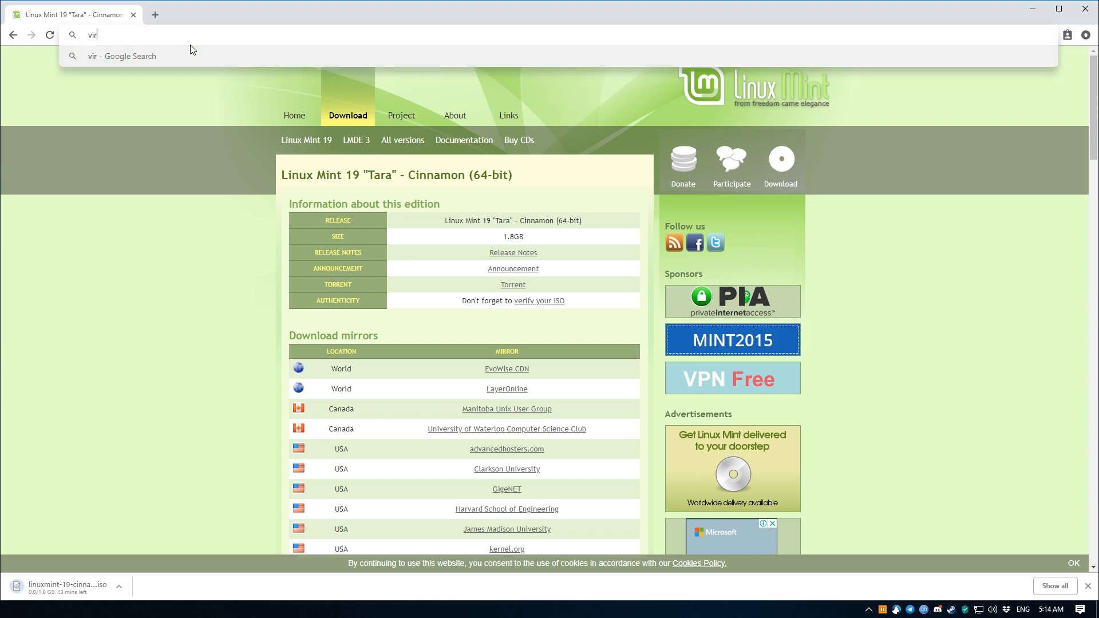
pyautogui.write('virtual box')
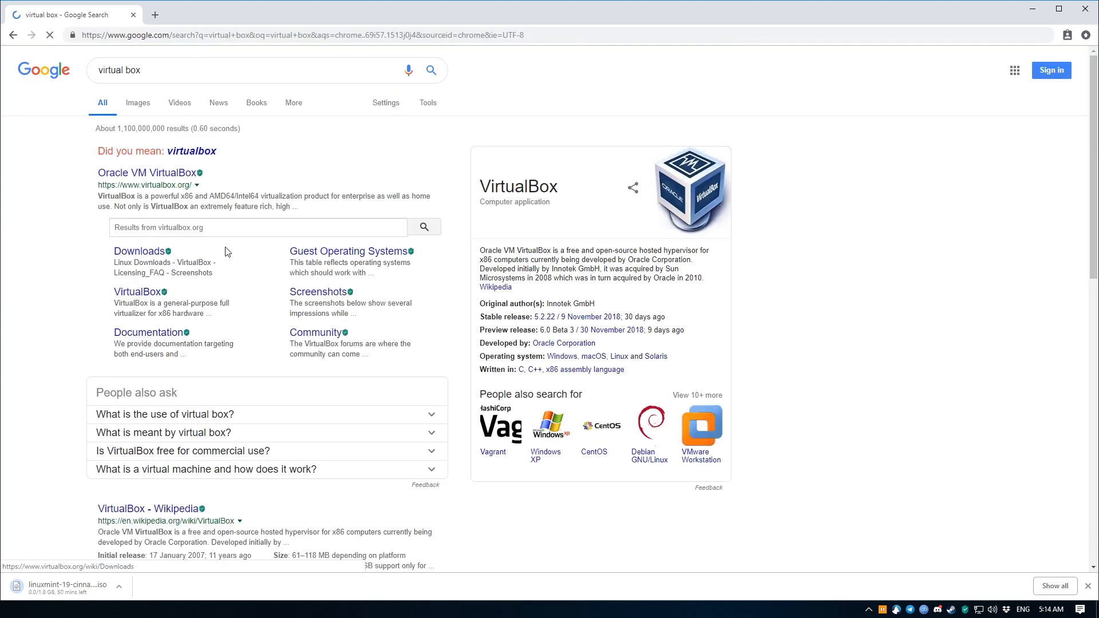
pyautogui.click(138, 251)
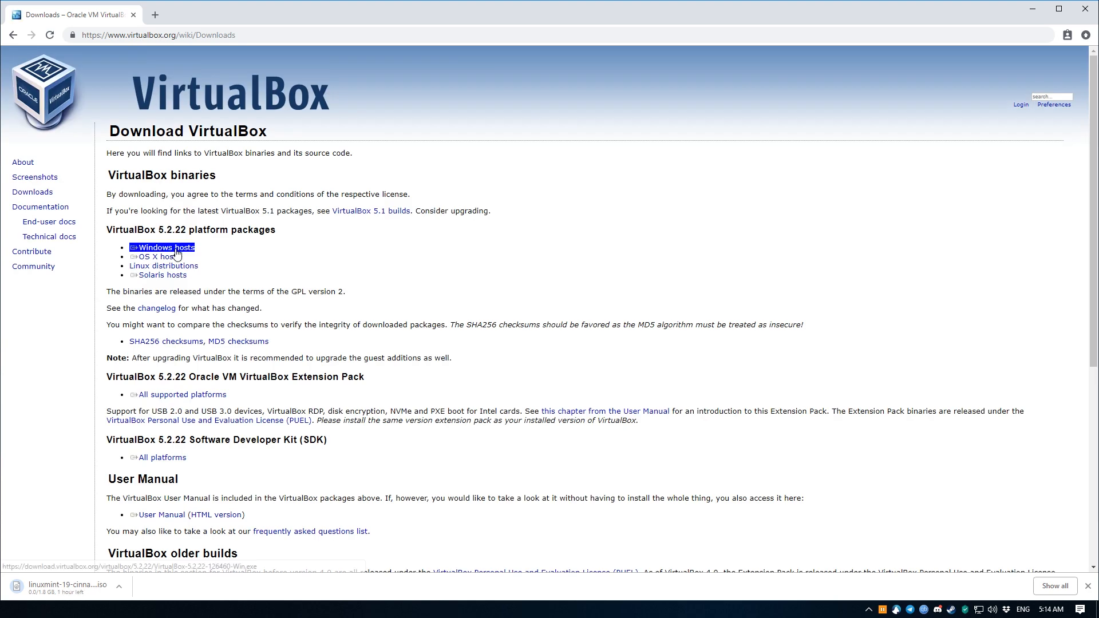
pyautogui.click(166, 247)
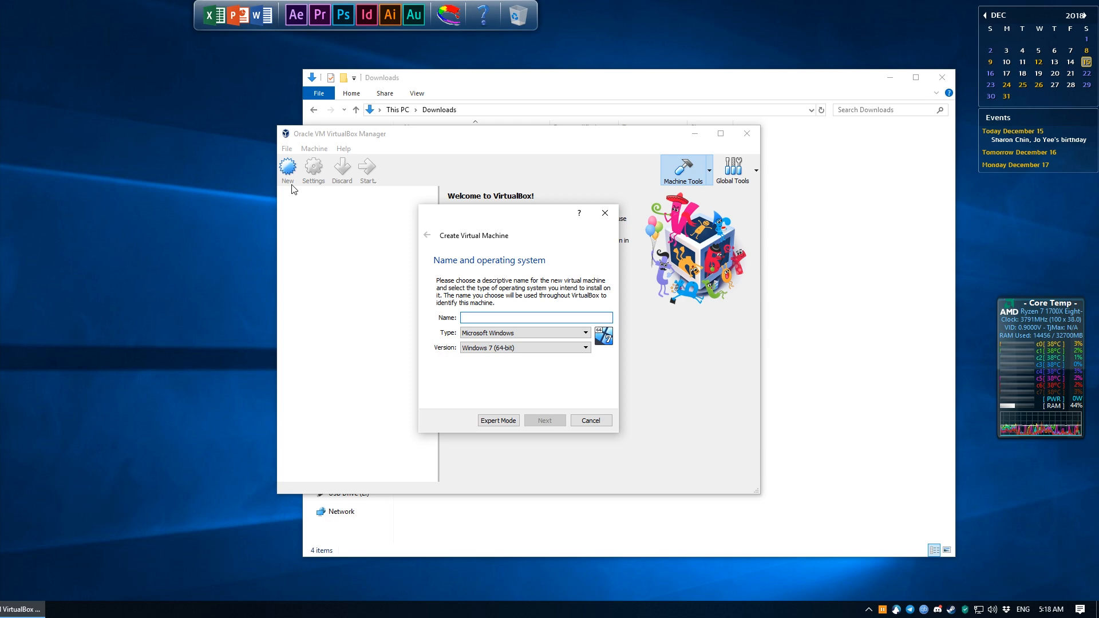
# Name the new VM 'Linux Mint', keep 4096 MB RAM, and create a dynamic VDI disk.
pyautogui.write('Linux Mint')
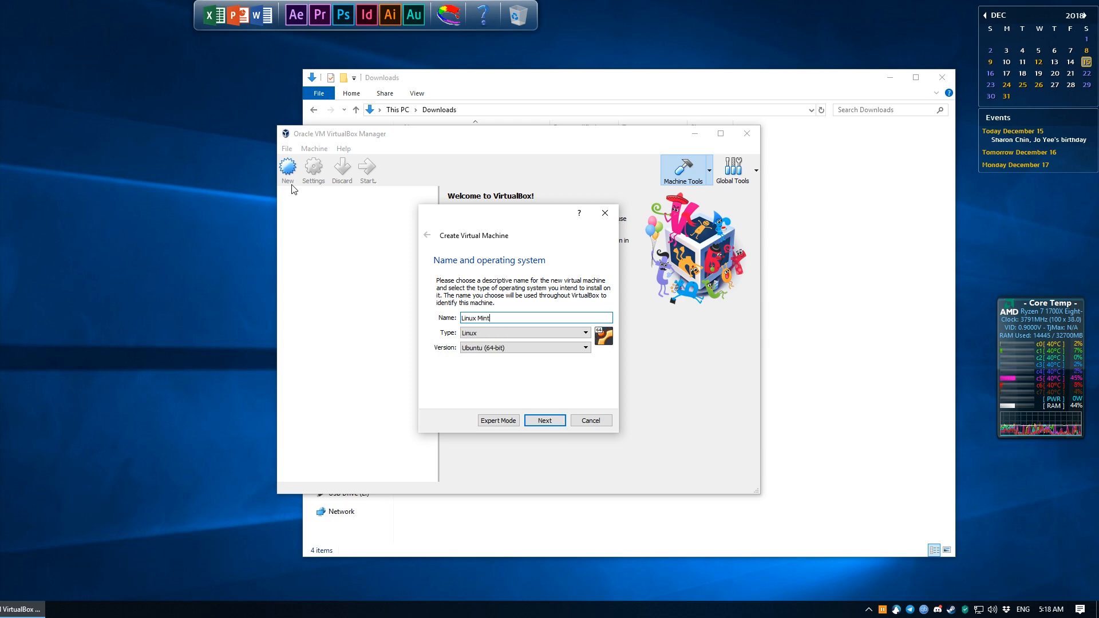
pyautogui.click(544, 420)
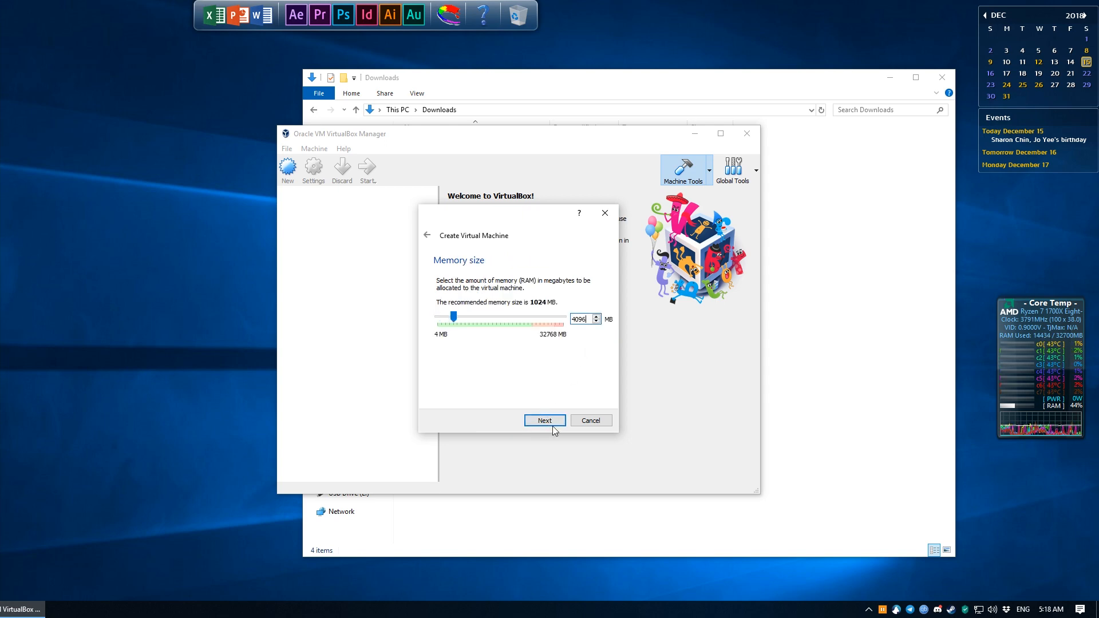
pyautogui.click(544, 421)
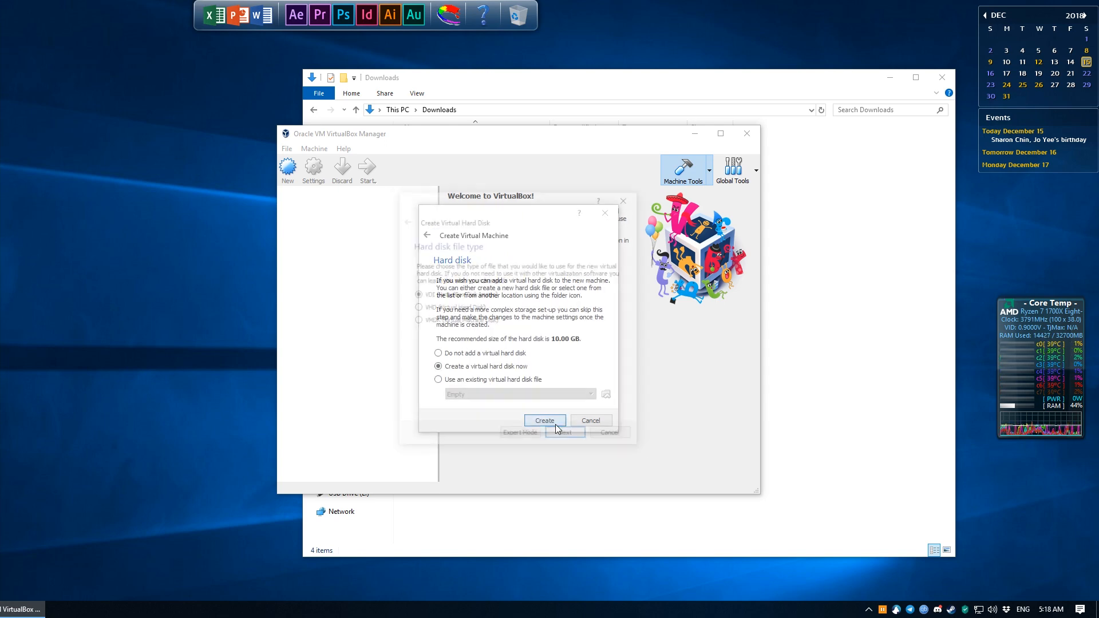
pyautogui.click(544, 420)
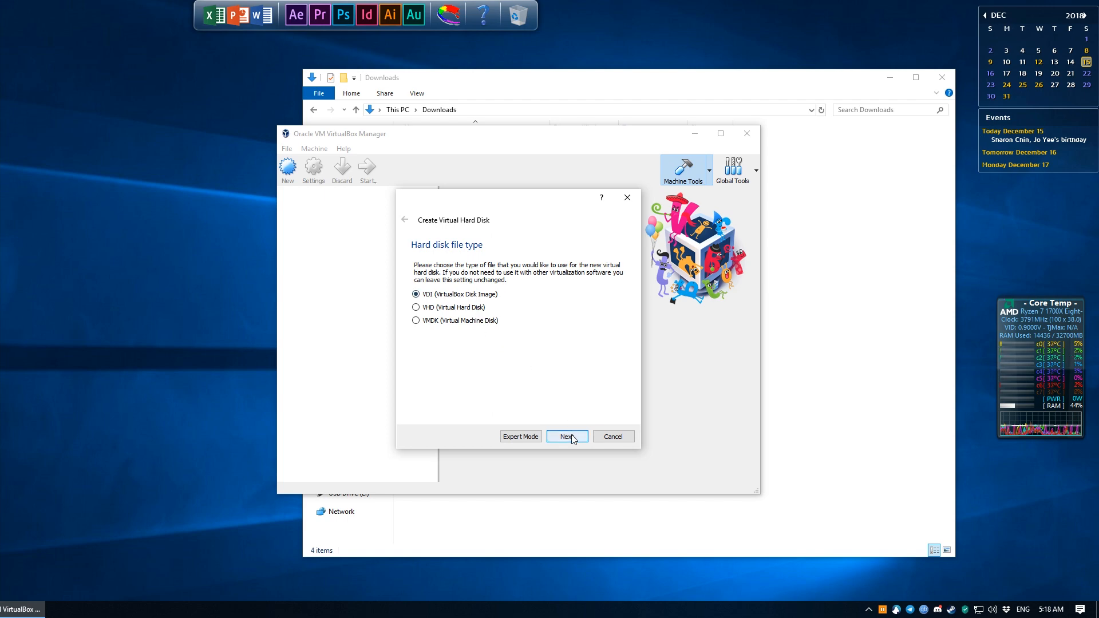
pyautogui.click(567, 437)
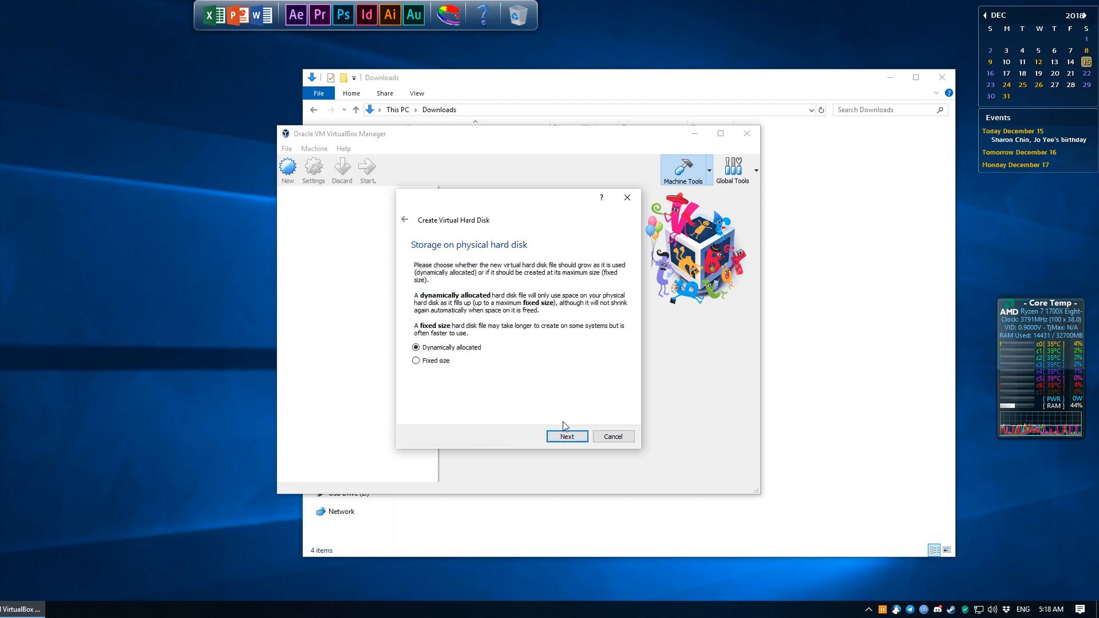
pyautogui.click(566, 436)
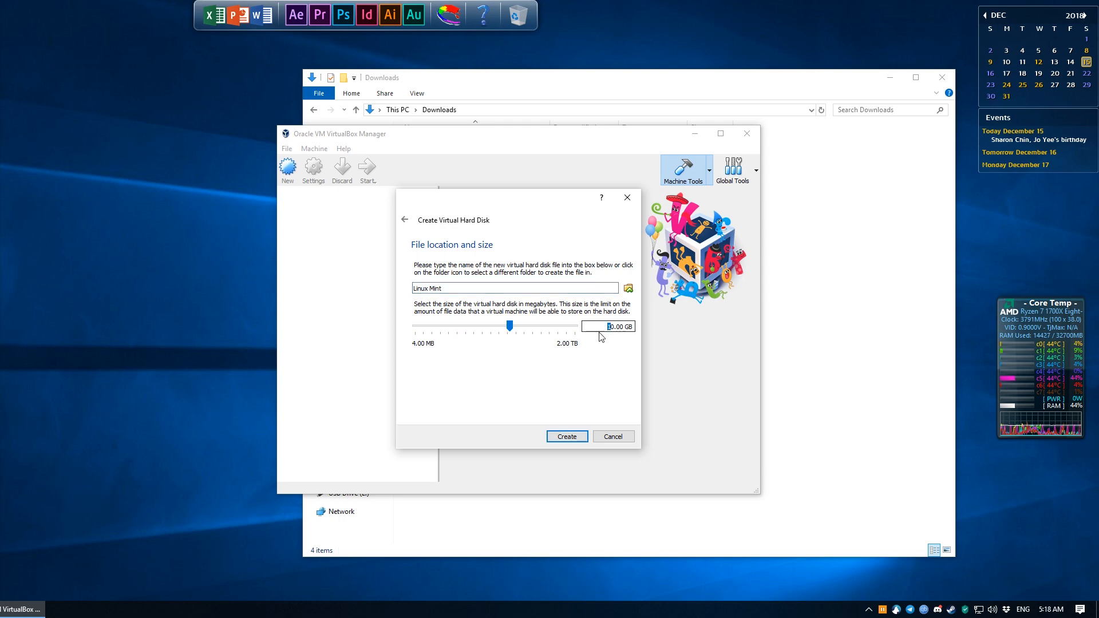
pyautogui.click(566, 436)
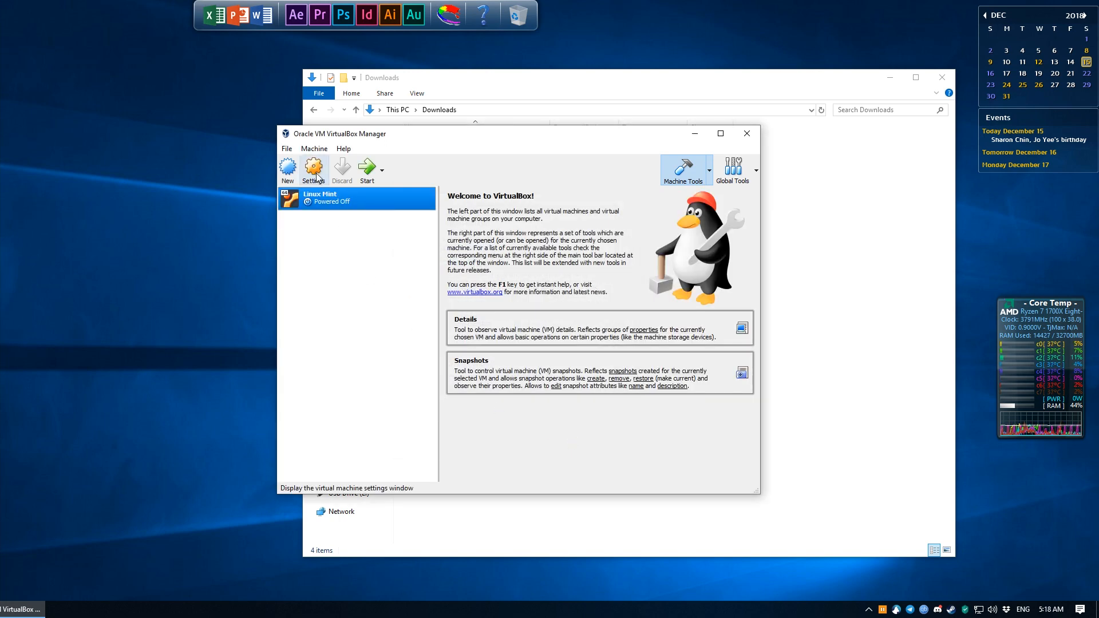
# Give the Linux Mint VM 4 processors and set paravirtualization to None.
pyautogui.click(313, 171)
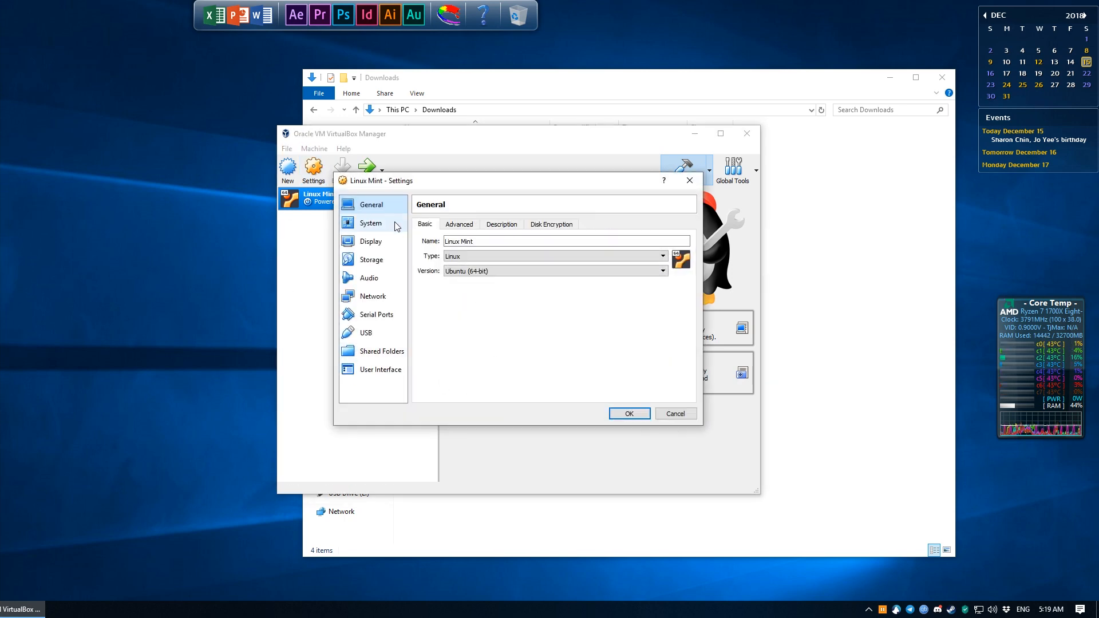
pyautogui.click(371, 222)
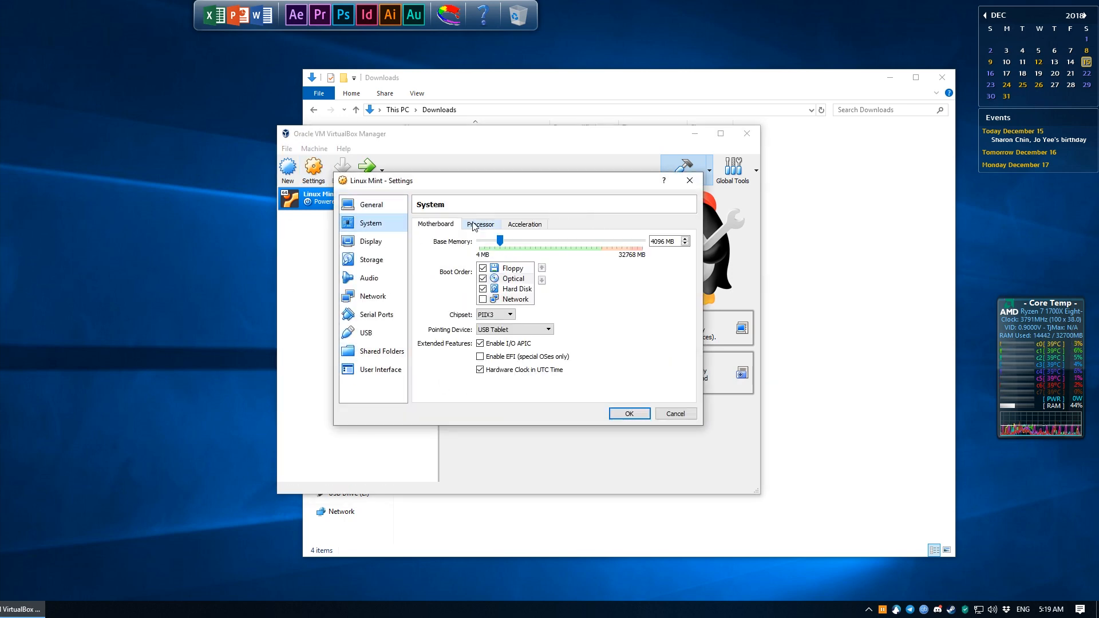
pyautogui.click(480, 224)
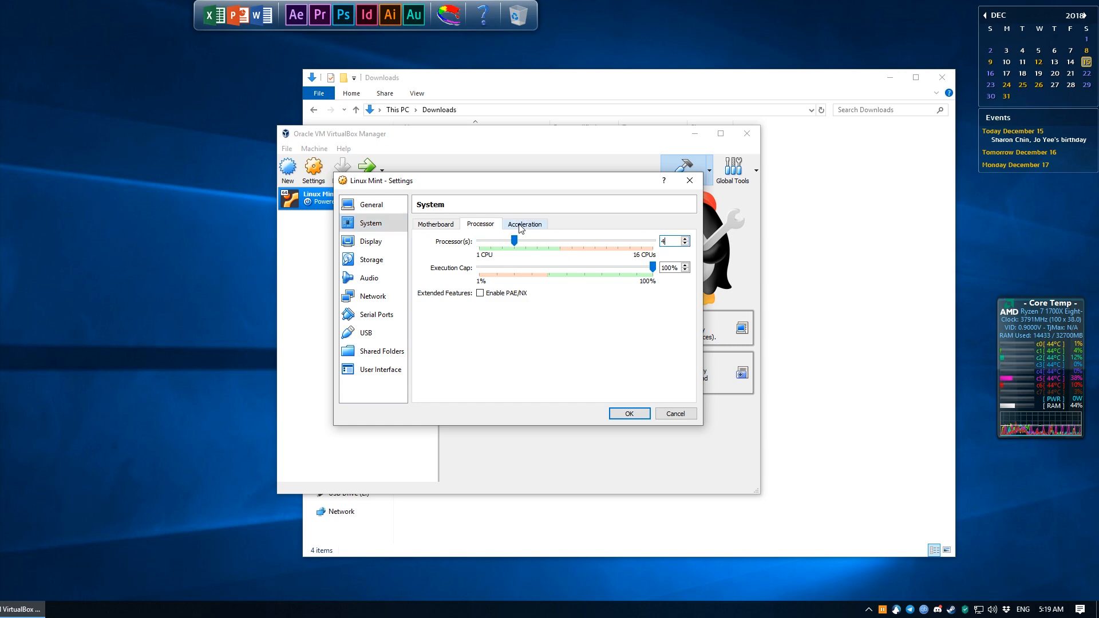
pyautogui.click(515, 242)
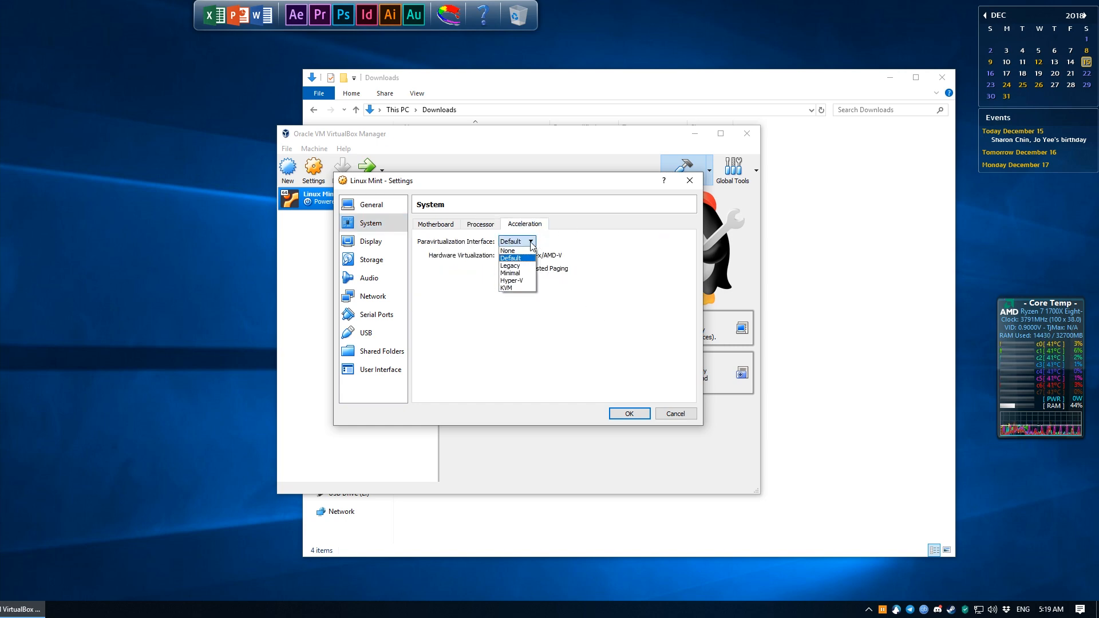
pyautogui.moveTo(509, 251)
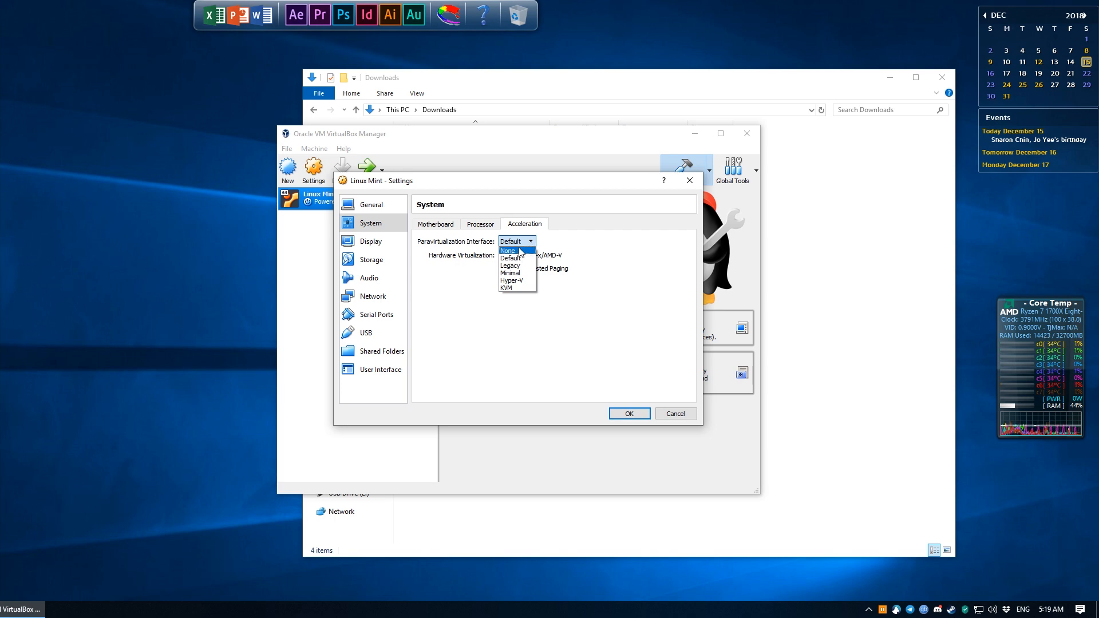
pyautogui.click(506, 251)
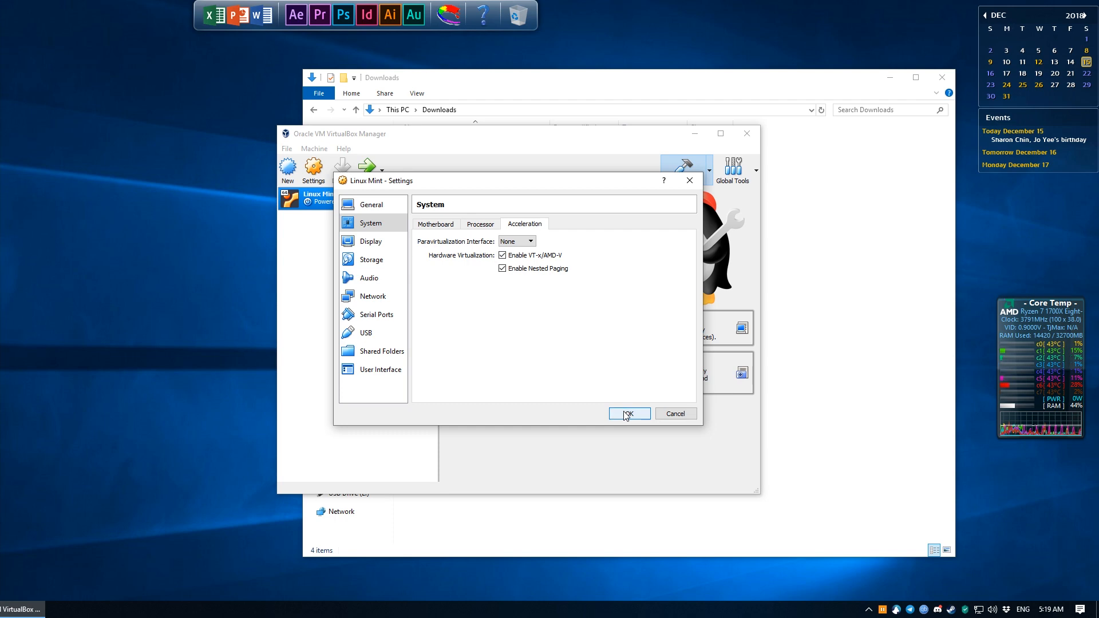
pyautogui.click(627, 413)
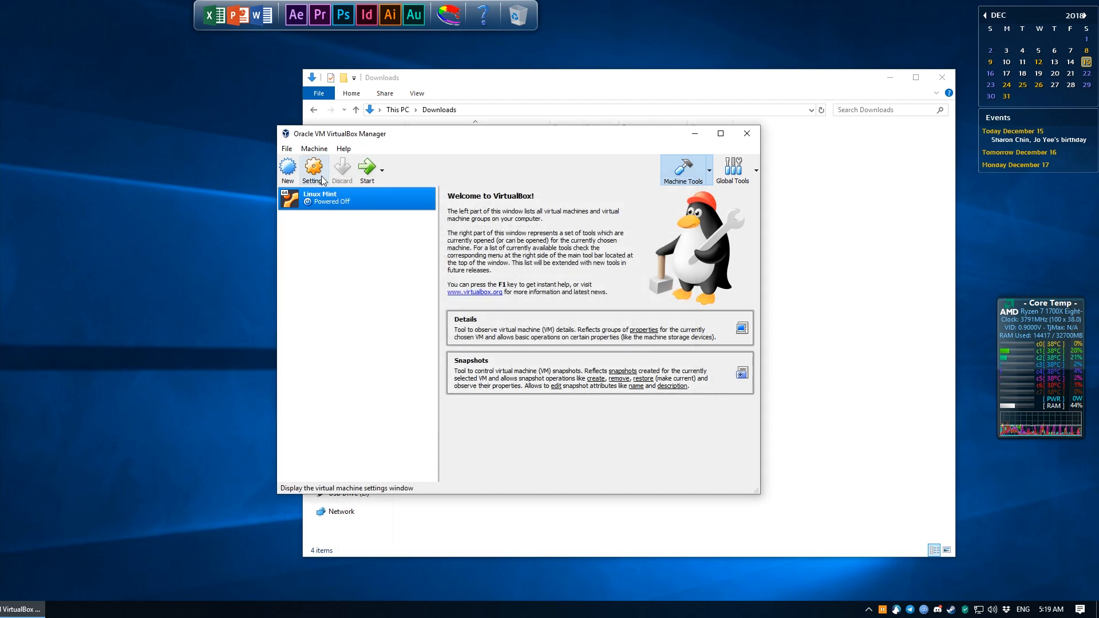
# Add an optical drive with the Linux Mint ISO and switch networking to Bridged Adapter.
pyautogui.click(312, 168)
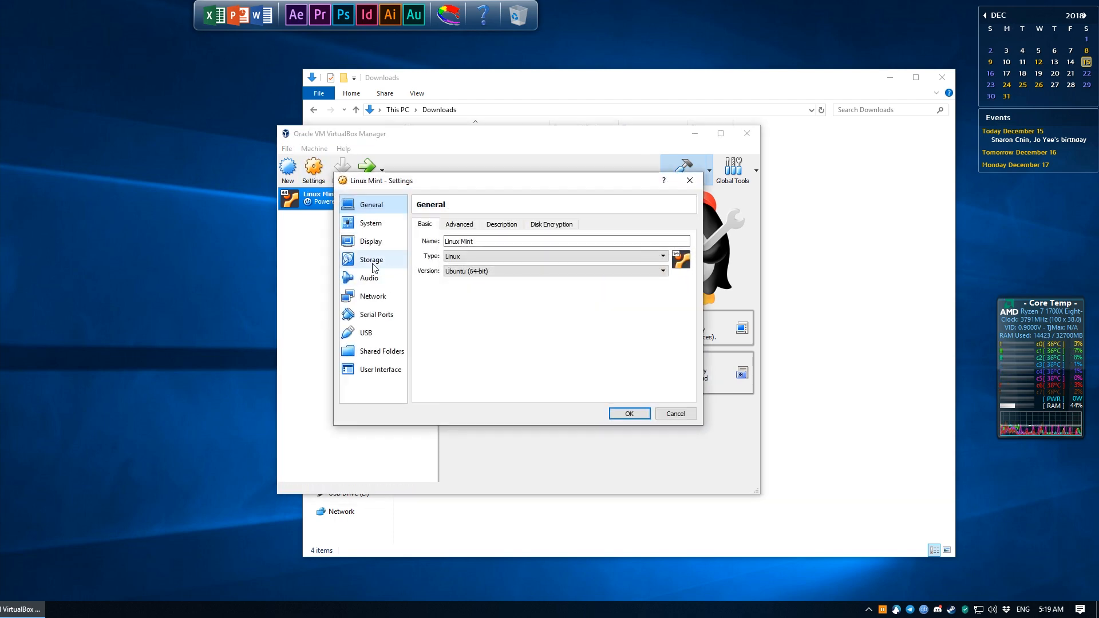
pyautogui.click(371, 260)
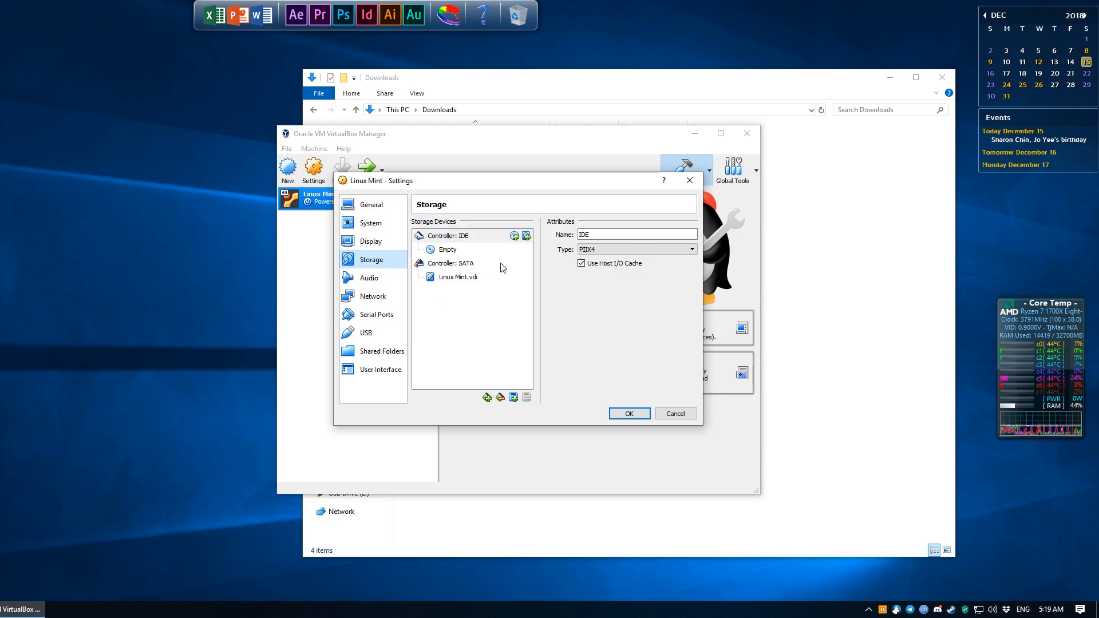
pyautogui.moveTo(515, 235)
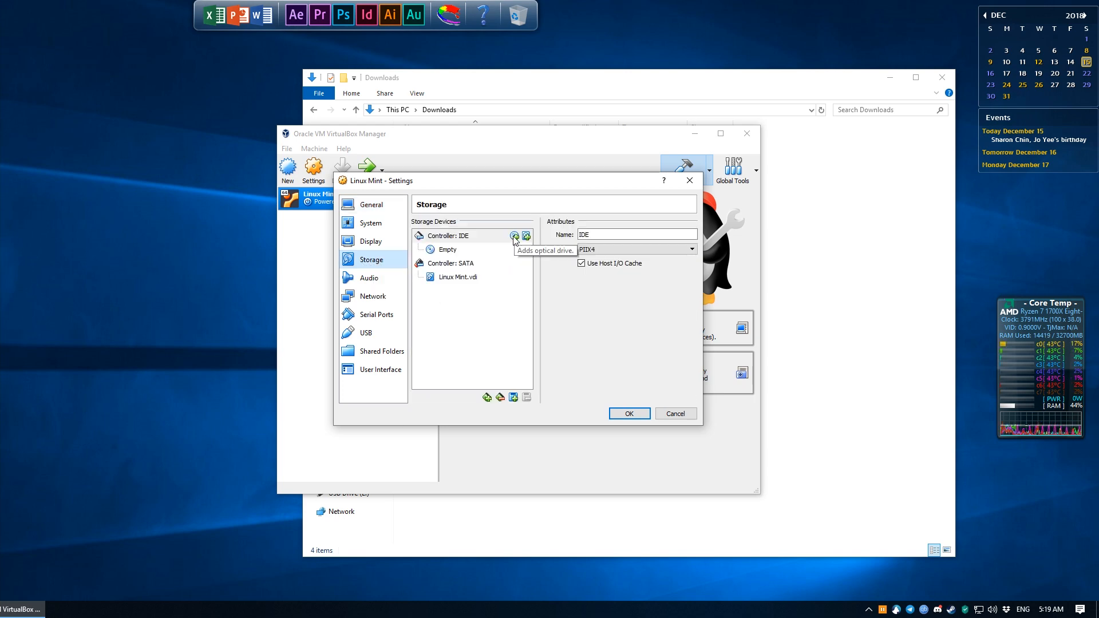
pyautogui.click(514, 234)
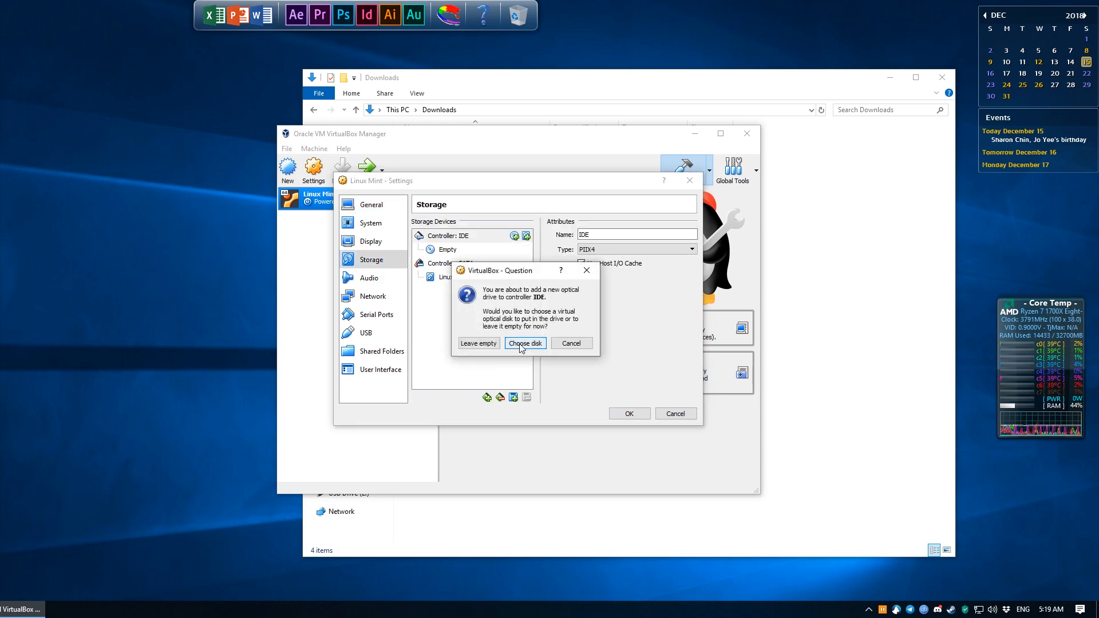
pyautogui.click(524, 343)
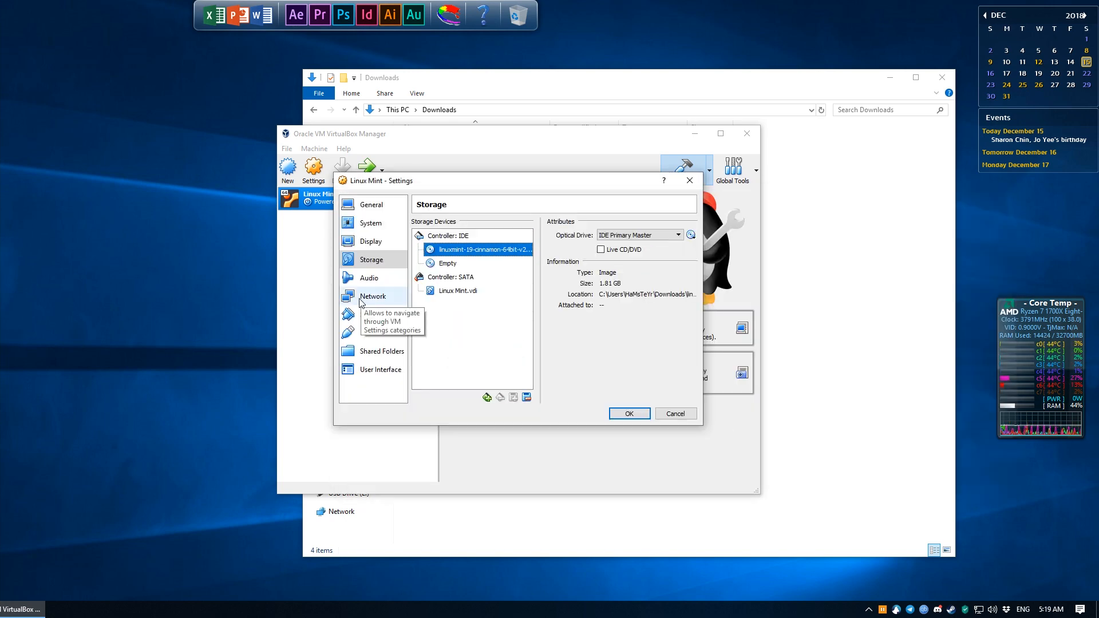
pyautogui.click(372, 296)
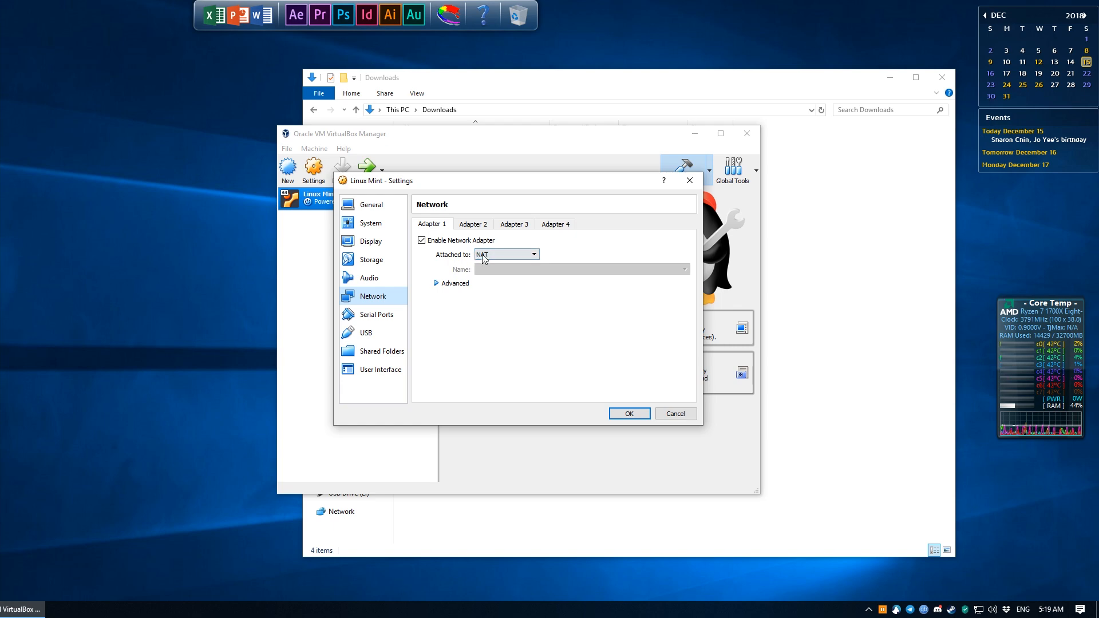
pyautogui.click(534, 254)
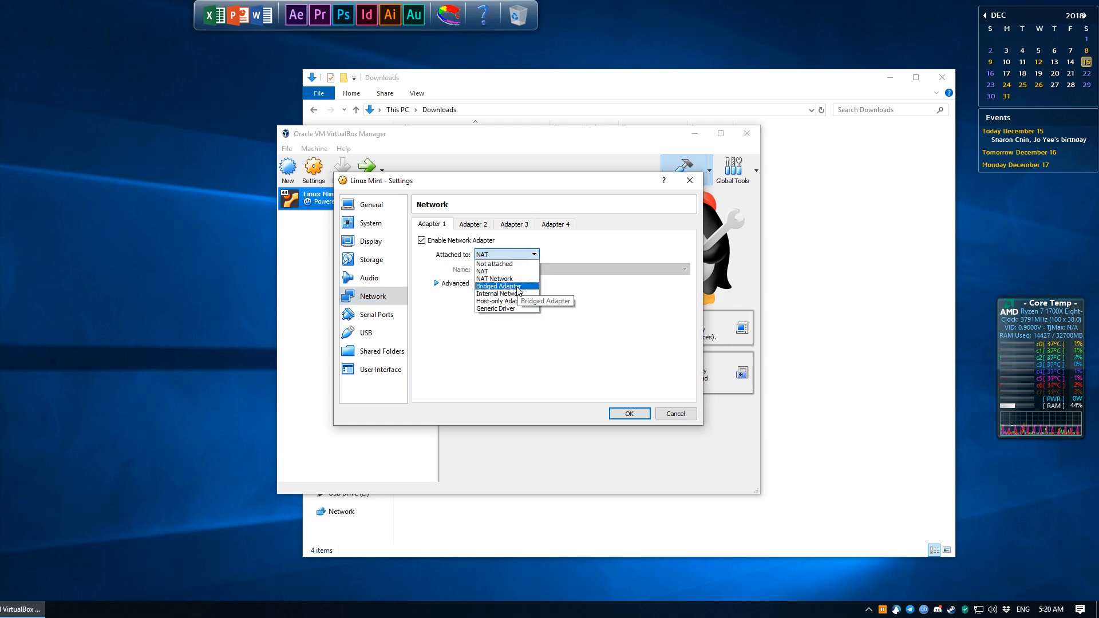
pyautogui.click(499, 286)
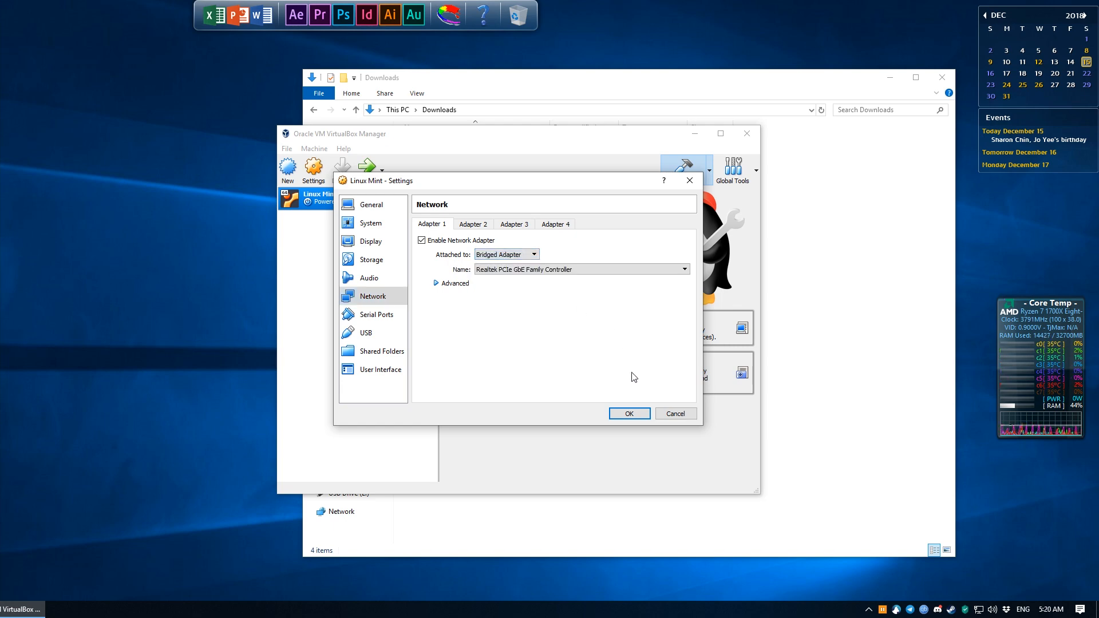
pyautogui.moveTo(593, 392)
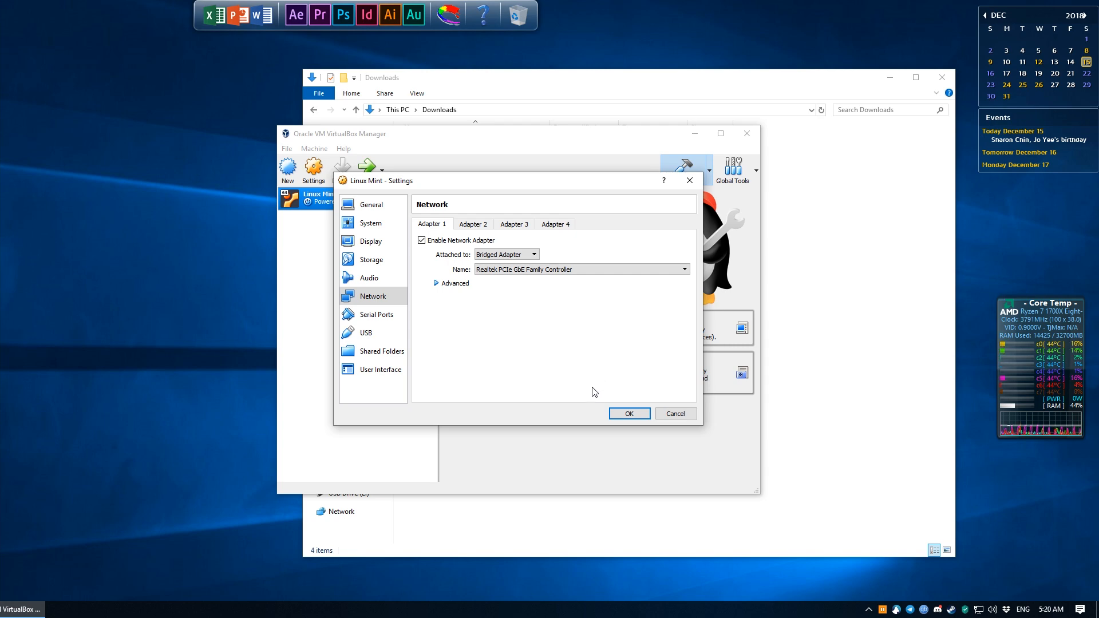
# Save the VM settings, accept the English (US) keyboard and skip third-party software.
pyautogui.click(627, 413)
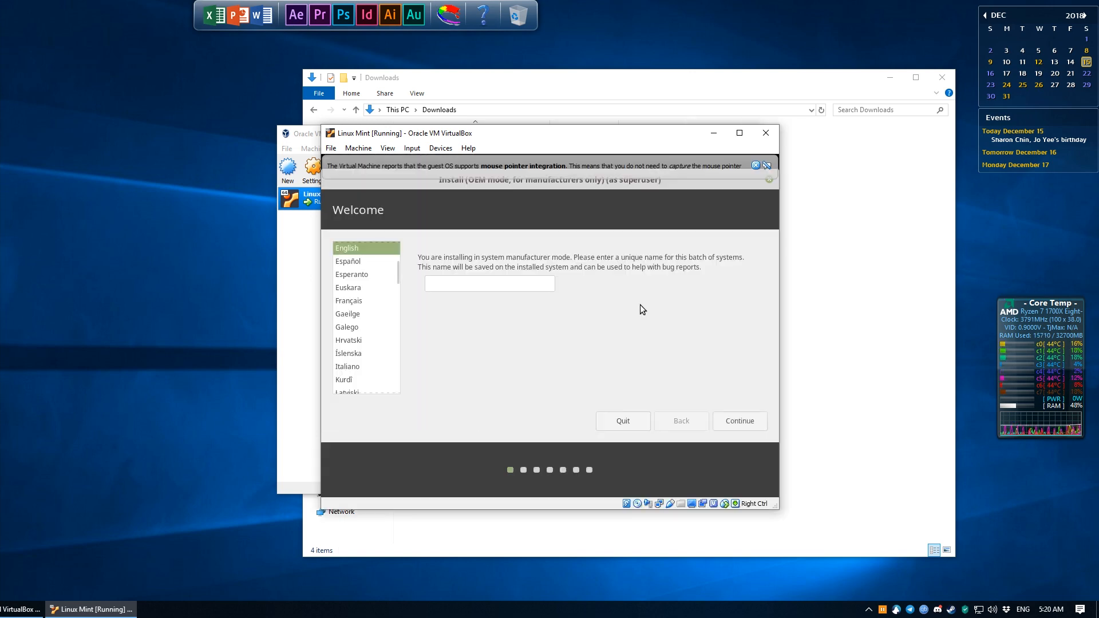
pyautogui.moveTo(541, 315)
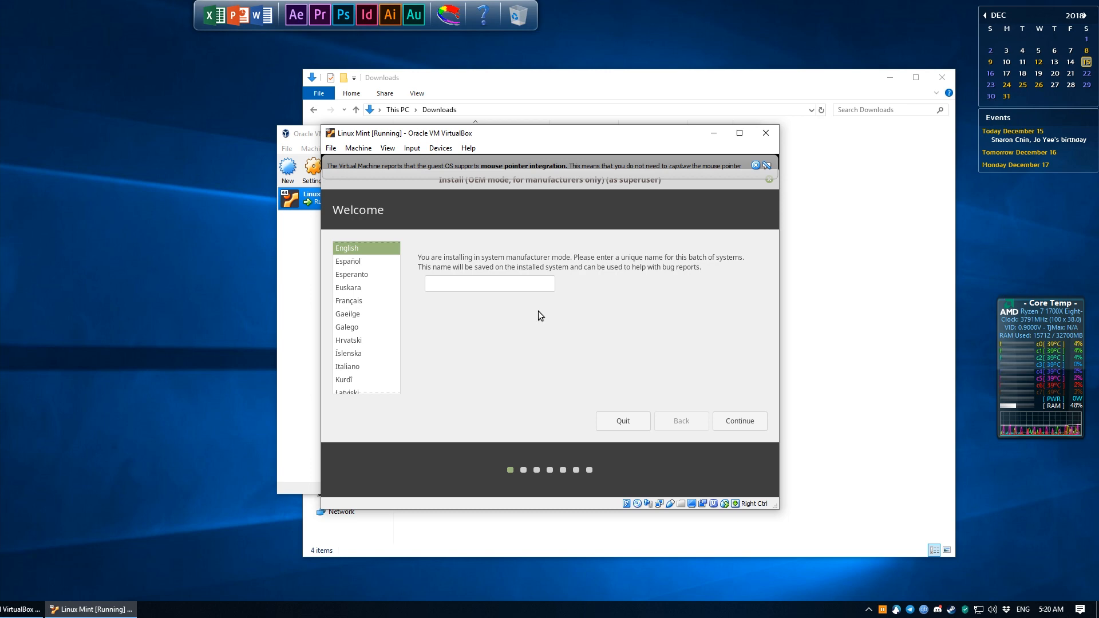
pyautogui.click(738, 421)
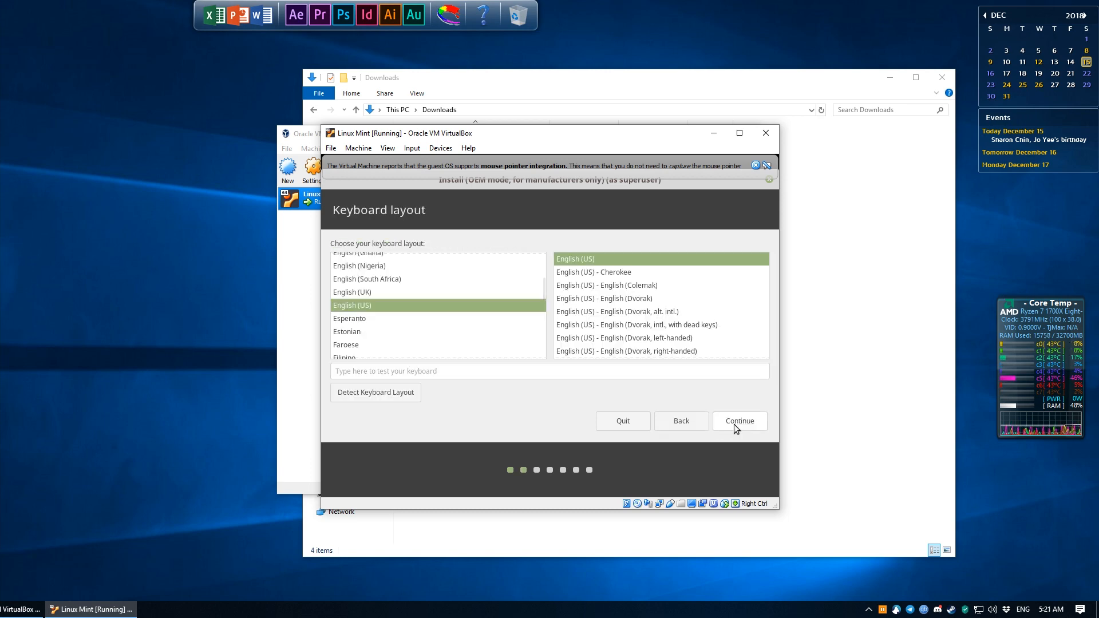
pyautogui.click(738, 421)
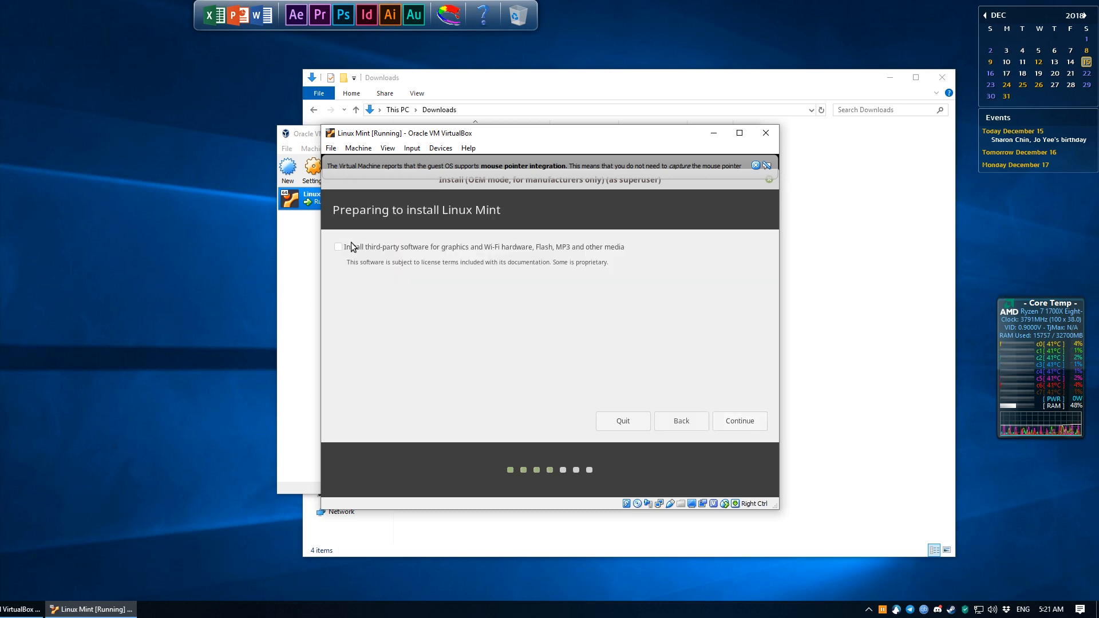
pyautogui.click(737, 421)
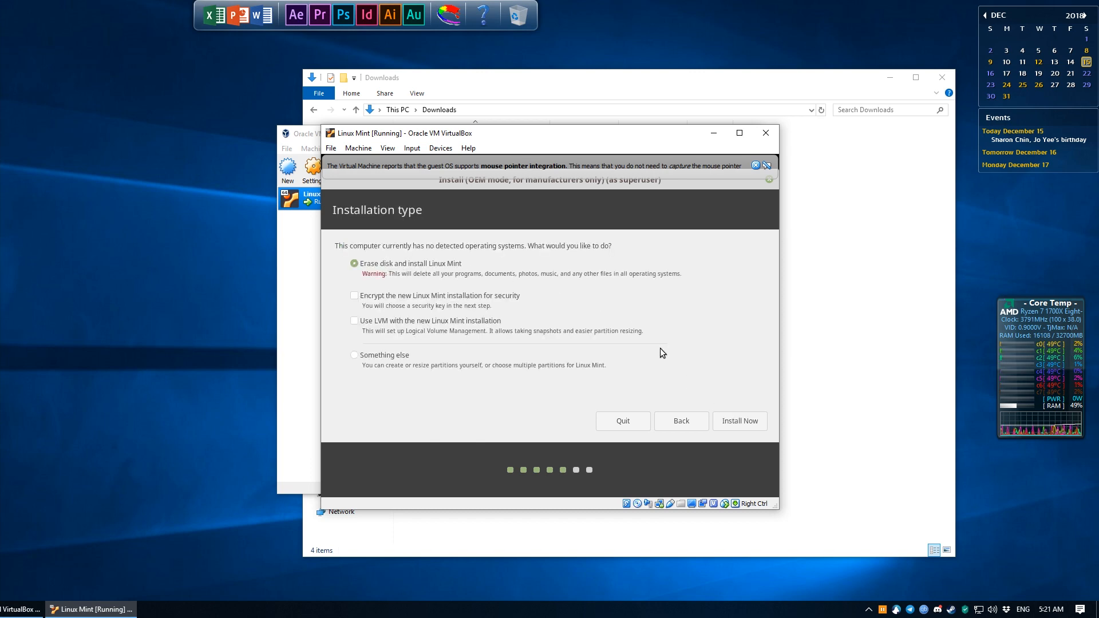
# Install Mint erasing the whole disk, with New York location and default user details.
pyautogui.click(739, 421)
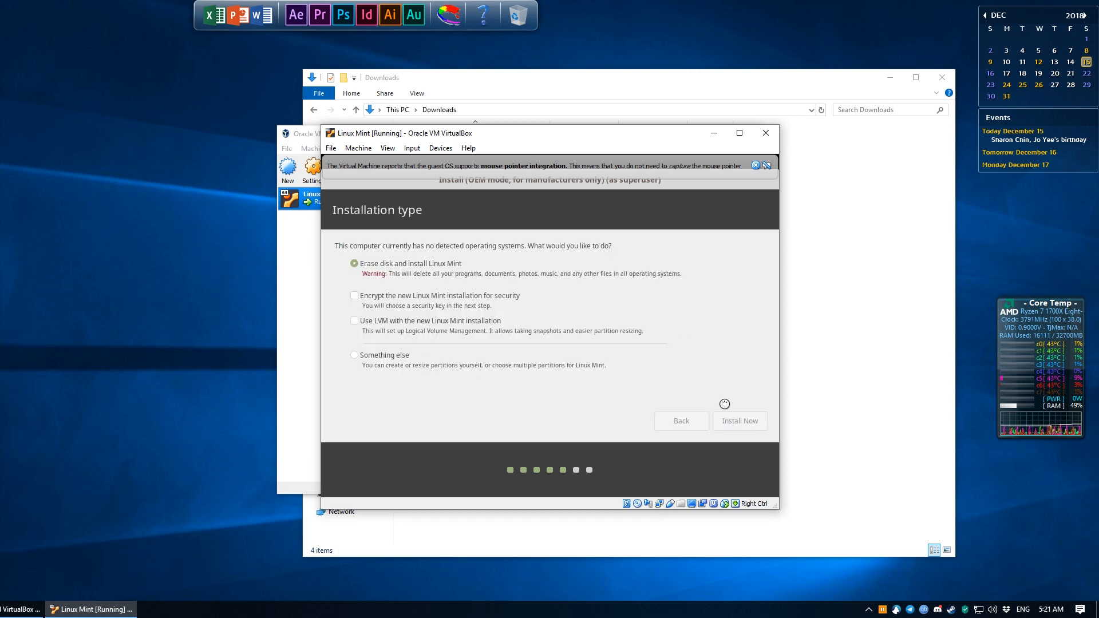
pyautogui.click(739, 421)
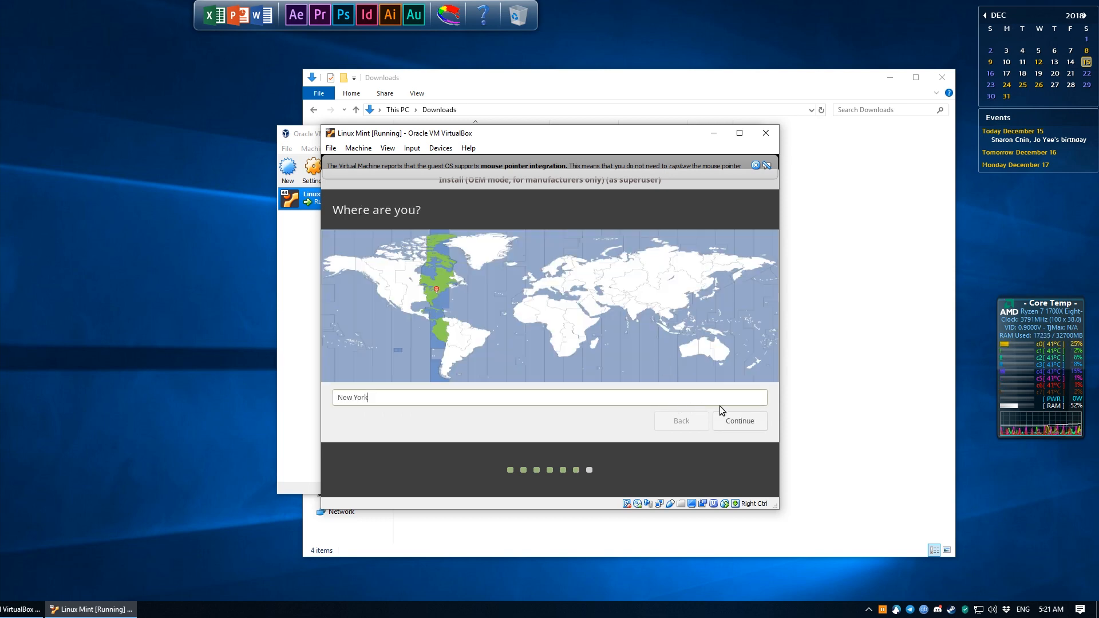
pyautogui.click(738, 421)
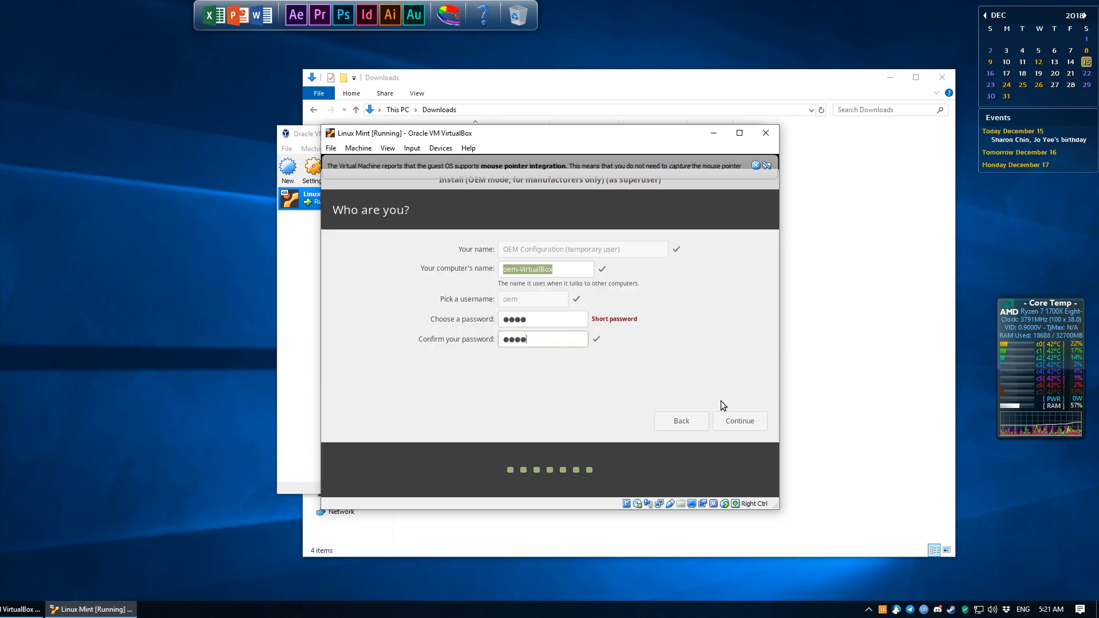
pyautogui.click(738, 420)
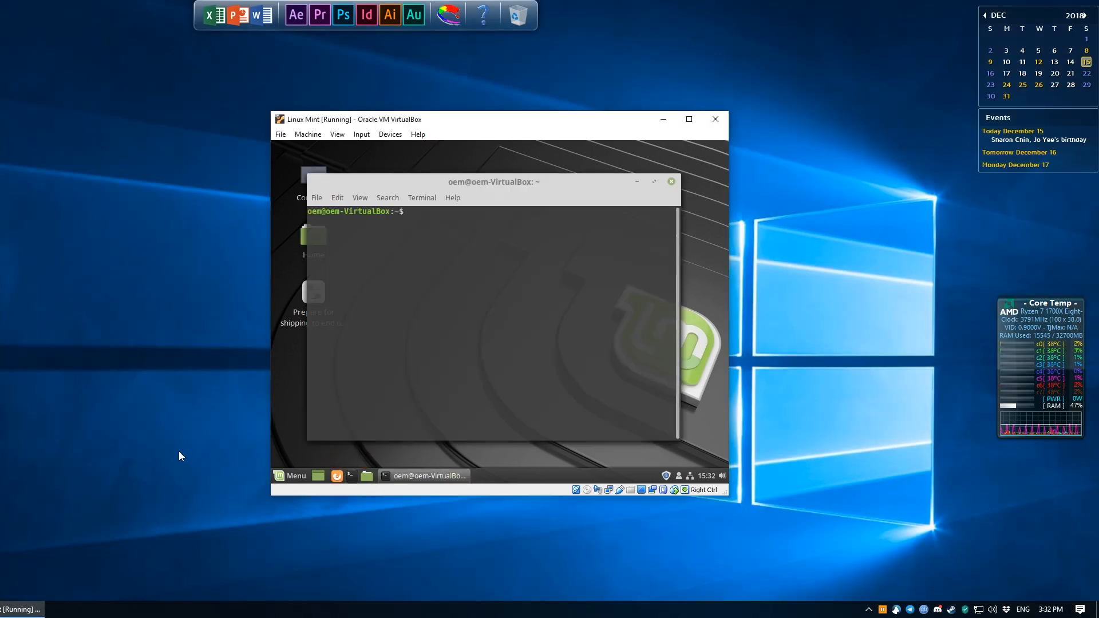
pyautogui.write('w')
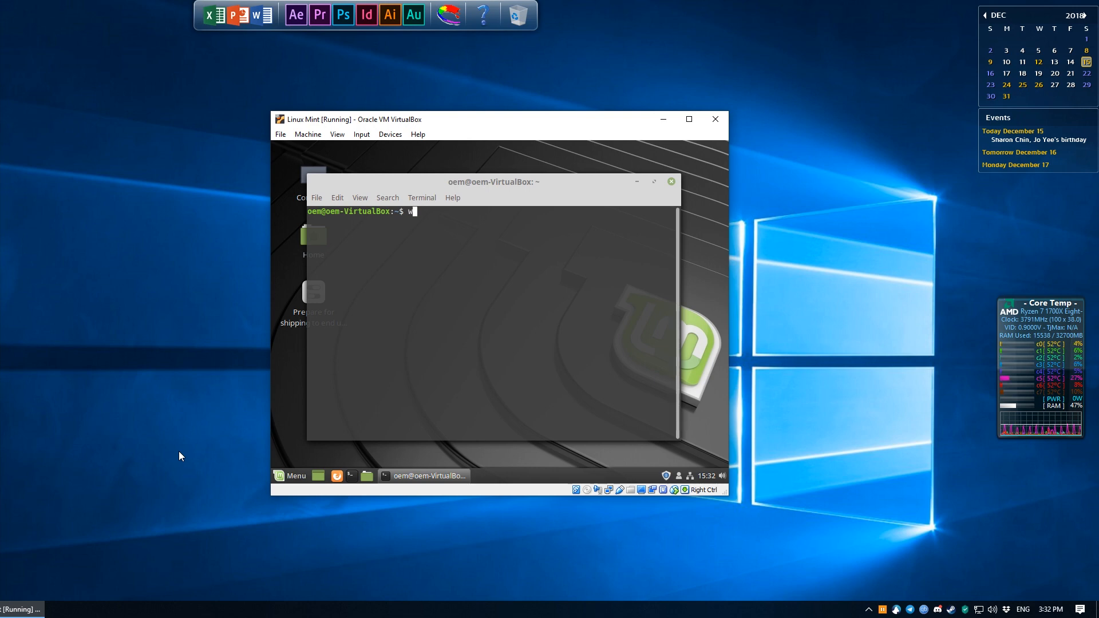
pyautogui.write('get -')
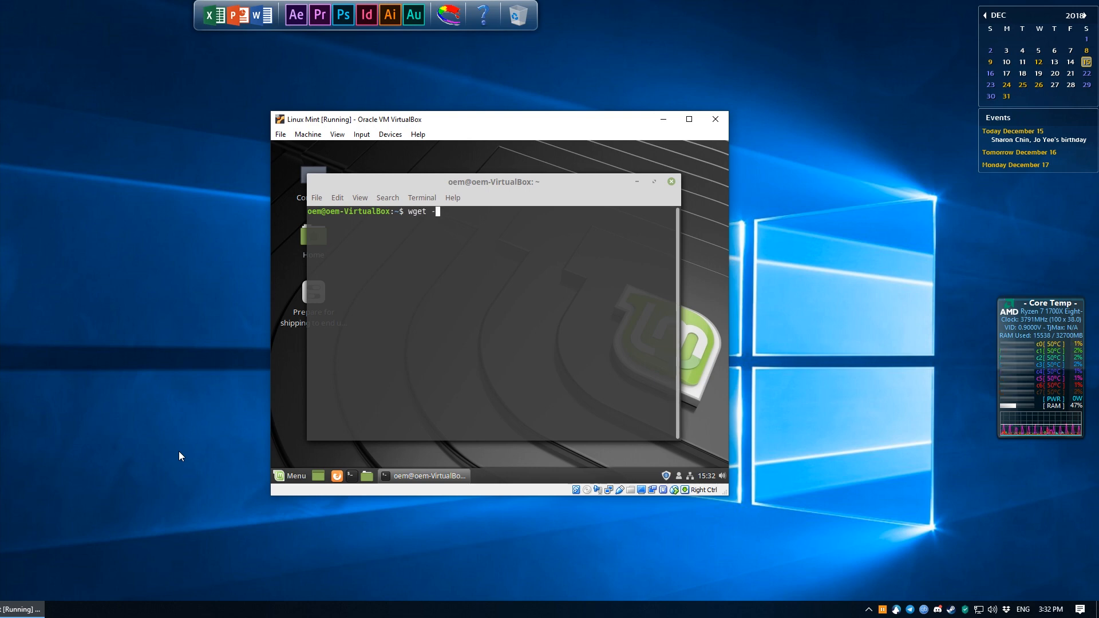
pyautogui.write('O sta')
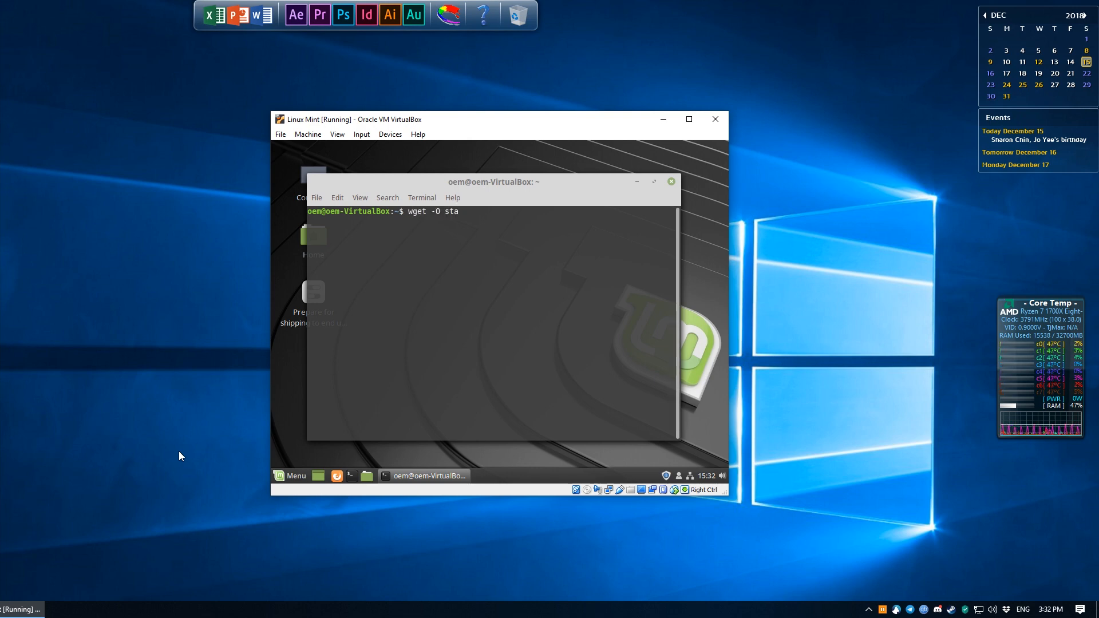
pyautogui.write('rt.sh')
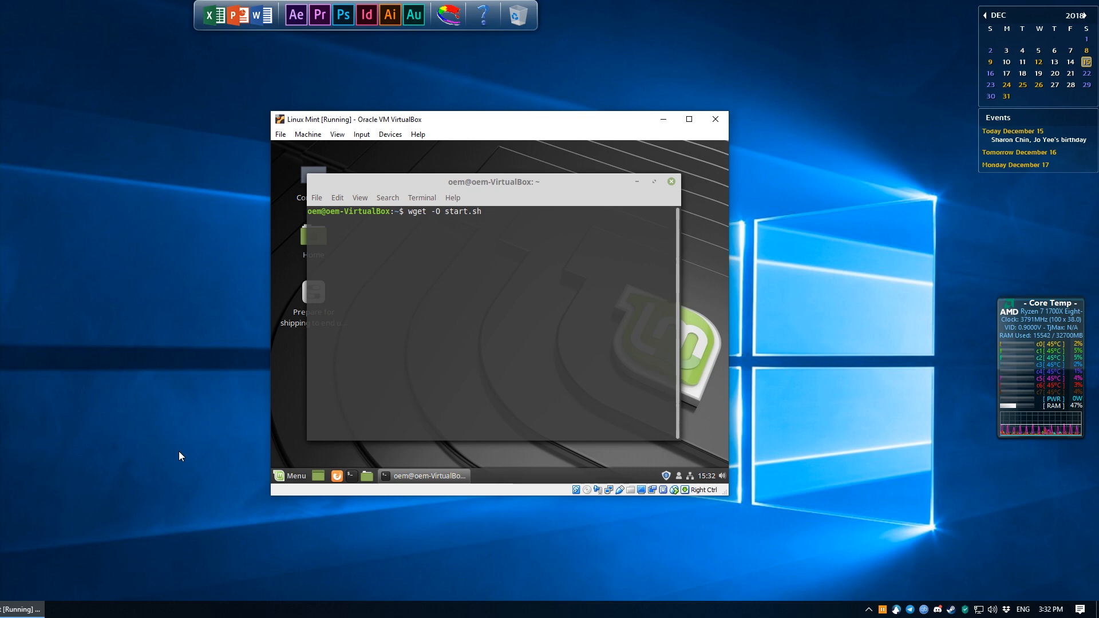
pyautogui.write('http')
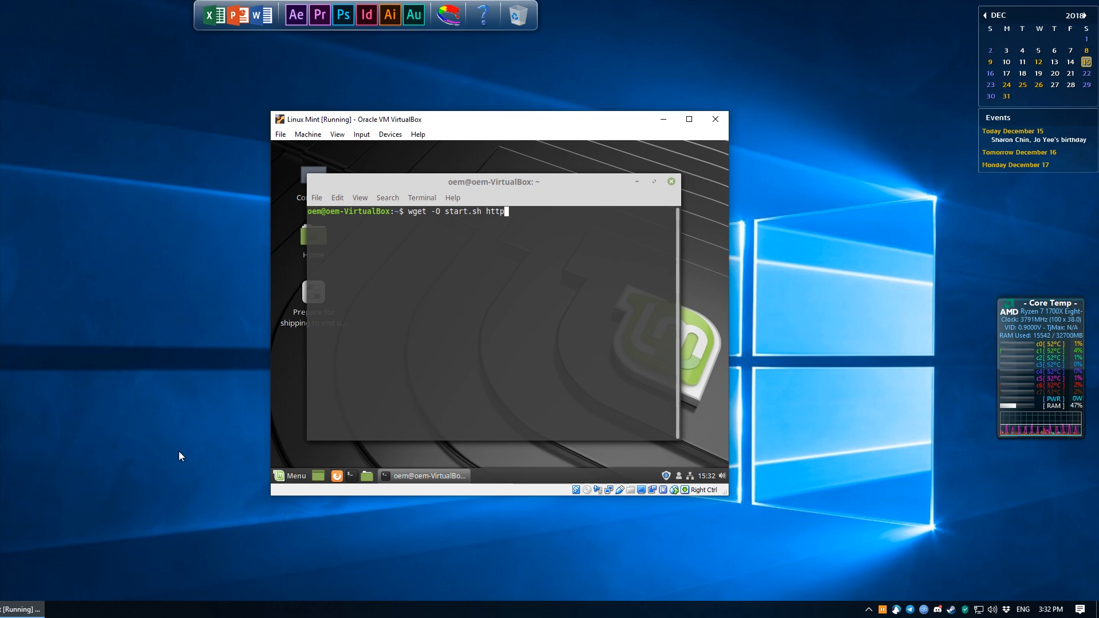
pyautogui.write('://p')
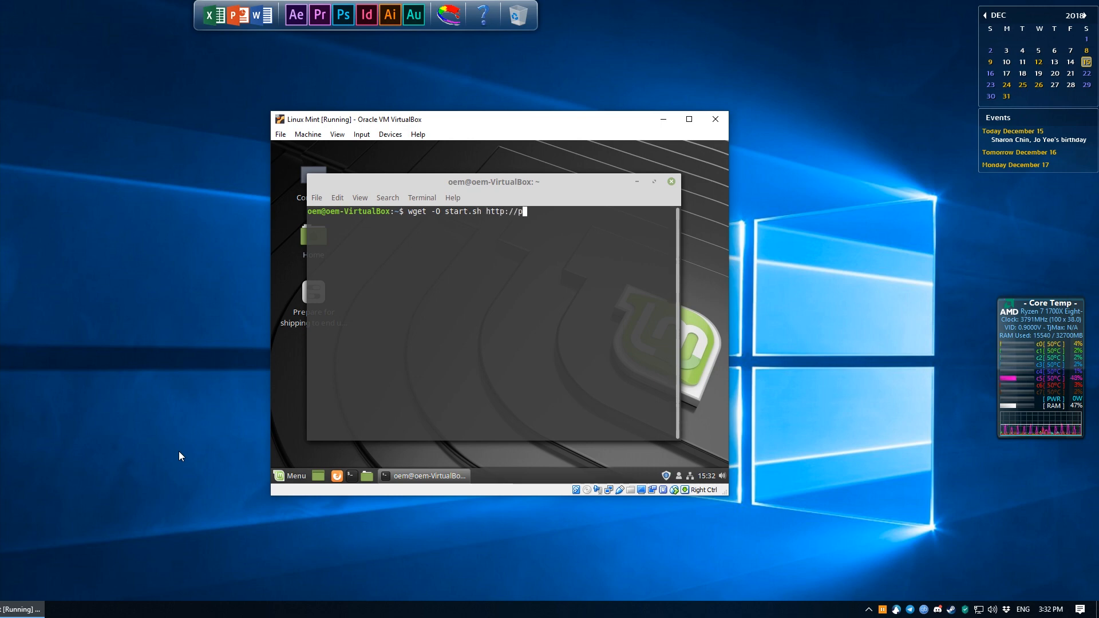
pyautogui.write('rometheus.')
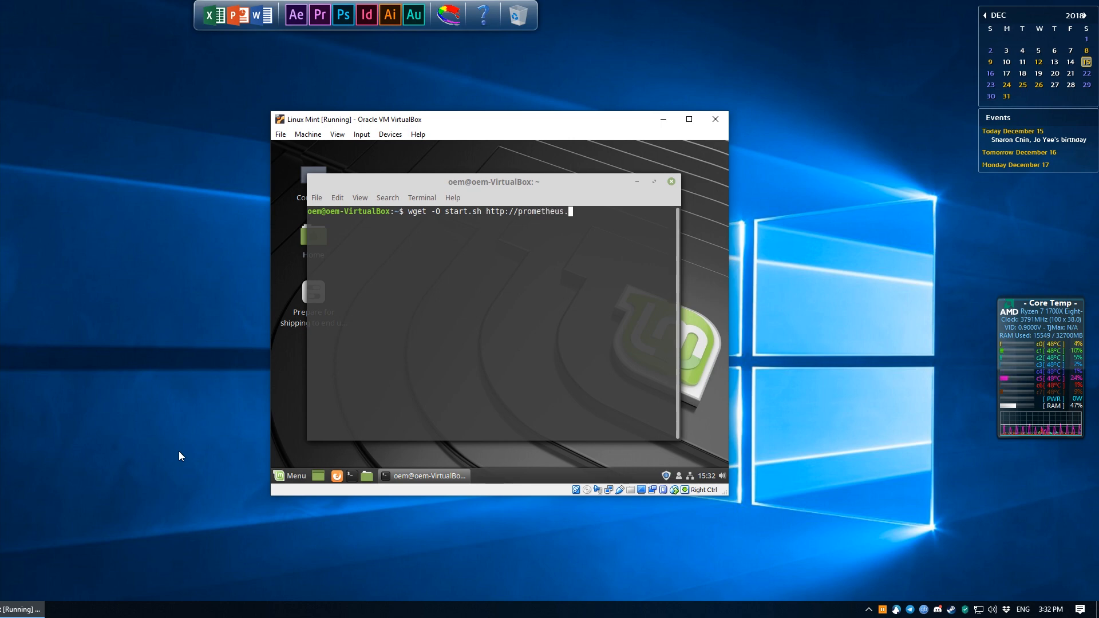
pyautogui.write('freize.net')
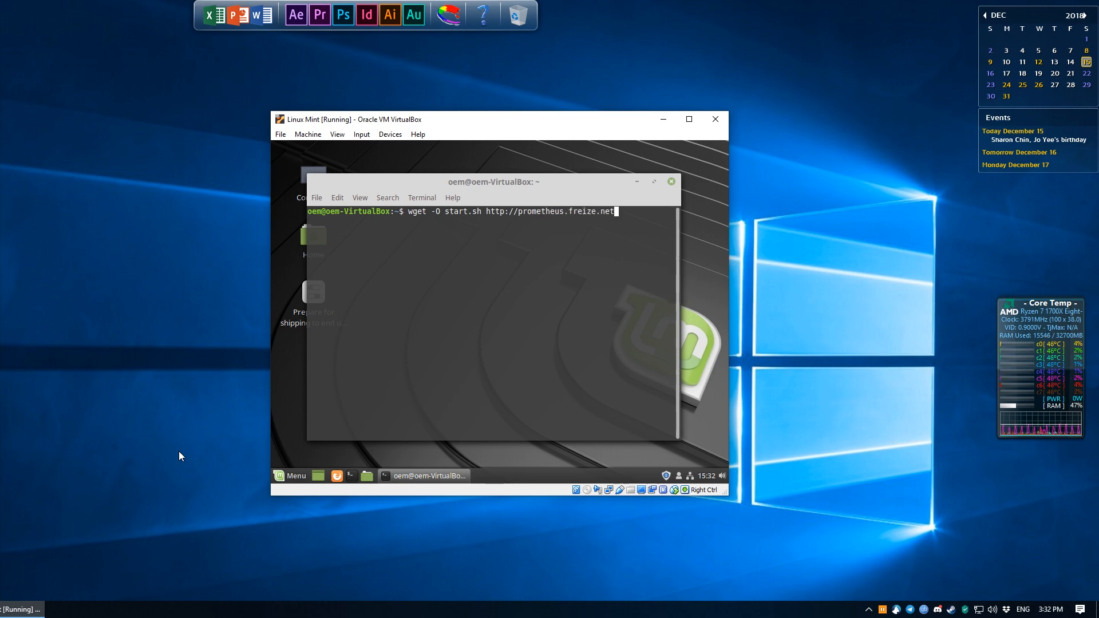
pyautogui.write('/script')
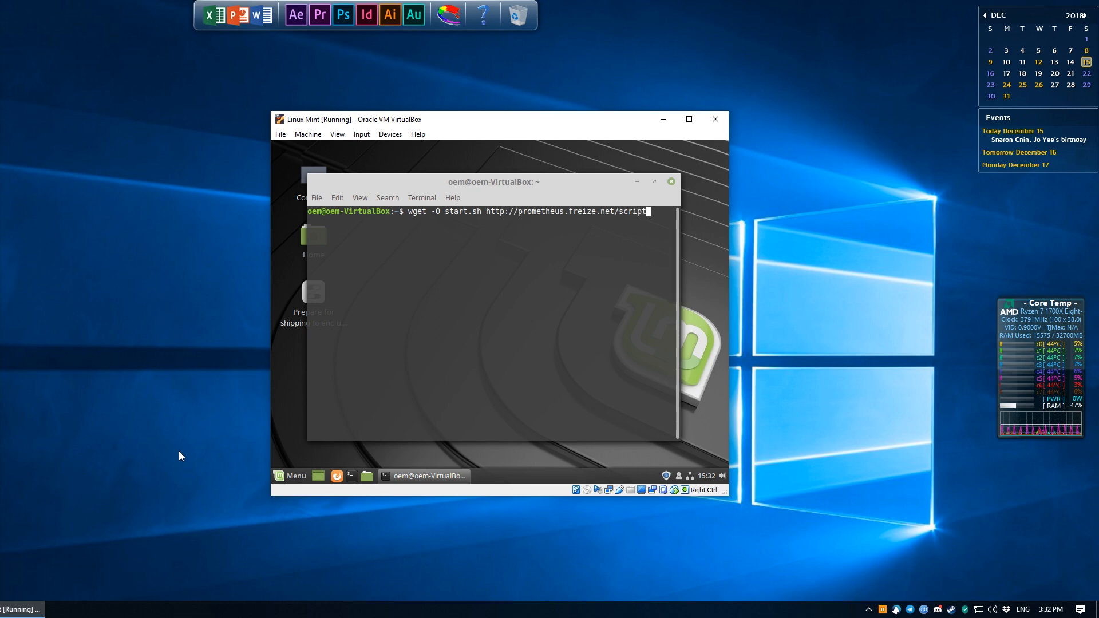
pyautogui.write('/start-99')
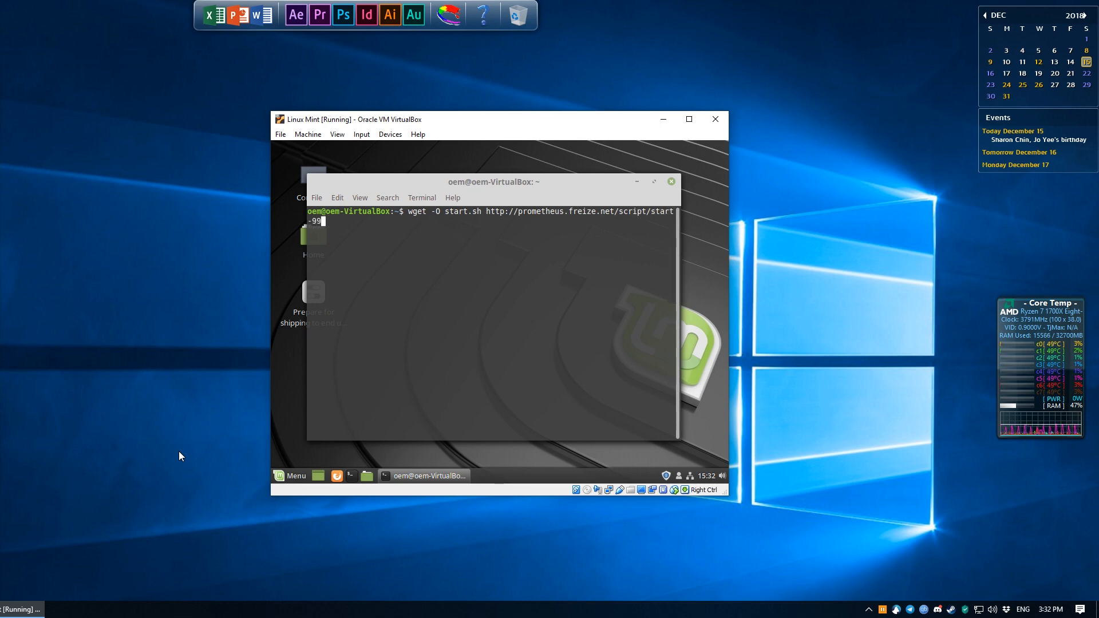
pyautogui.write('.sh??')
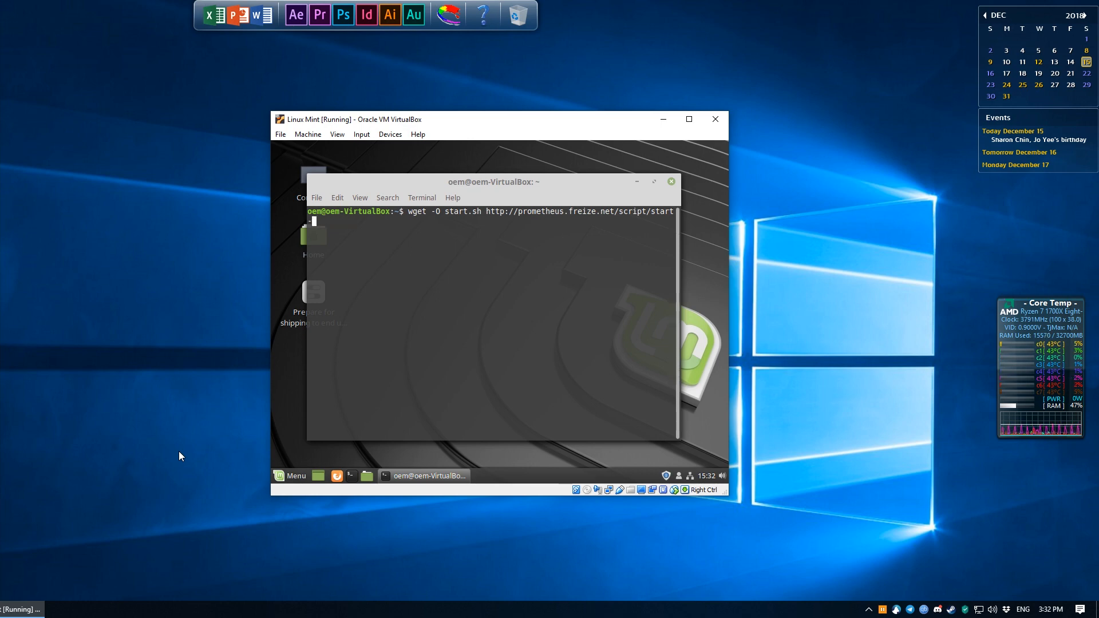
pyautogui.write('-100.sh')
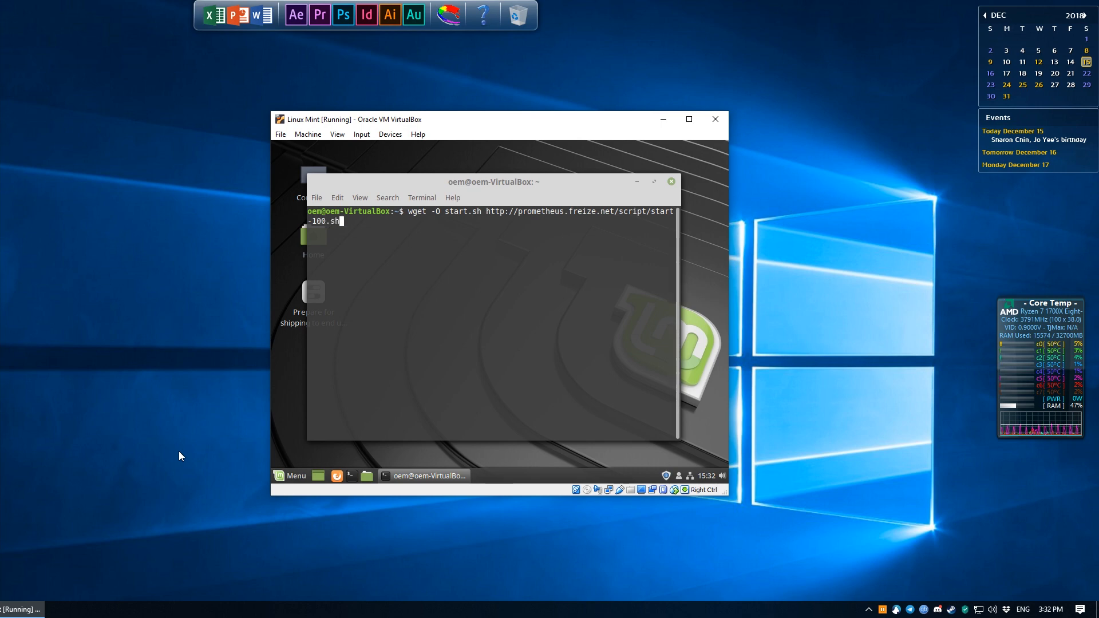
pyautogui.press('Return')
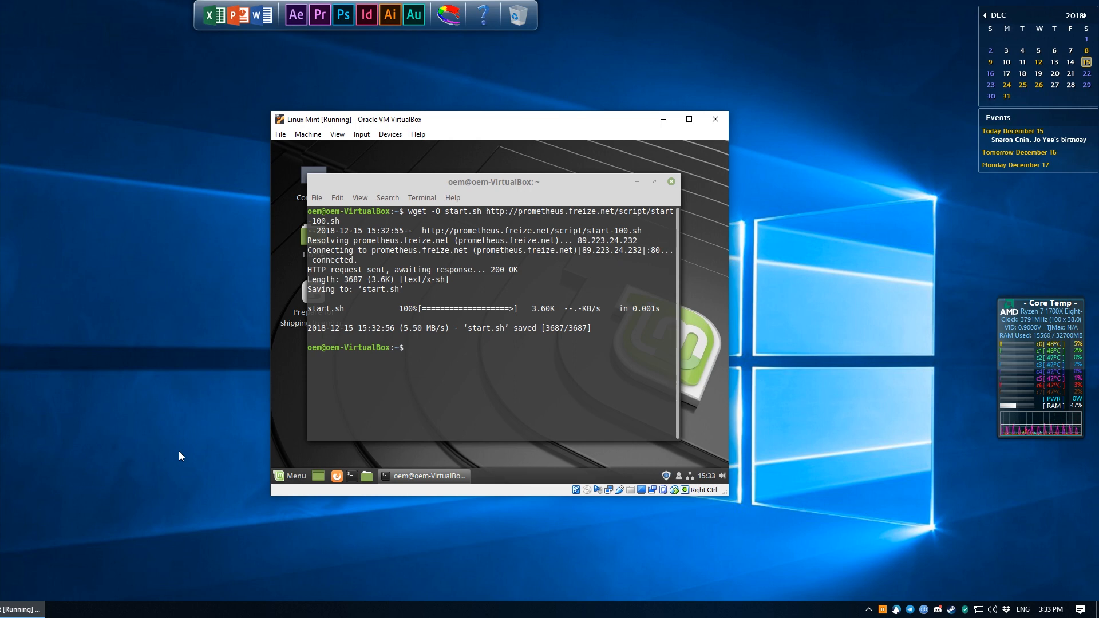
# Make start.sh executable with chmod +x and enter ./start.sh to launch it.
pyautogui.write('chmod')
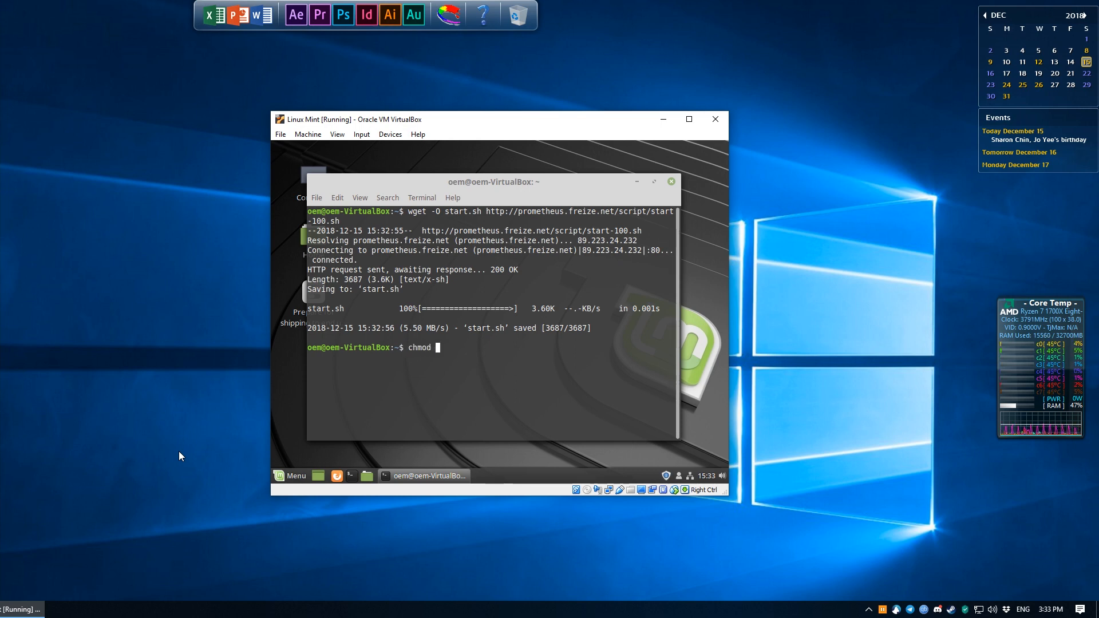
pyautogui.write('+x start.sh')
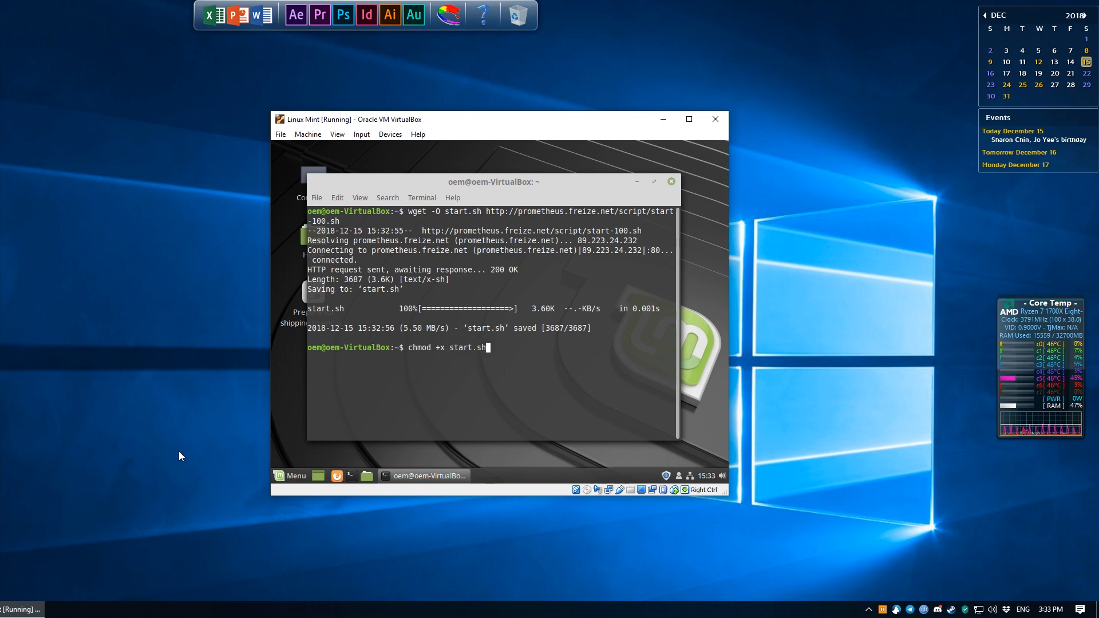
pyautogui.press('Return')
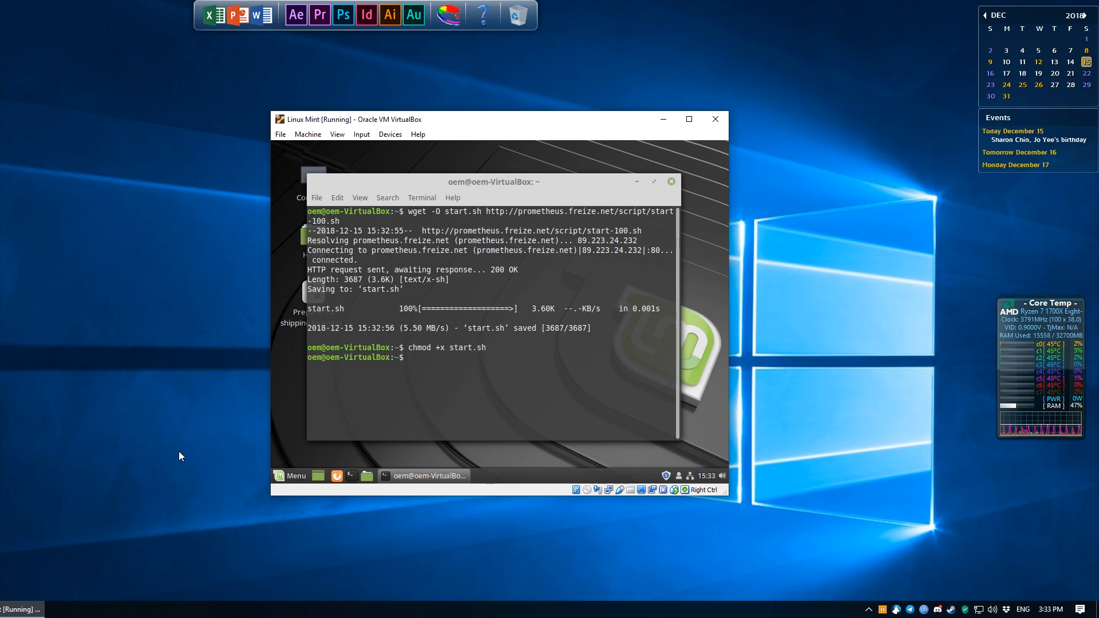
pyautogui.write('./st')
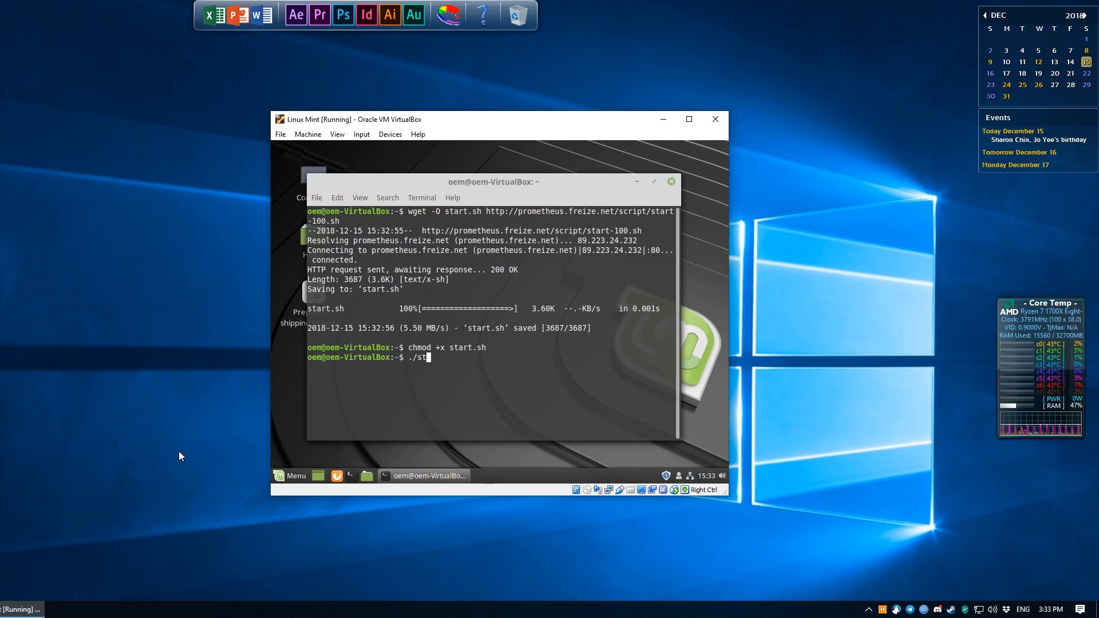
pyautogui.write('art')
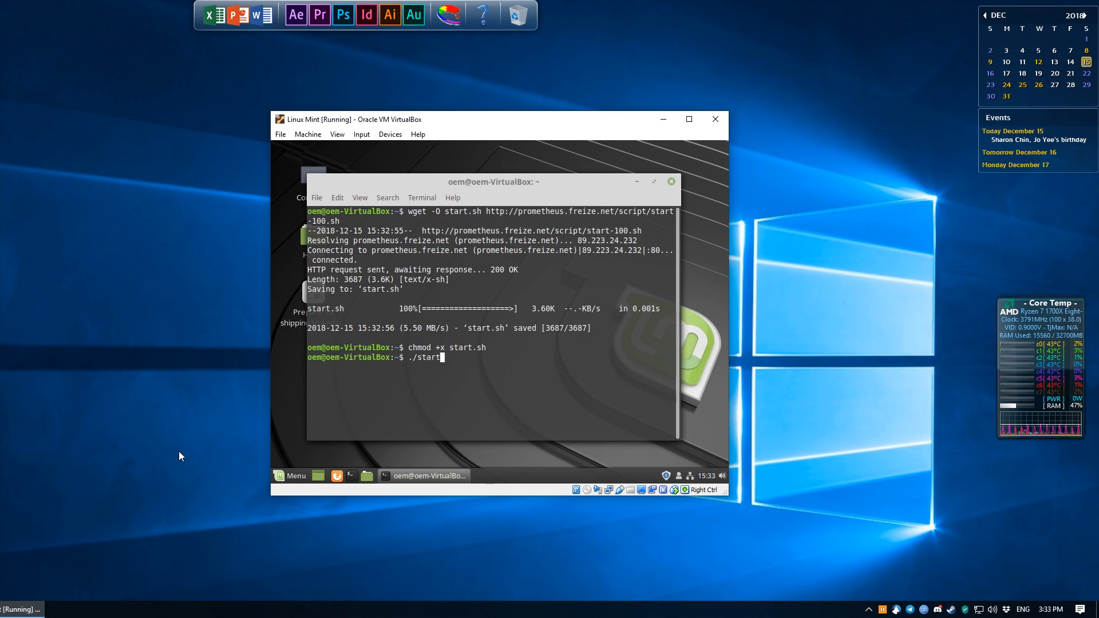
pyautogui.write('s')
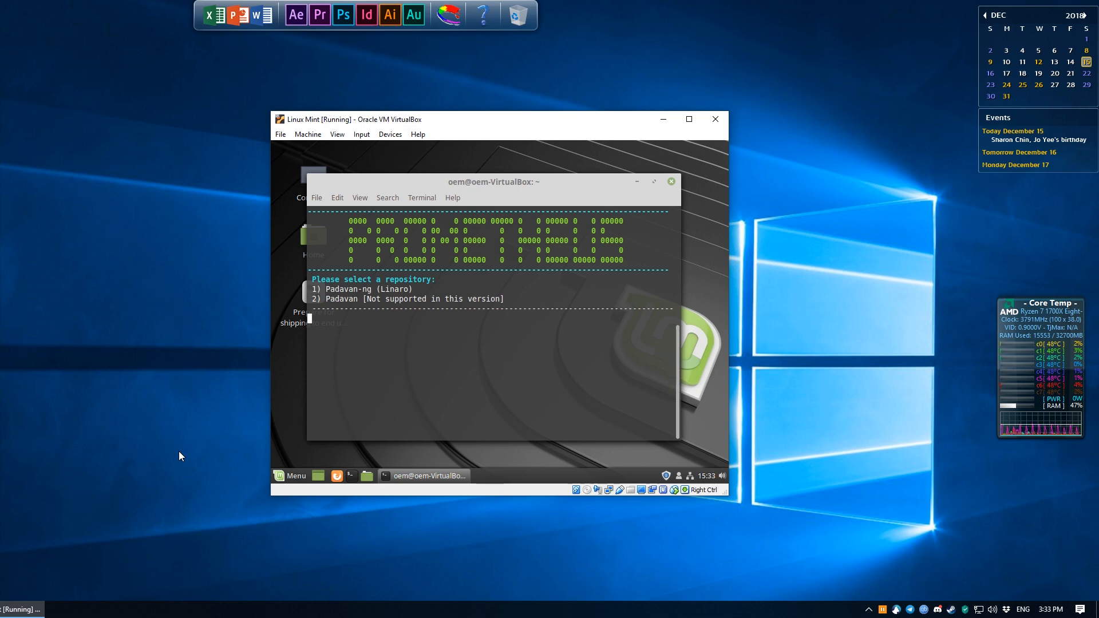
# Select the Padavan-ng (Linaro) repository in the Prometheus script.
pyautogui.click(422, 289)
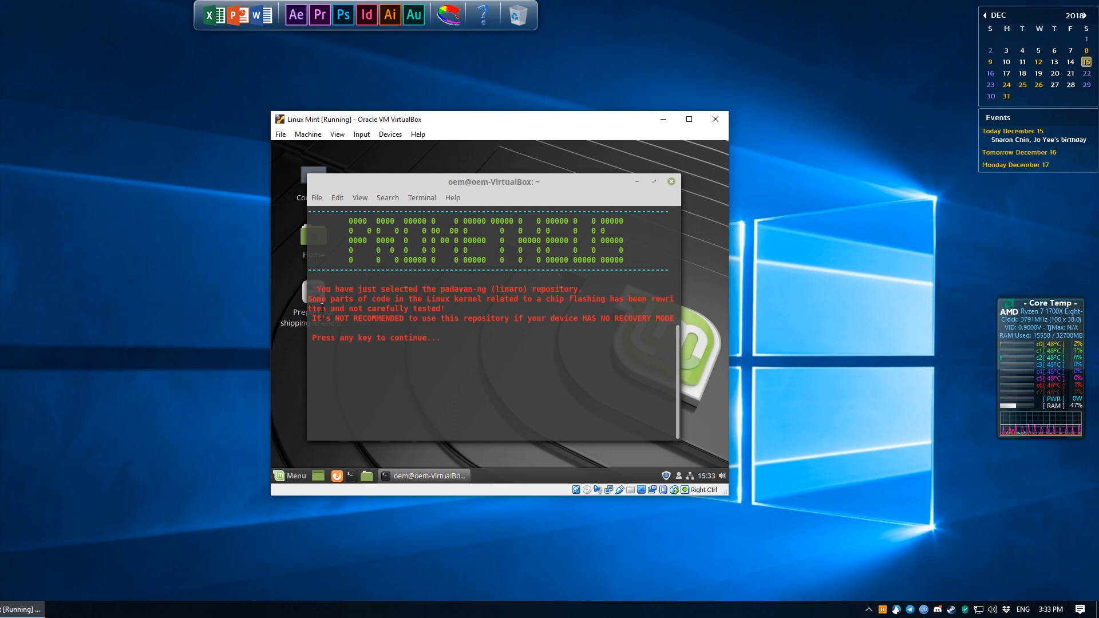
pyautogui.moveTo(484, 357)
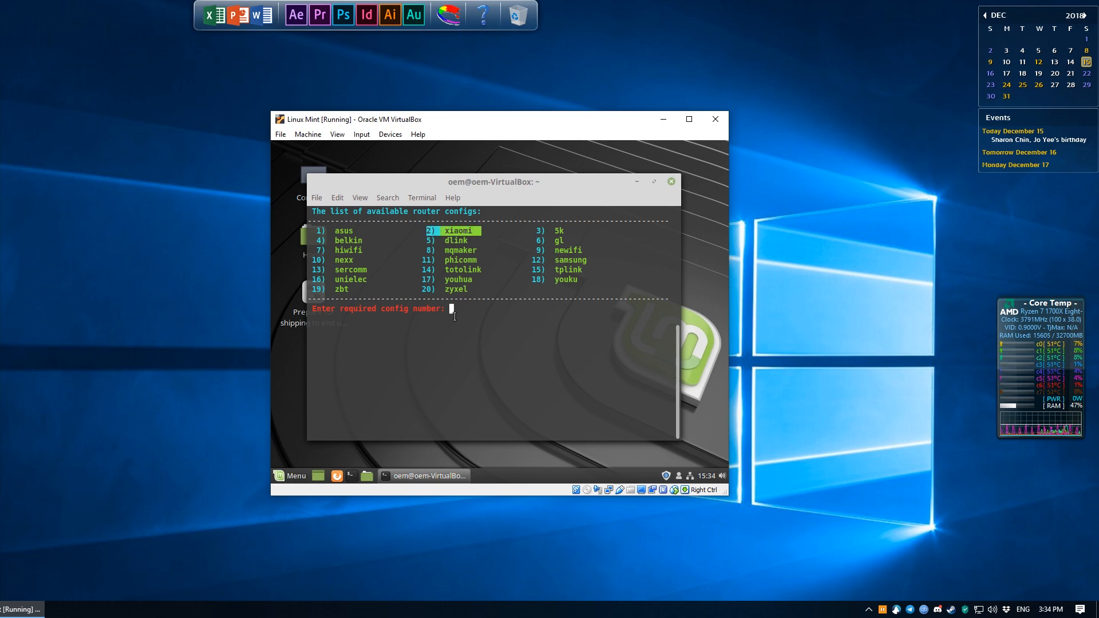
# Enter config 2 (xiaomi) so the main menu shows MI-R3G.
pyautogui.write('2')
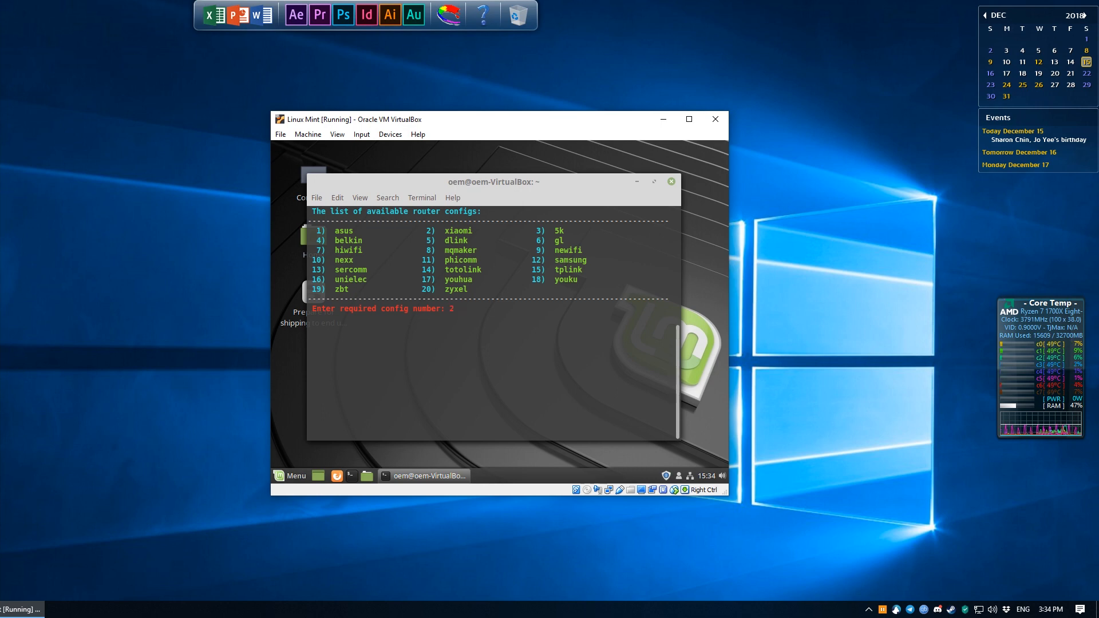
pyautogui.press('Return')
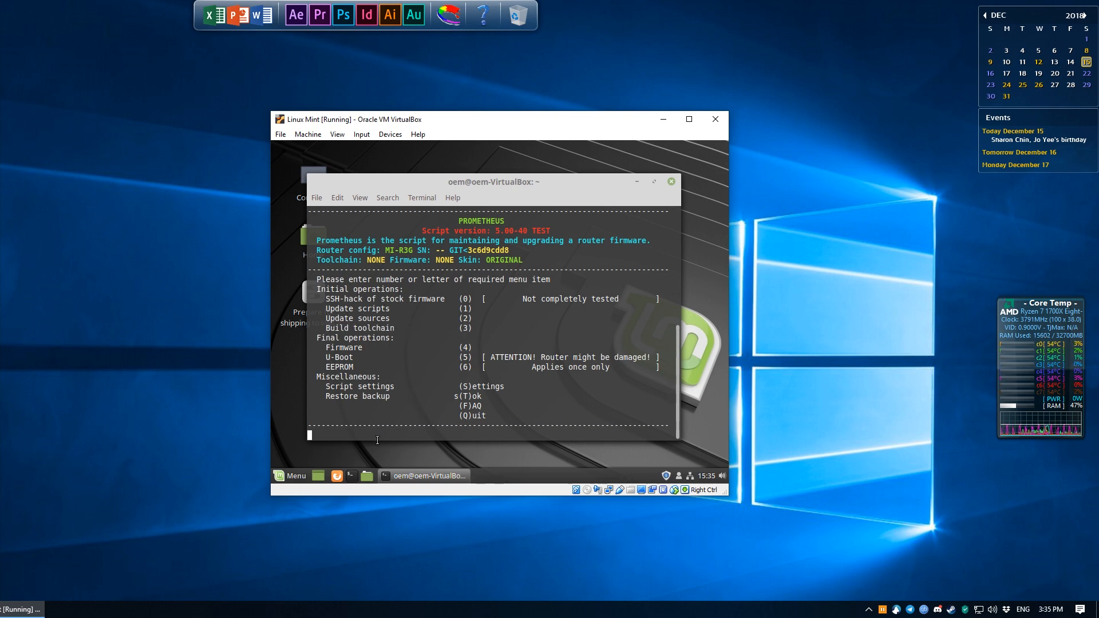
# Choose menu option 3 to build the toolchain.
pyautogui.write('3')
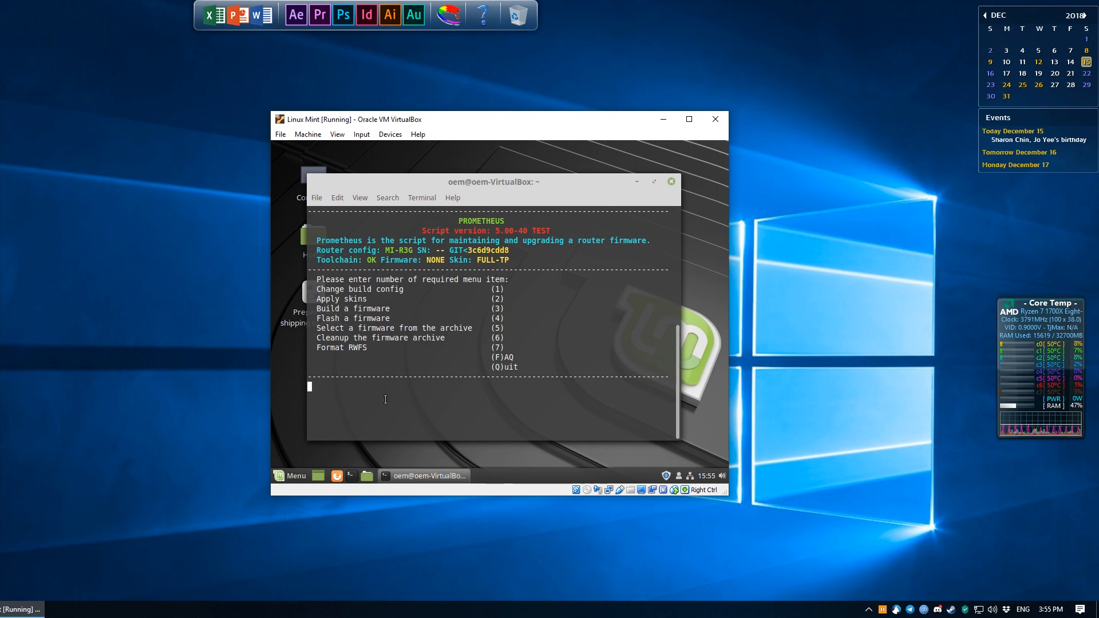
# Choose option 3 to show the router's connection parameters (192.168.1.106, root).
pyautogui.write('3')
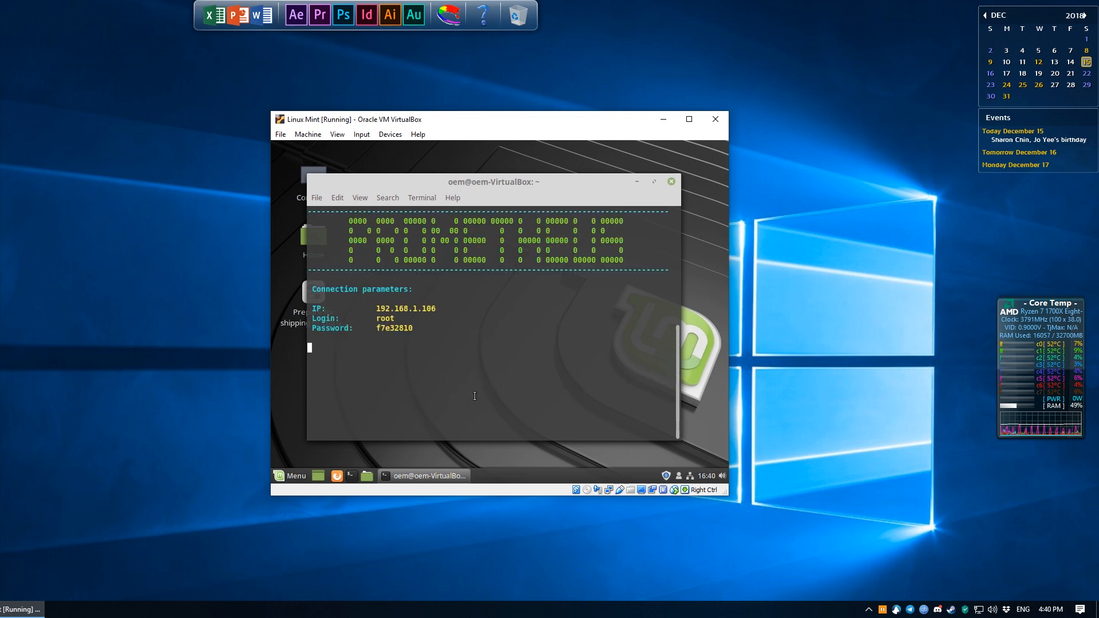
# Enter router IP 192.168.1.106, login root and the router password.
pyautogui.press('Return')
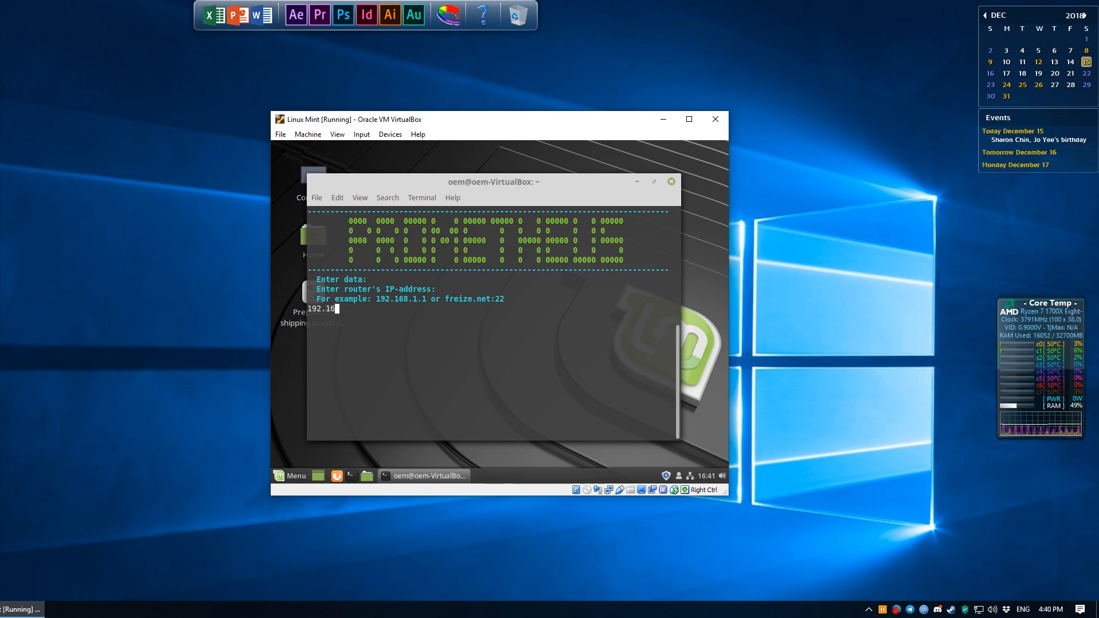
pyautogui.press('Return')
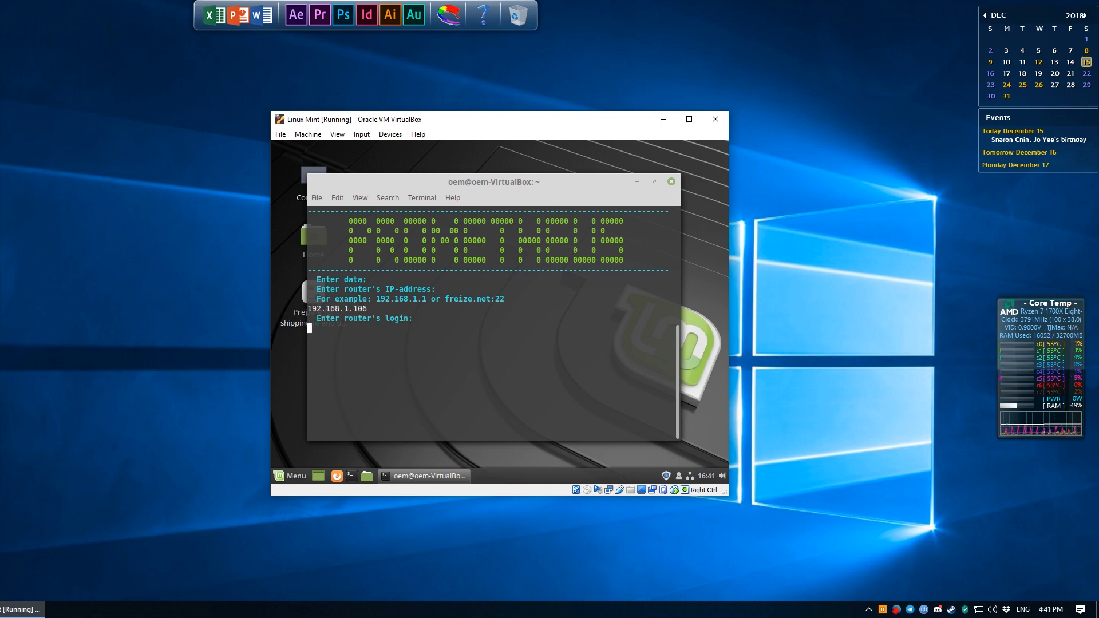
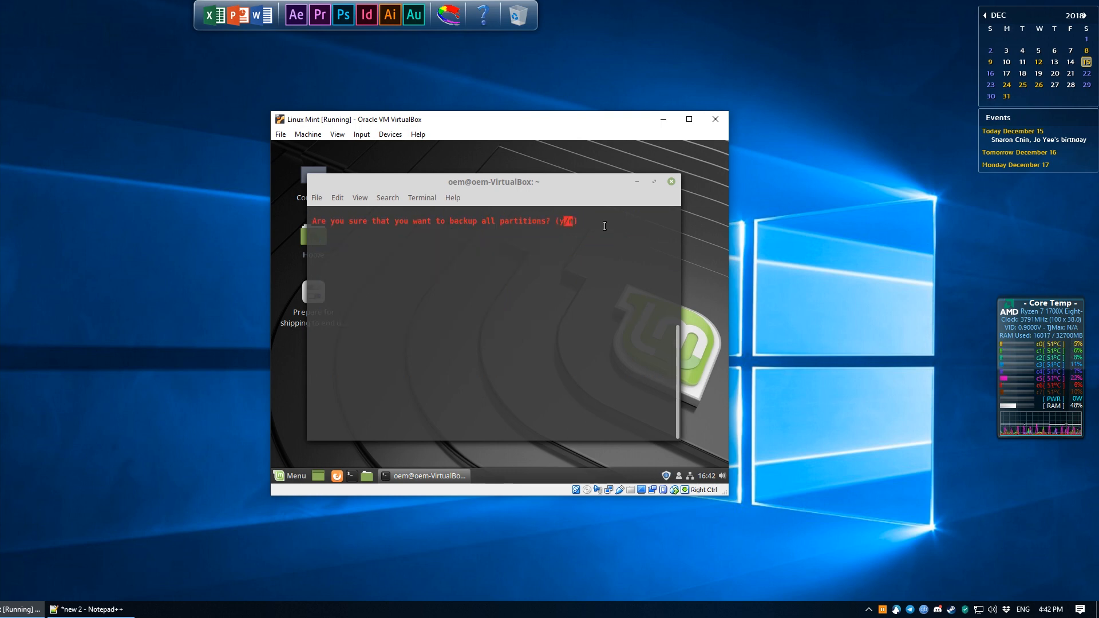
# Decline the partition backup, confirm flashing with y, and agree to reboot the router.
pyautogui.write('n')
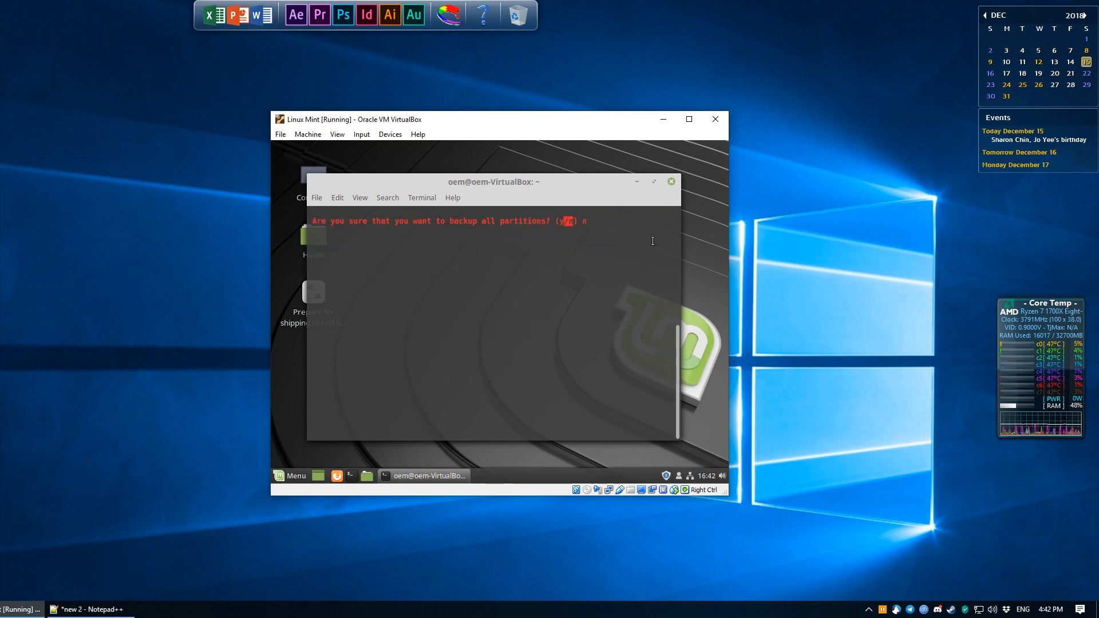
pyautogui.press('Return')
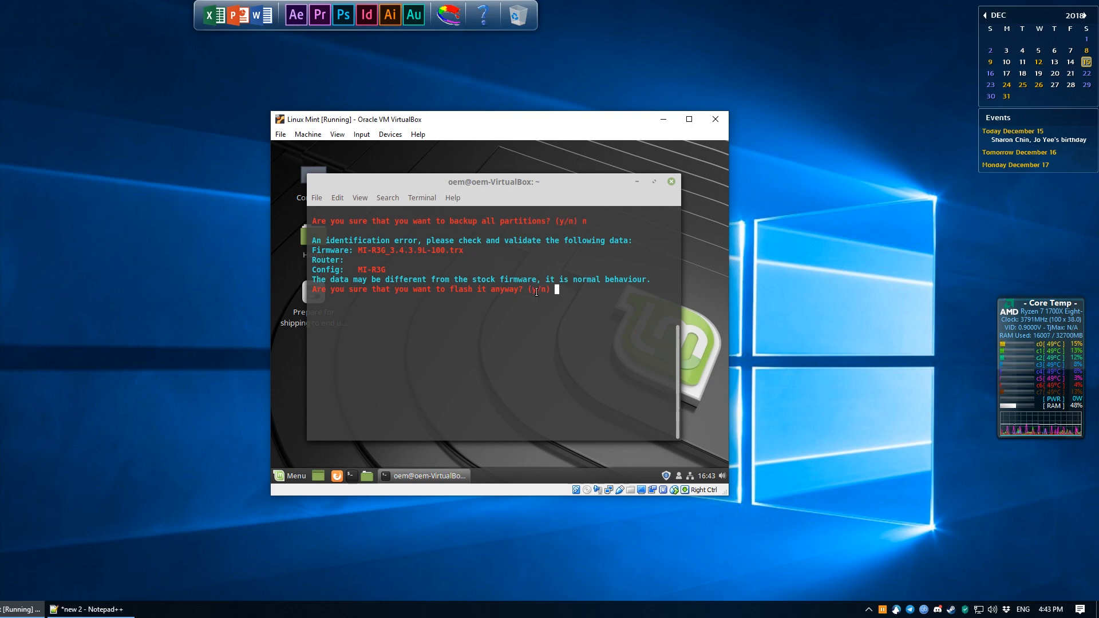
pyautogui.write('y')
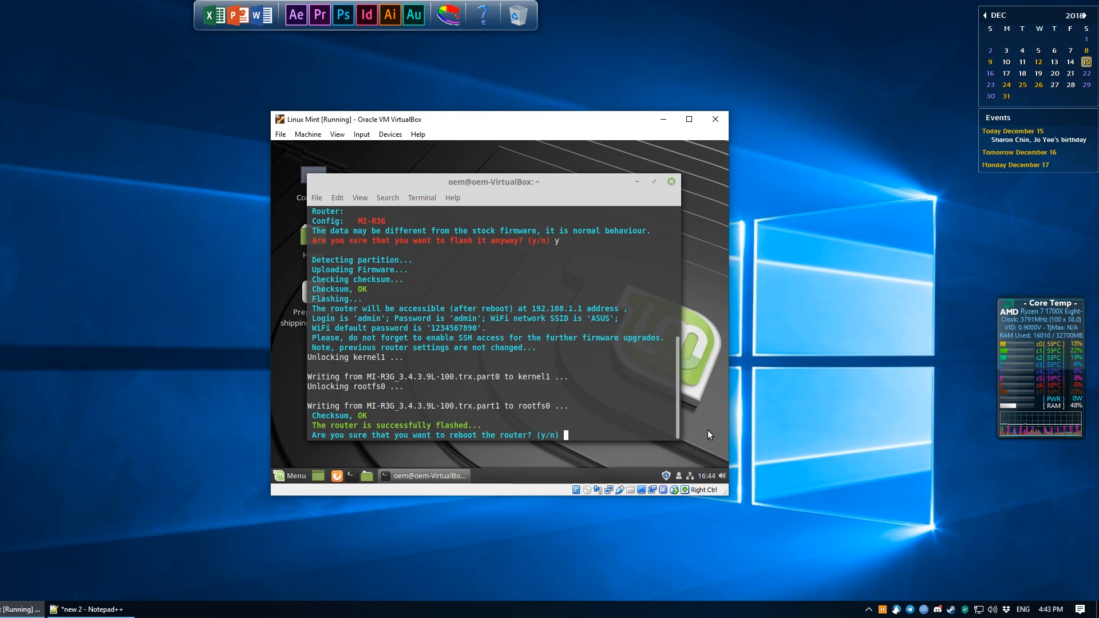
pyautogui.write('y')
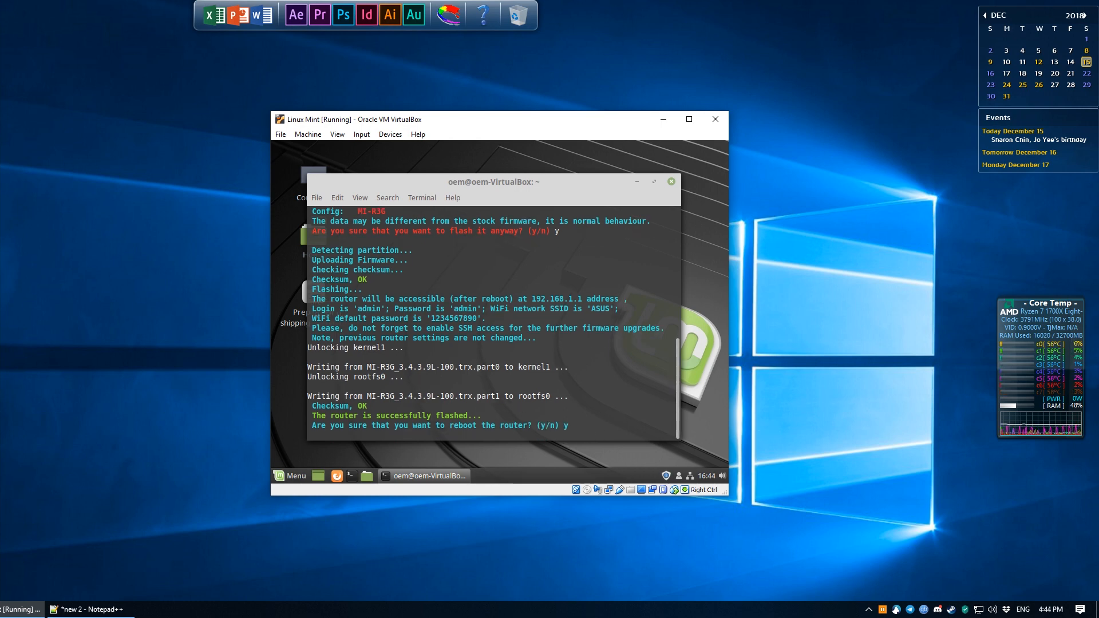
pyautogui.press('Return')
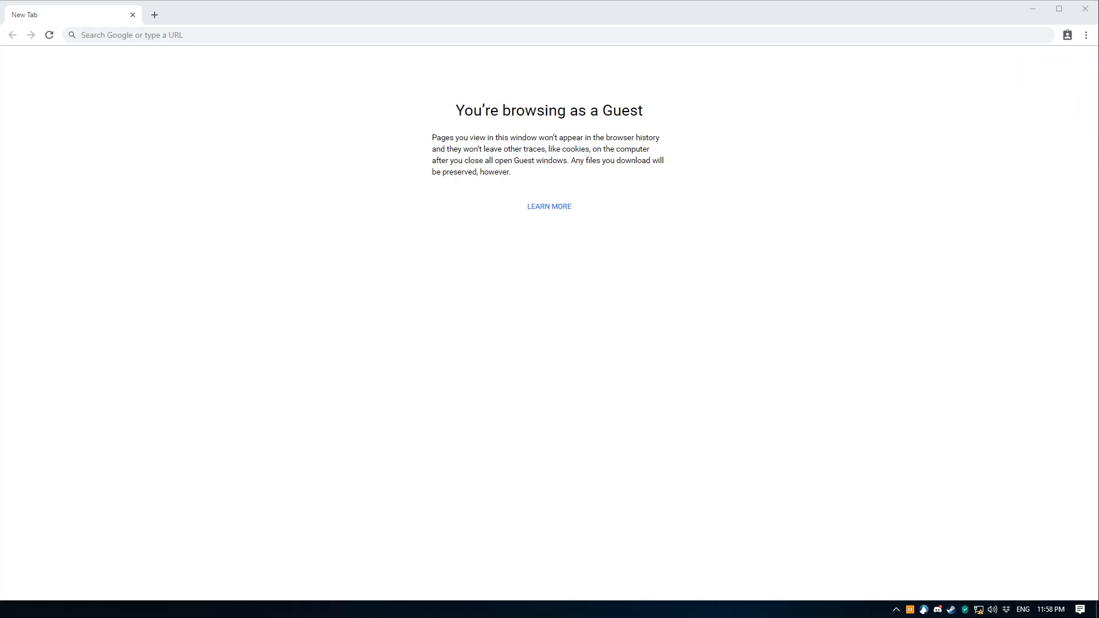
pyautogui.moveTo(87, 206)
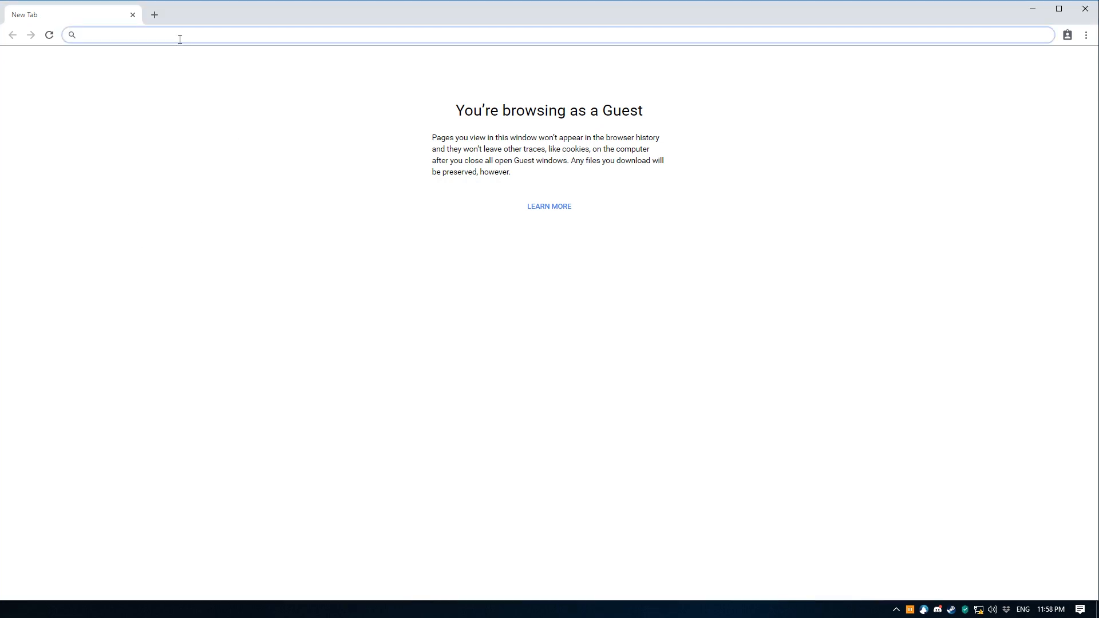
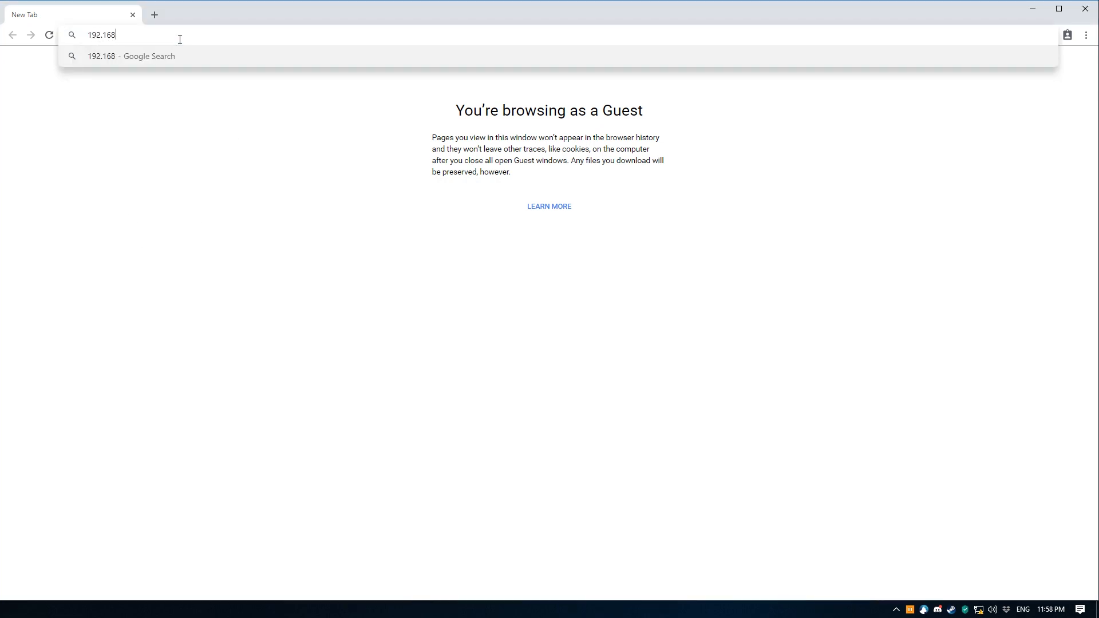
pyautogui.press('Return')
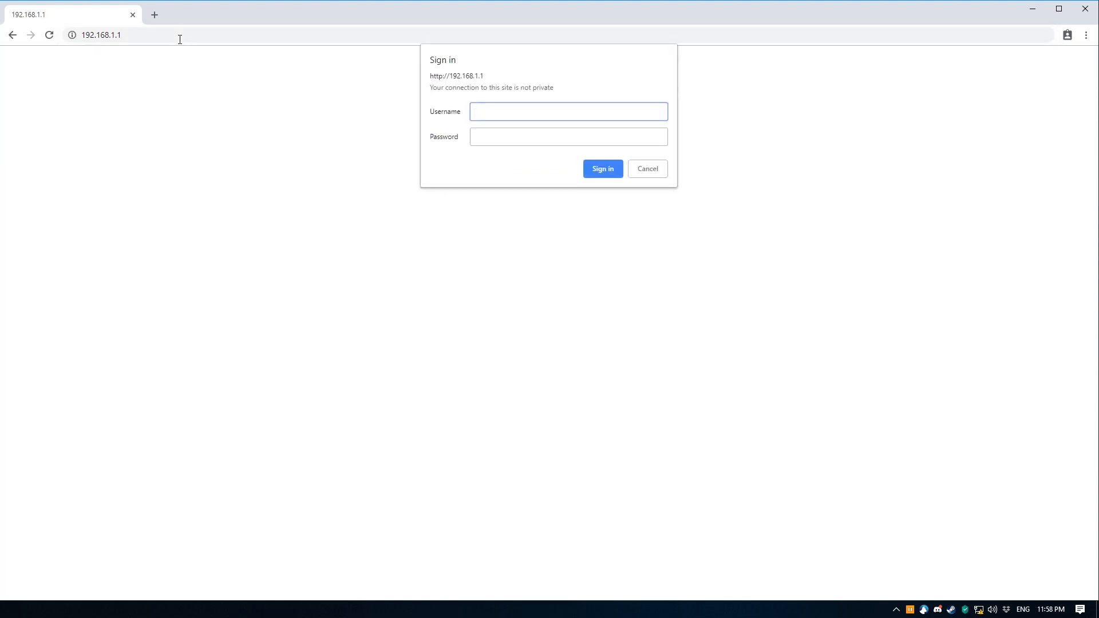
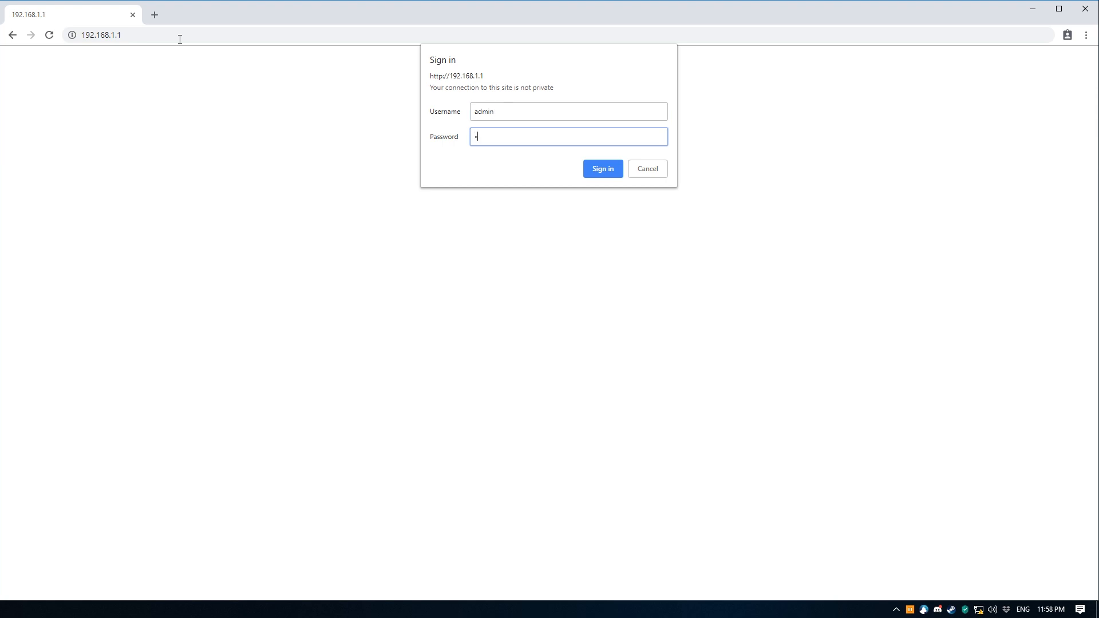
pyautogui.click(601, 168)
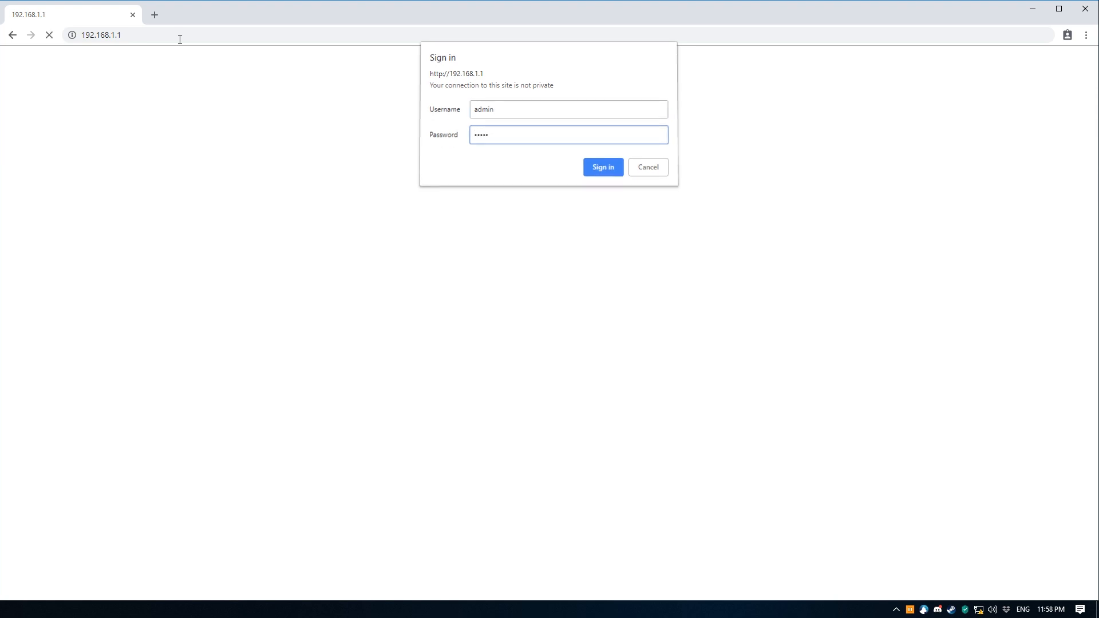
pyautogui.click(602, 166)
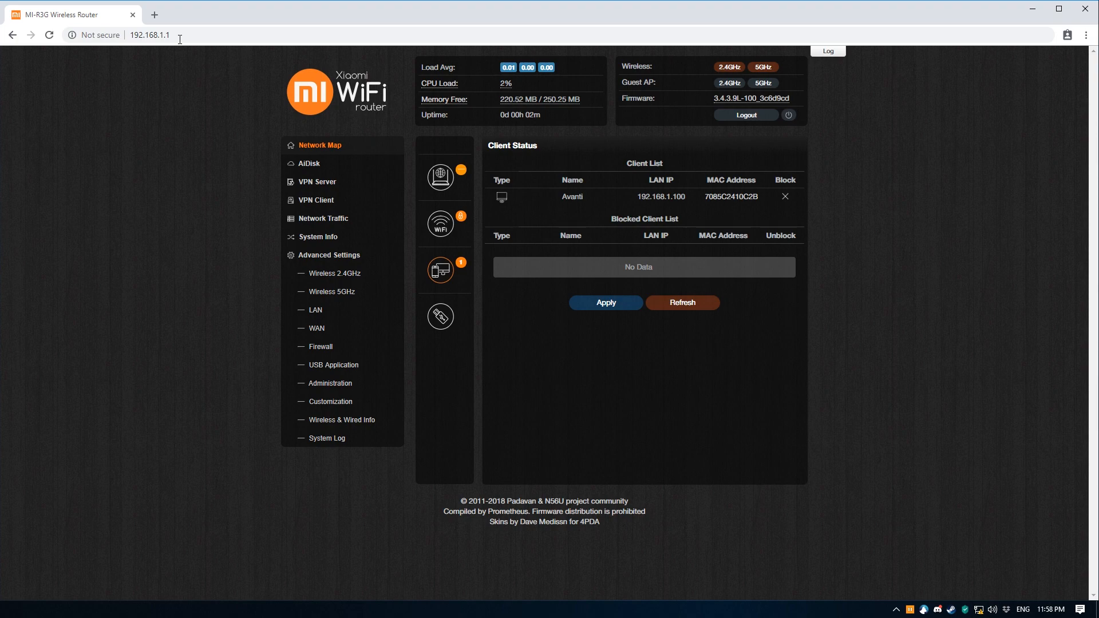
pyautogui.moveTo(265, 276)
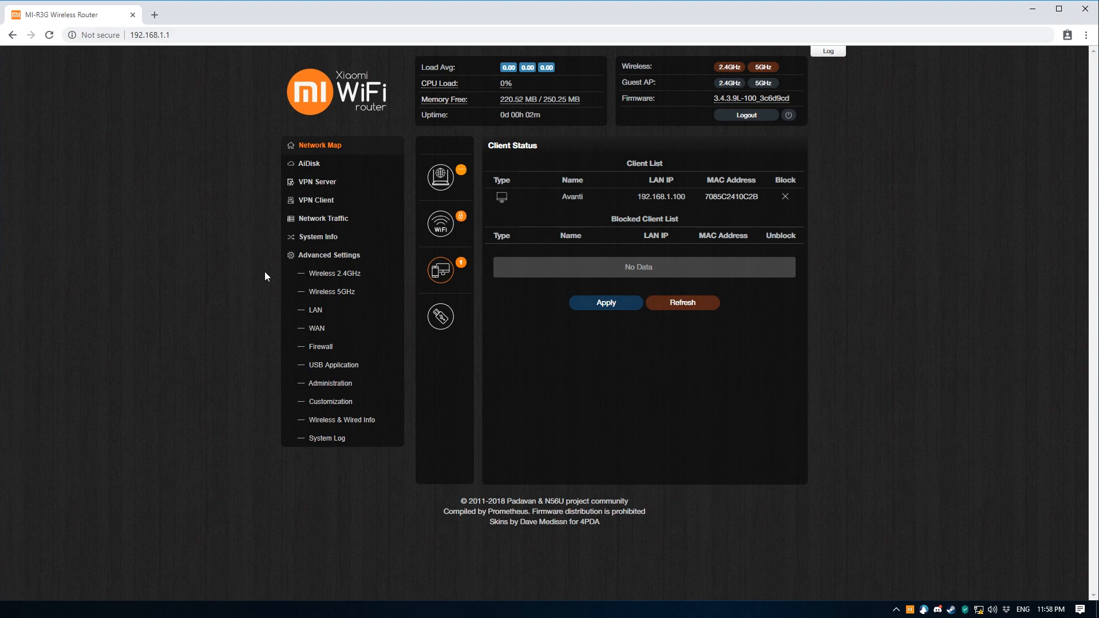
# Browse the AiDisk, VPN Client, Network Traffic and Network Map pages.
pyautogui.click(307, 163)
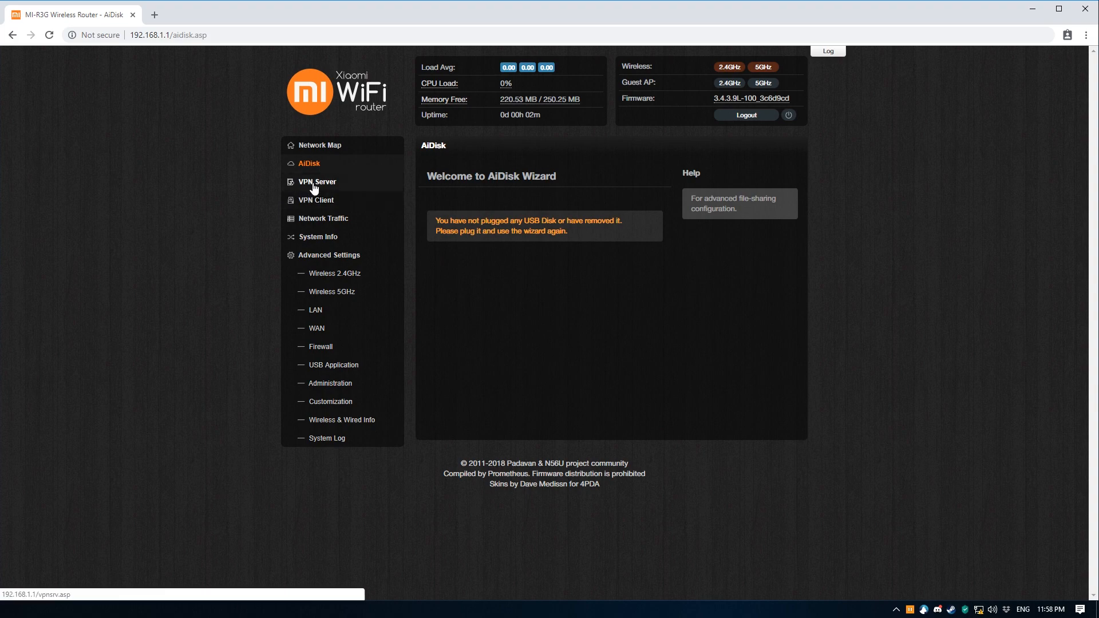
pyautogui.click(315, 200)
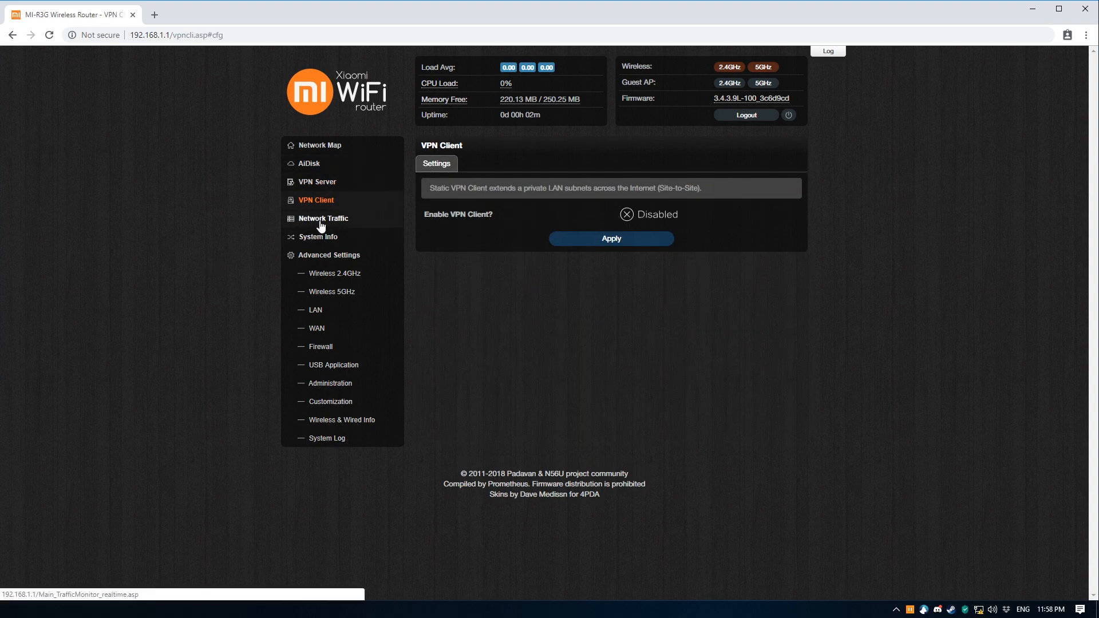
pyautogui.click(322, 219)
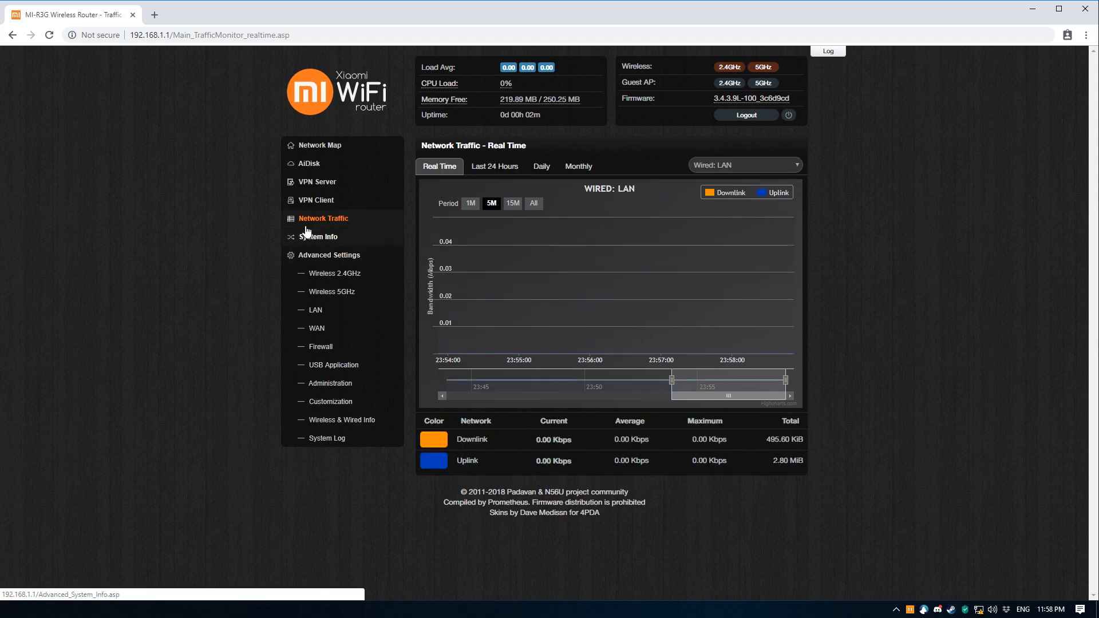
pyautogui.click(317, 182)
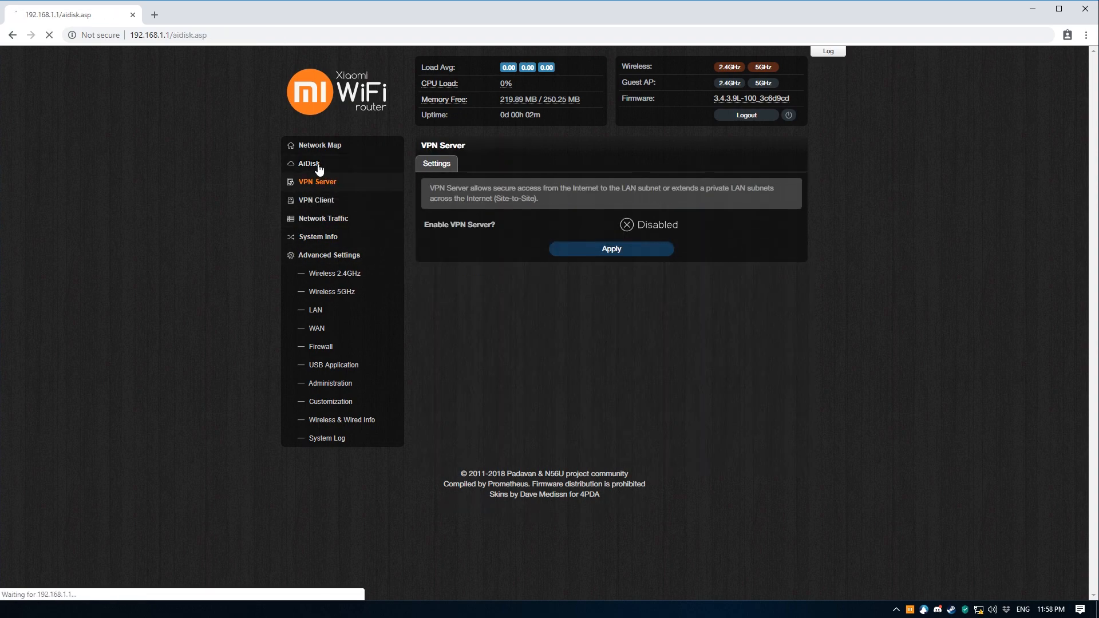
pyautogui.click(320, 144)
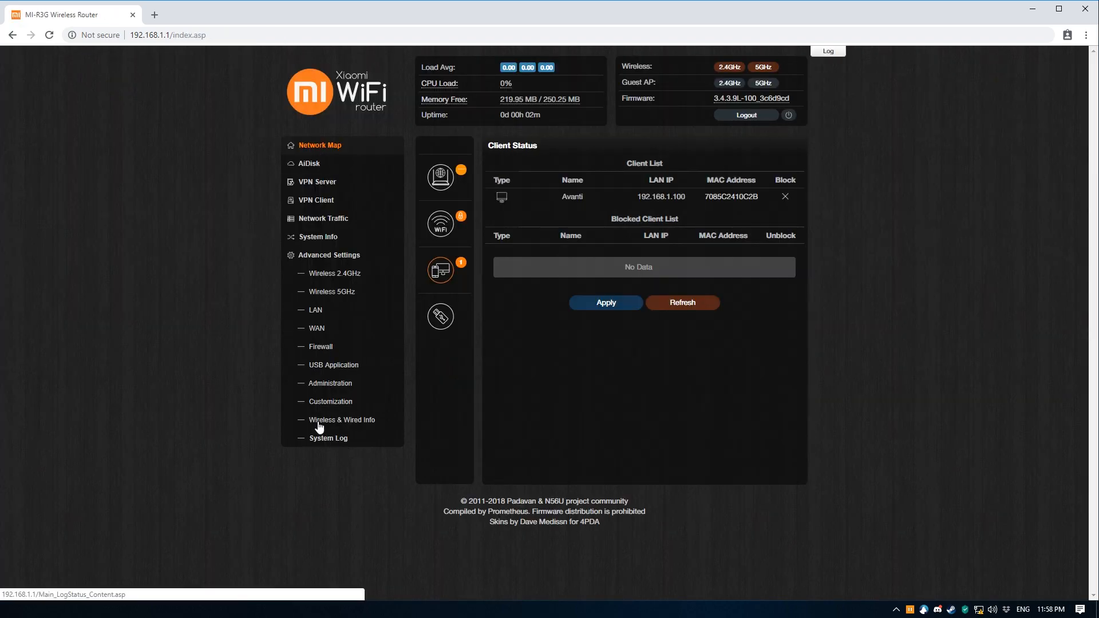
# On System Info, view the Memory Usage graph, then the CPU Usage graph.
pyautogui.click(317, 236)
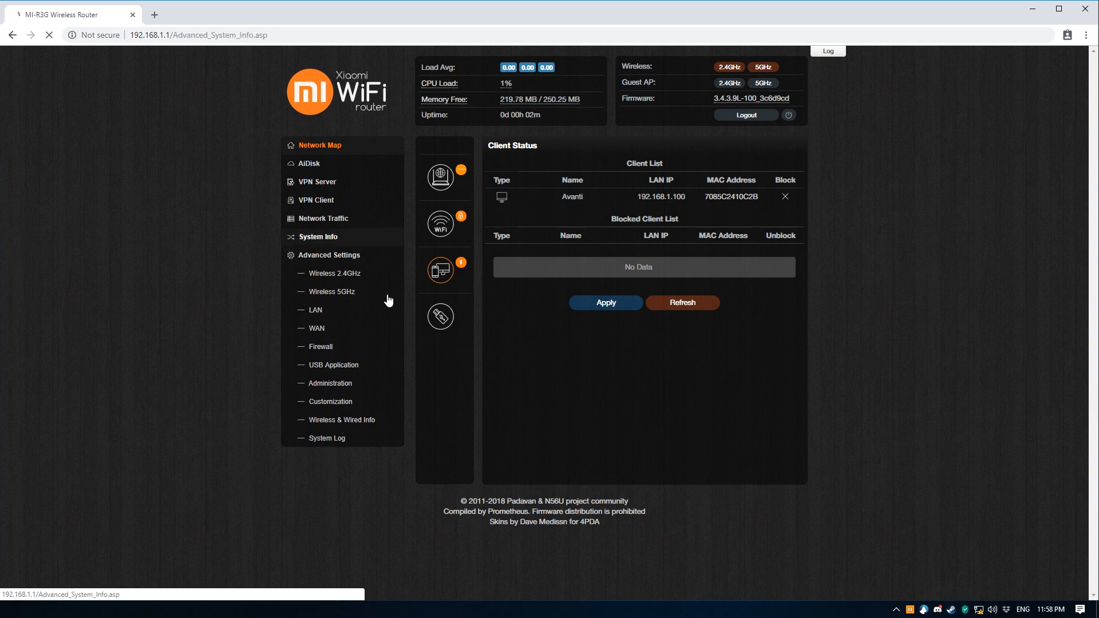
pyautogui.click(319, 237)
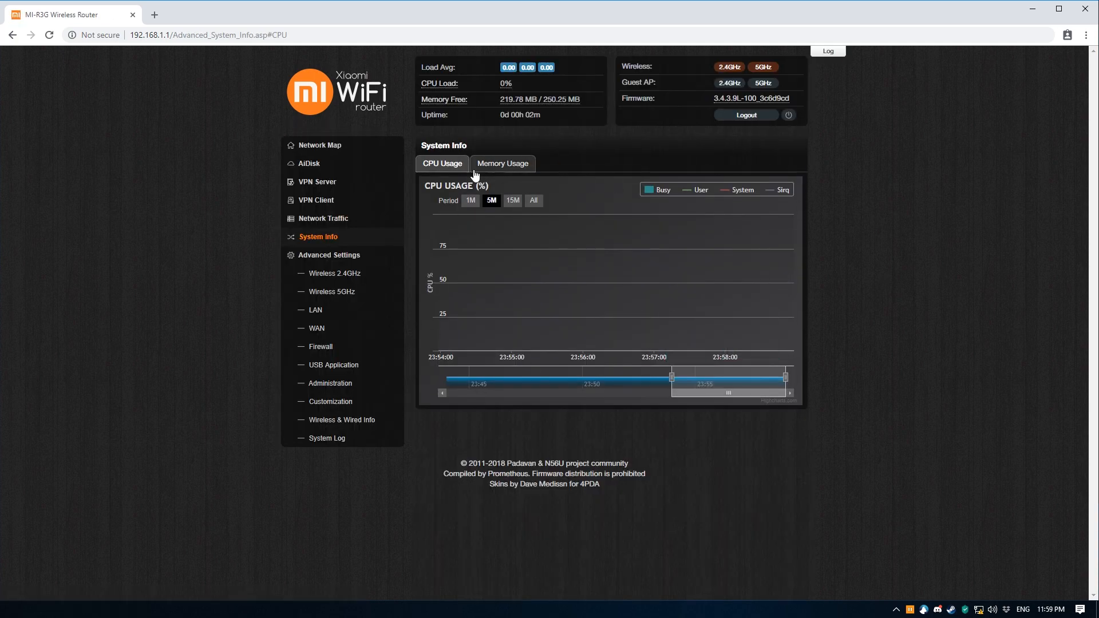
pyautogui.click(502, 163)
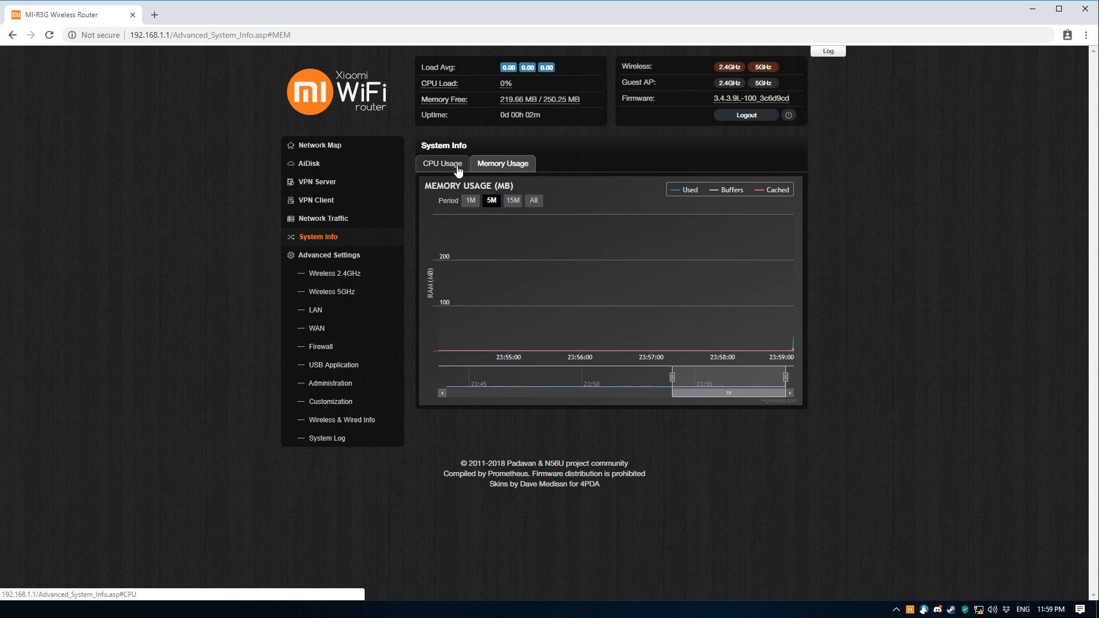
pyautogui.click(441, 163)
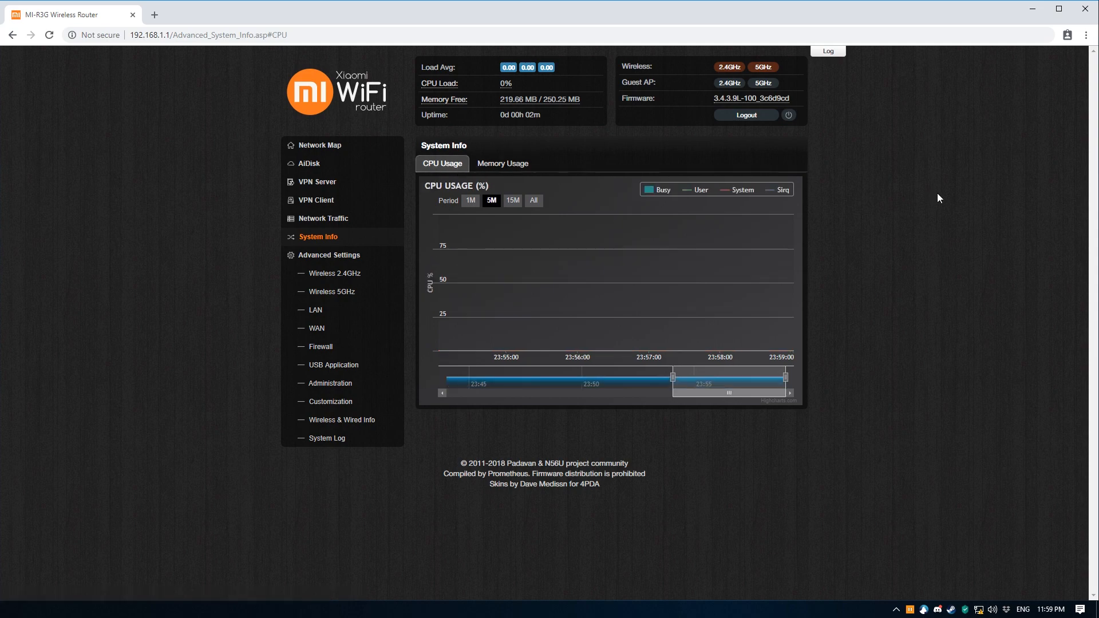
pyautogui.moveTo(951, 207)
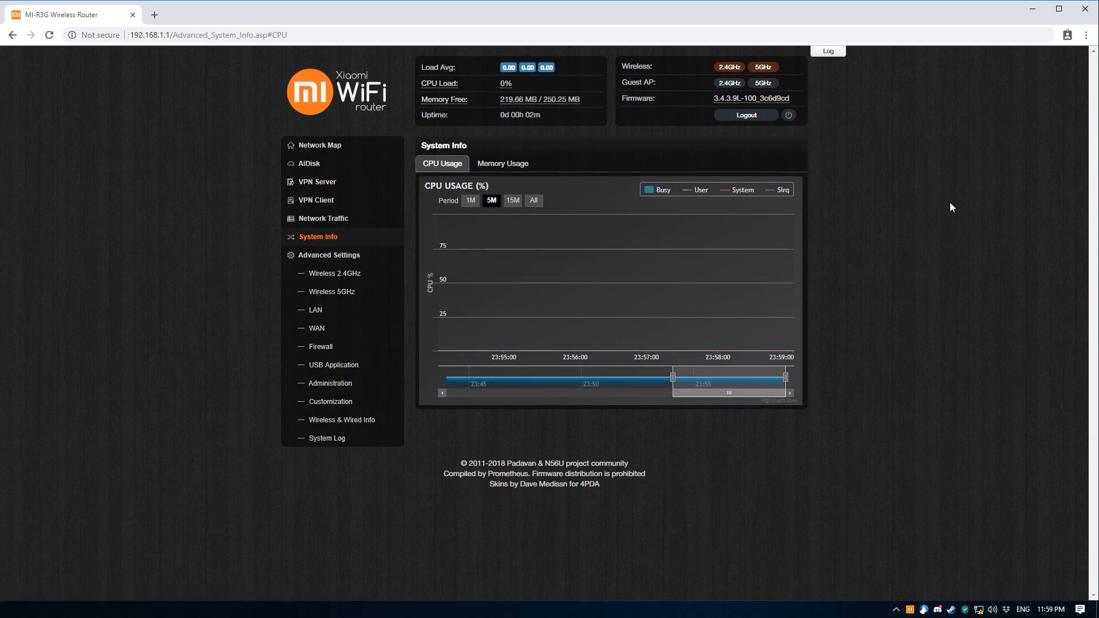